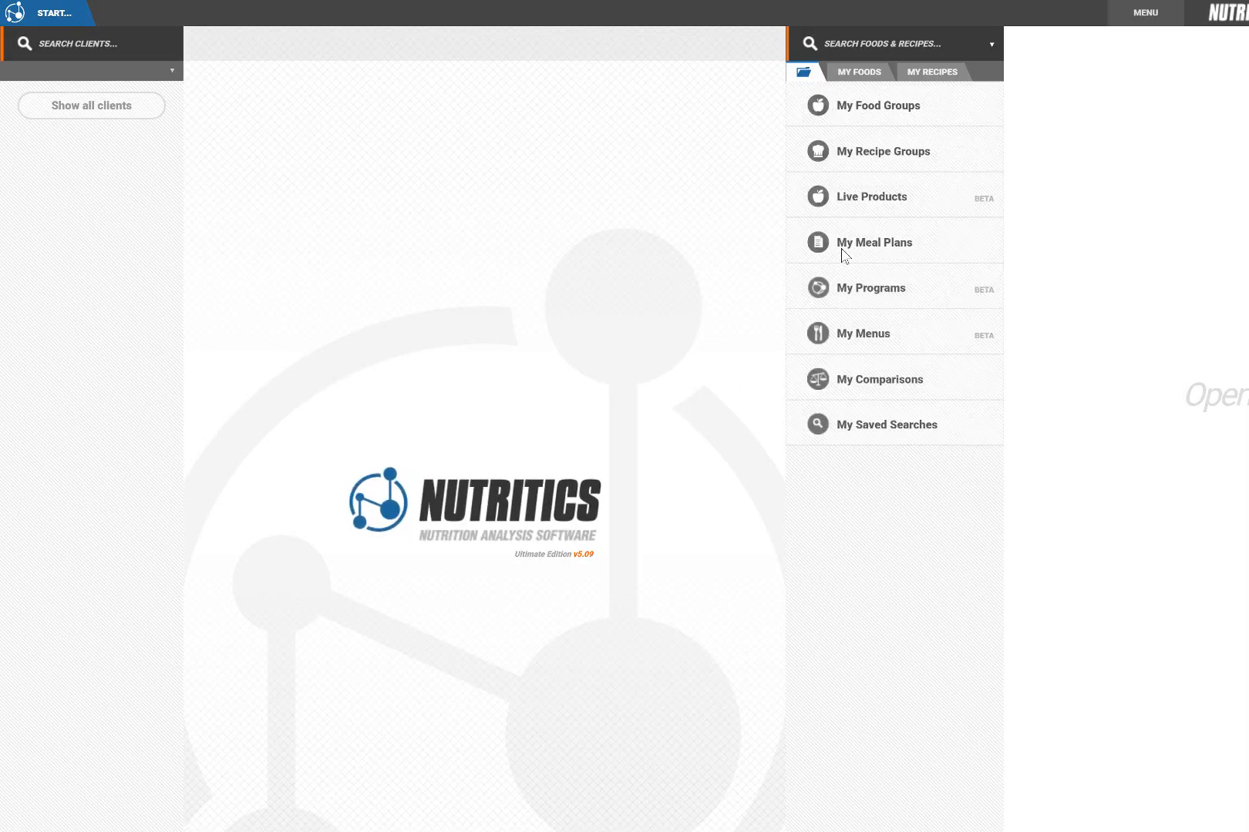
Preview the Sample group's example program as a client, then create a new program.
left_click(870, 287)
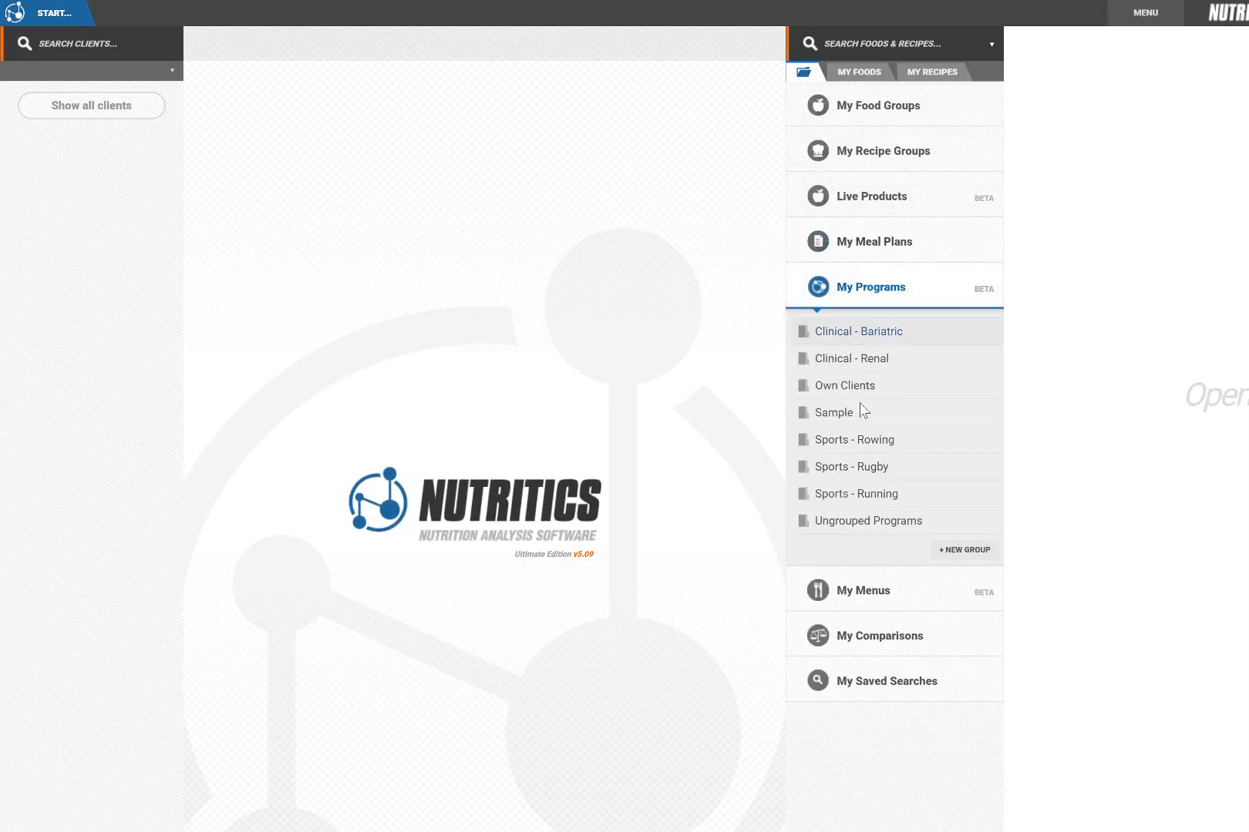
left_click(834, 412)
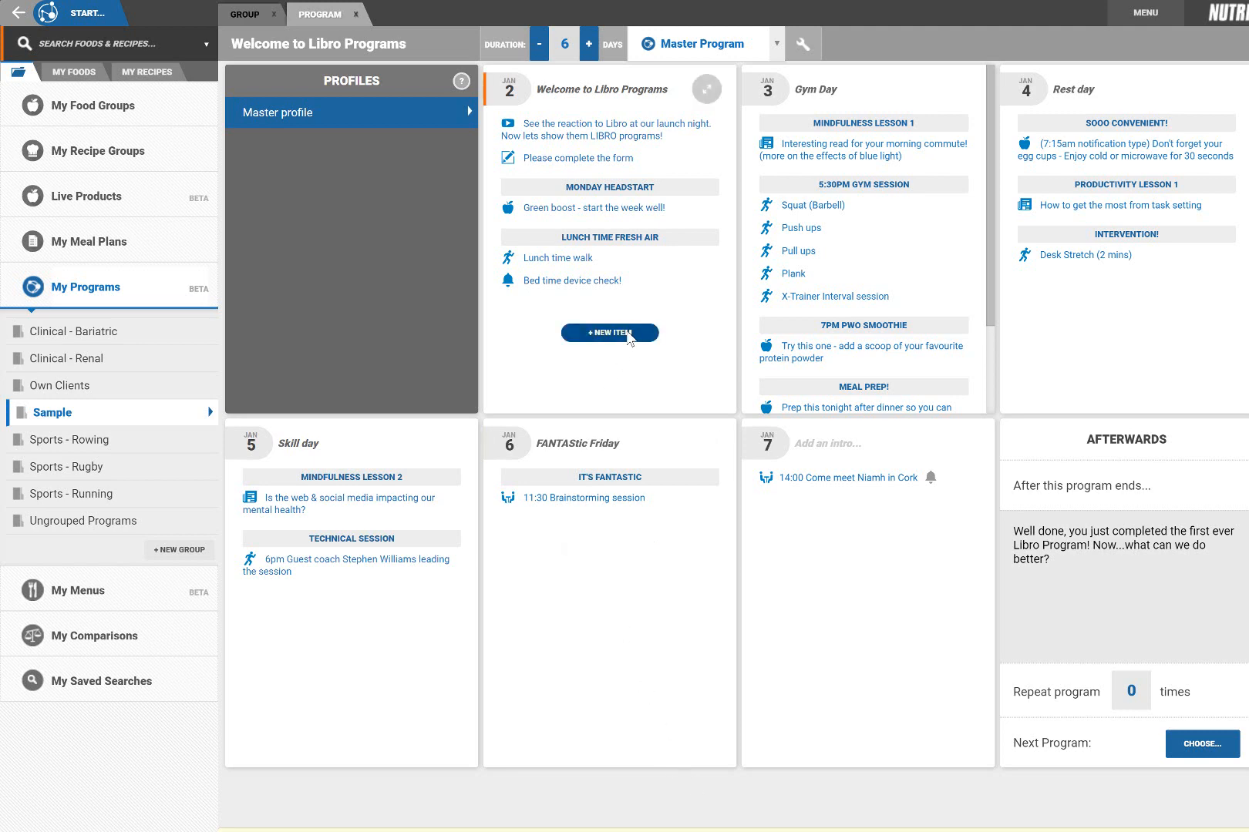
left_click(609, 332)
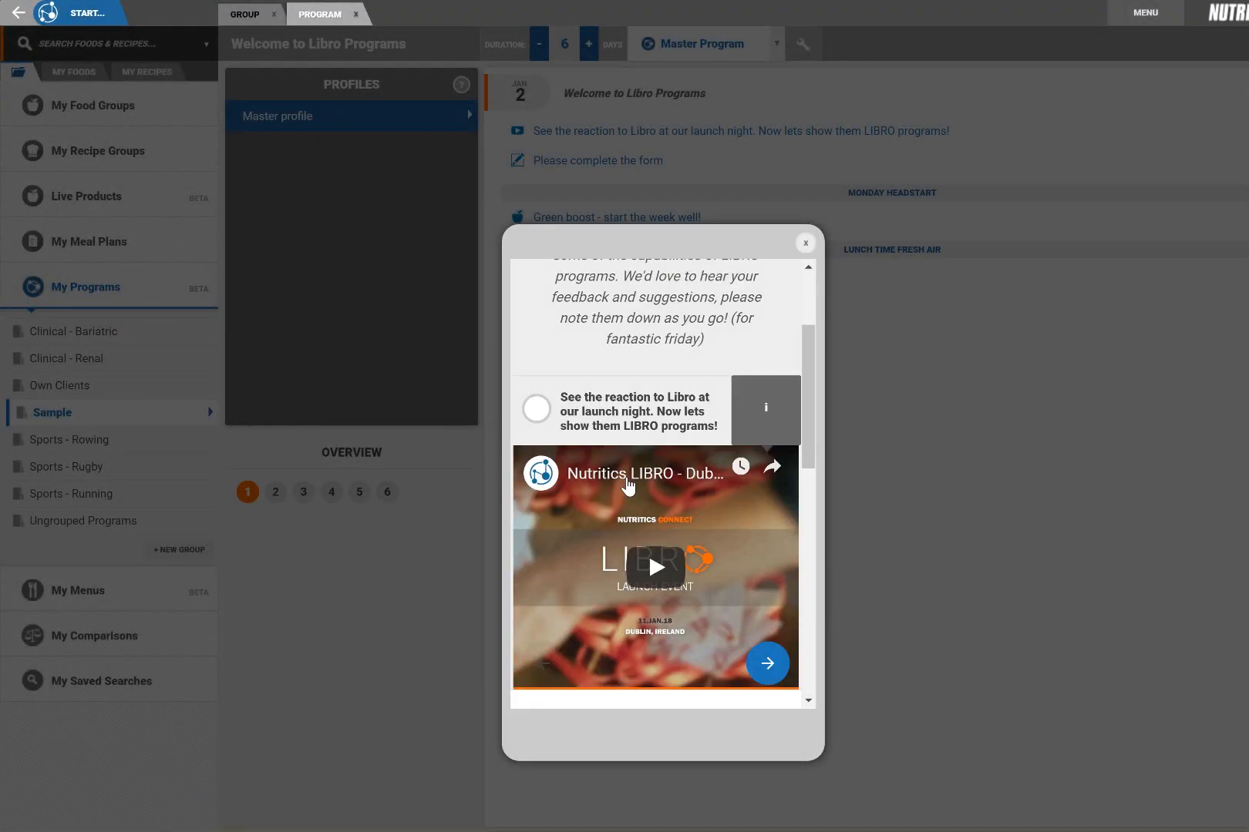
scroll("down", 3)
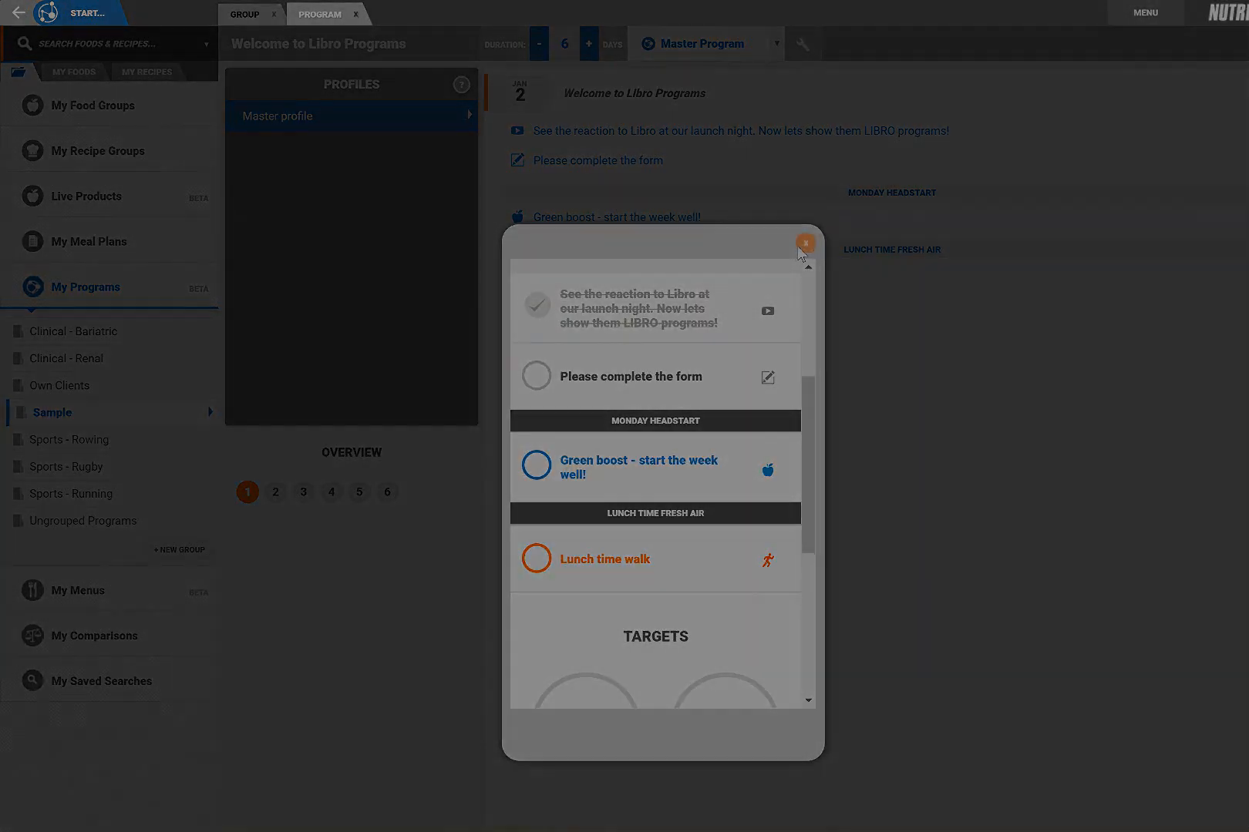
left_click(803, 244)
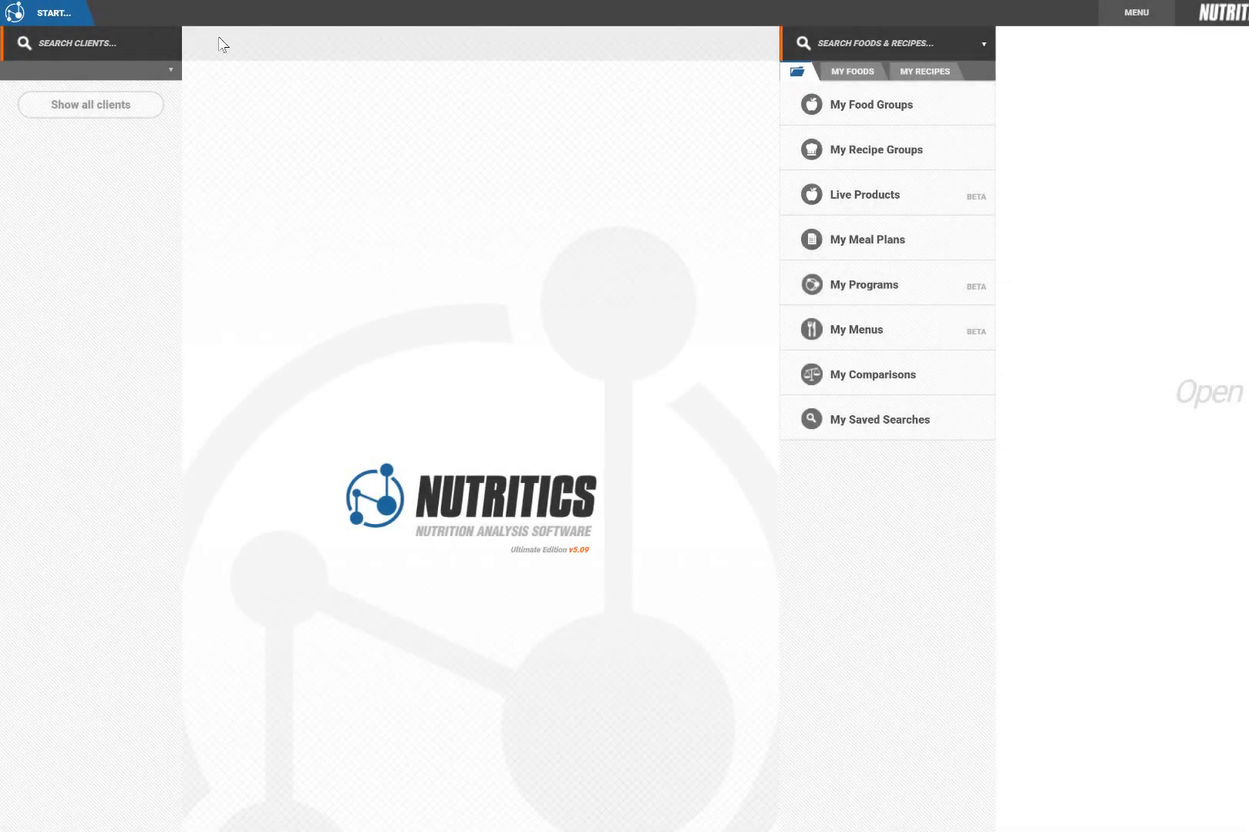
left_click(49, 13)
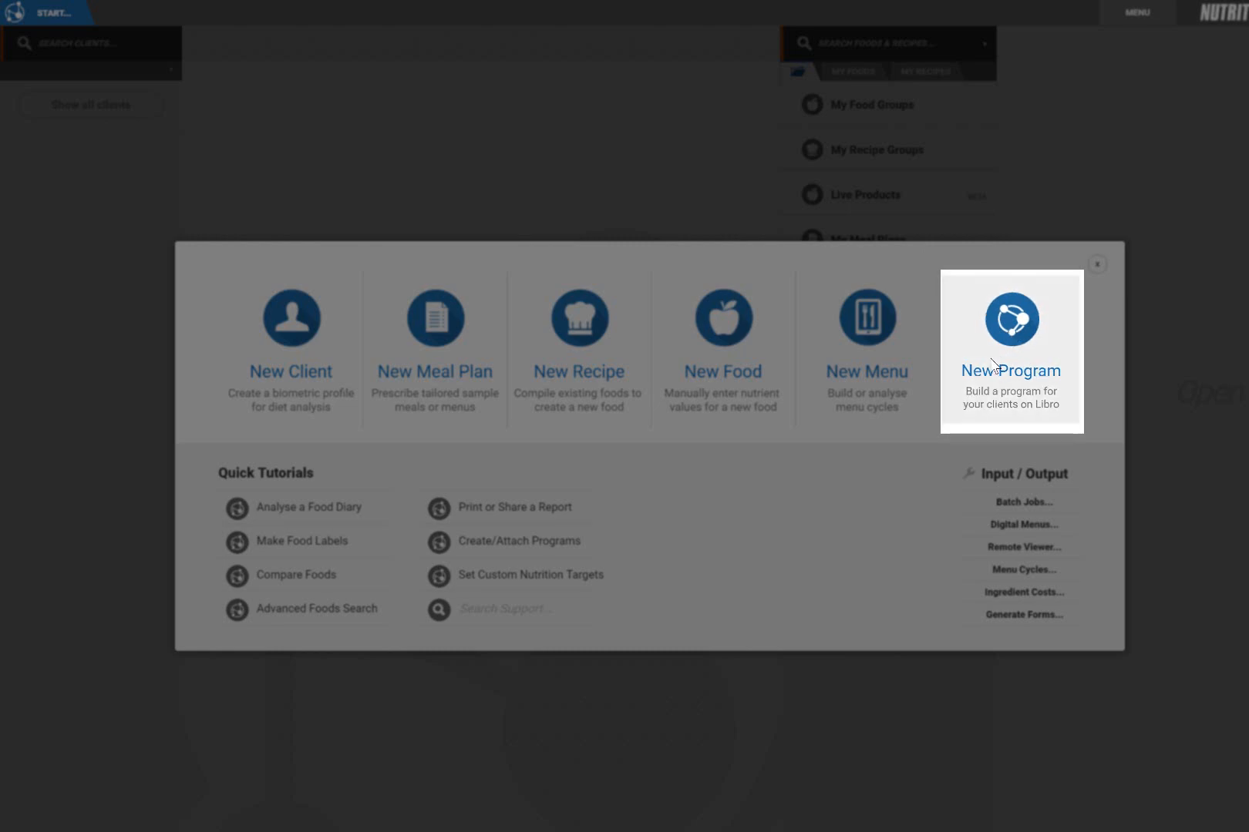
left_click(1010, 371)
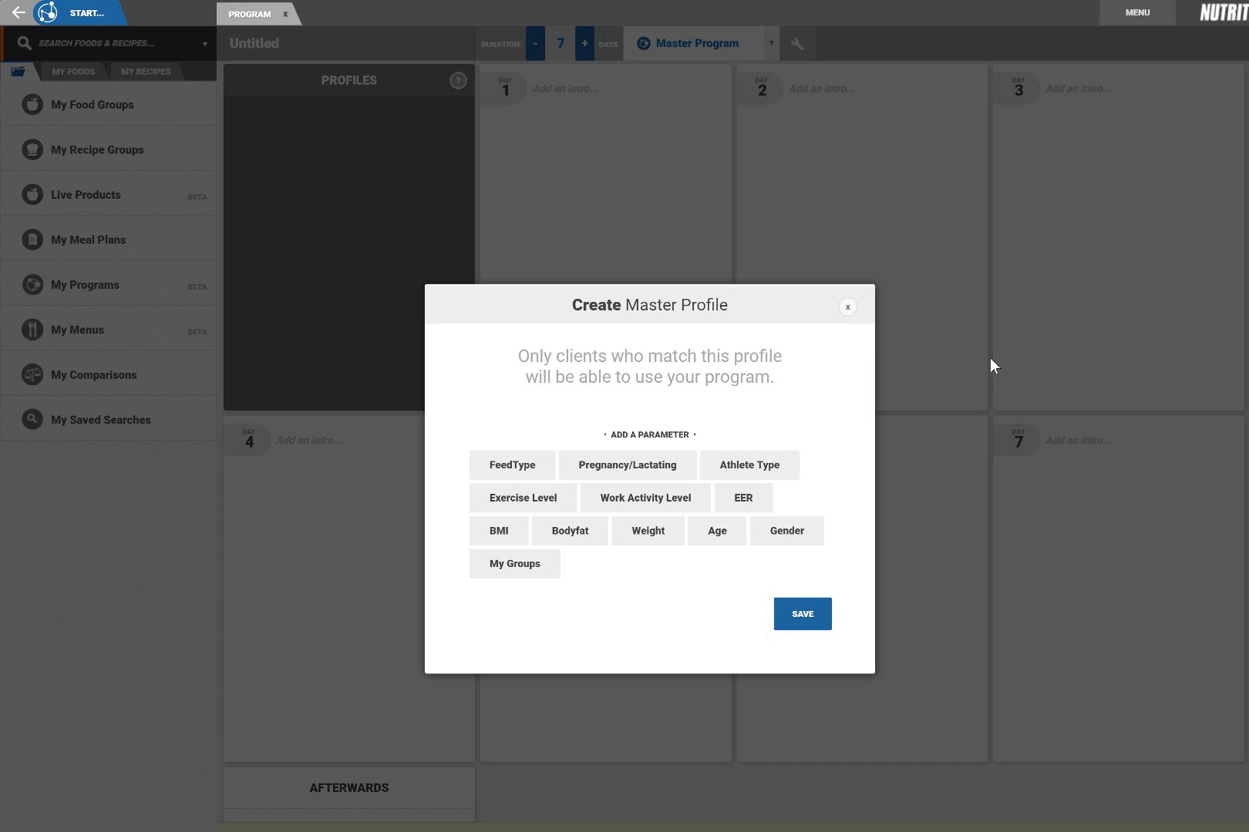
mouse_move(884, 461)
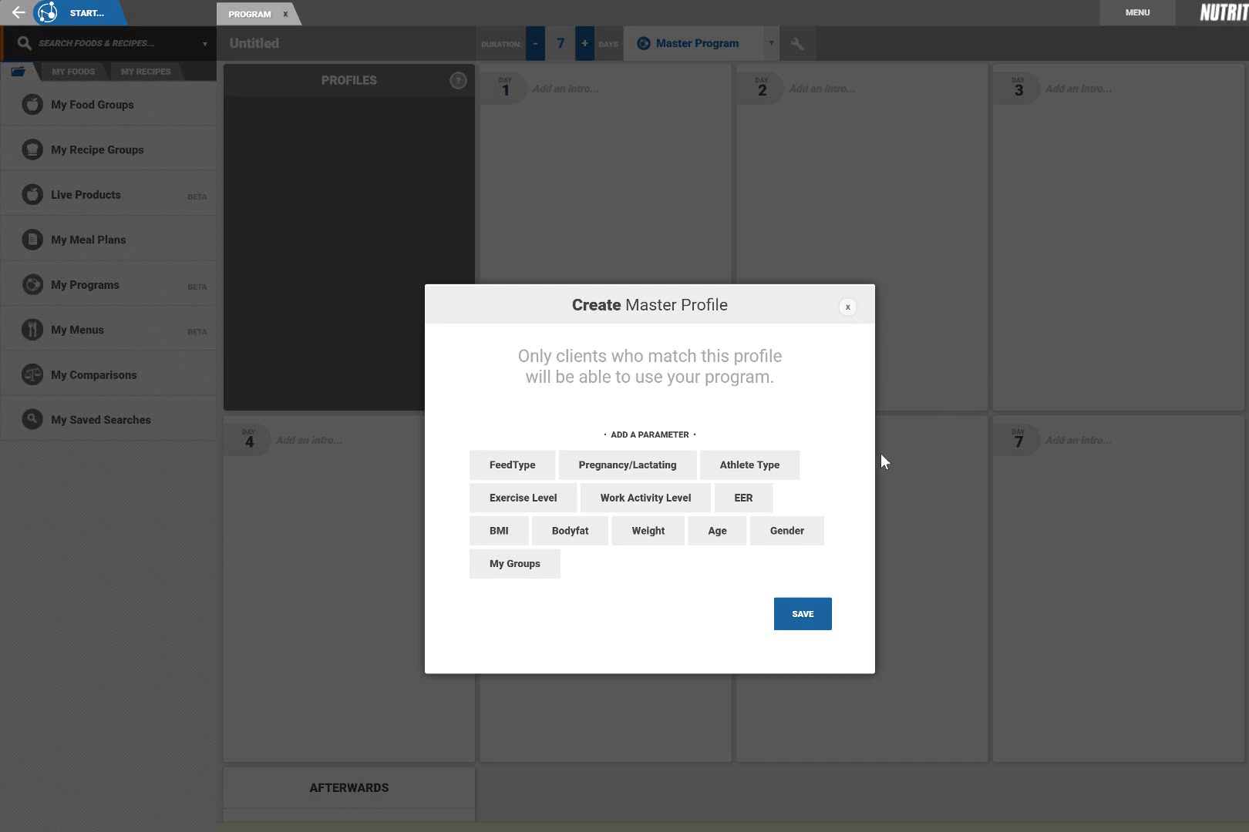
Save a master profile with Gender (female and male) and Age 18–70 parameters.
left_click(786, 531)
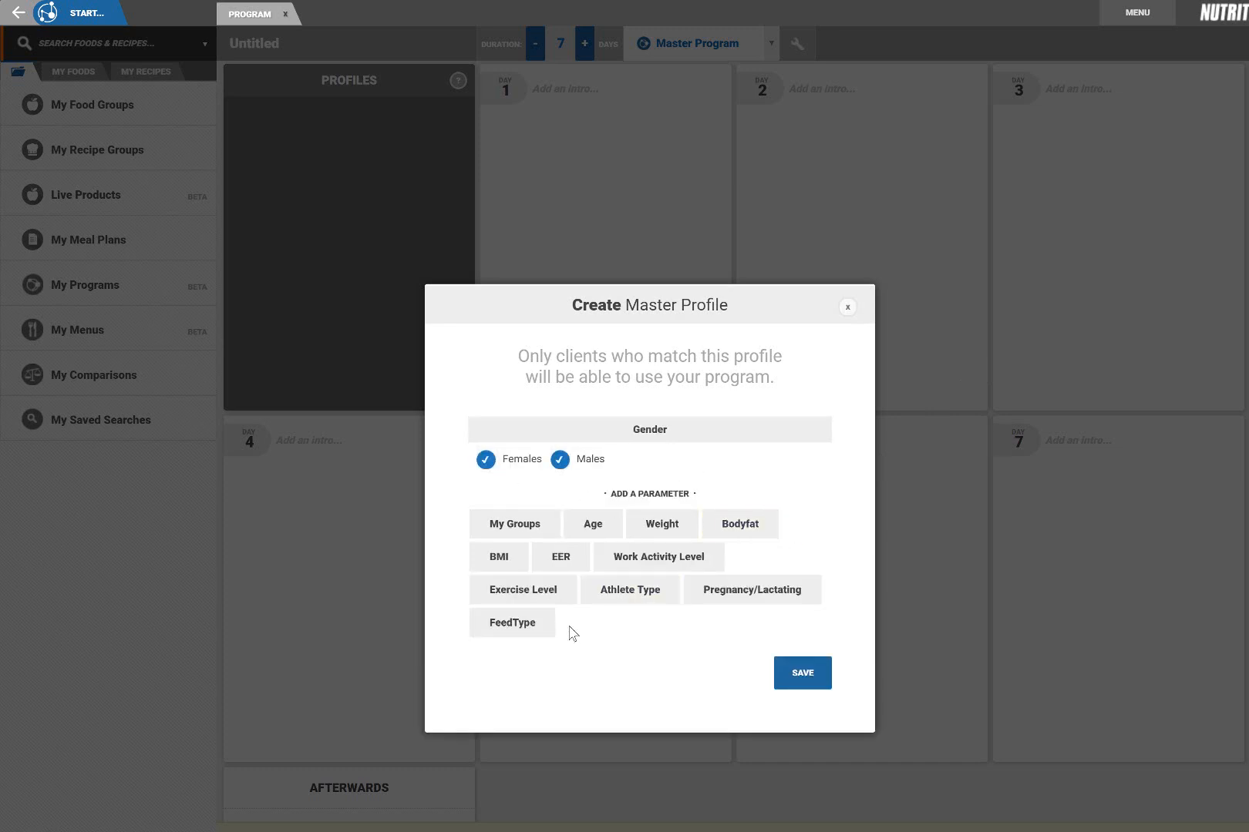
left_click(592, 524)
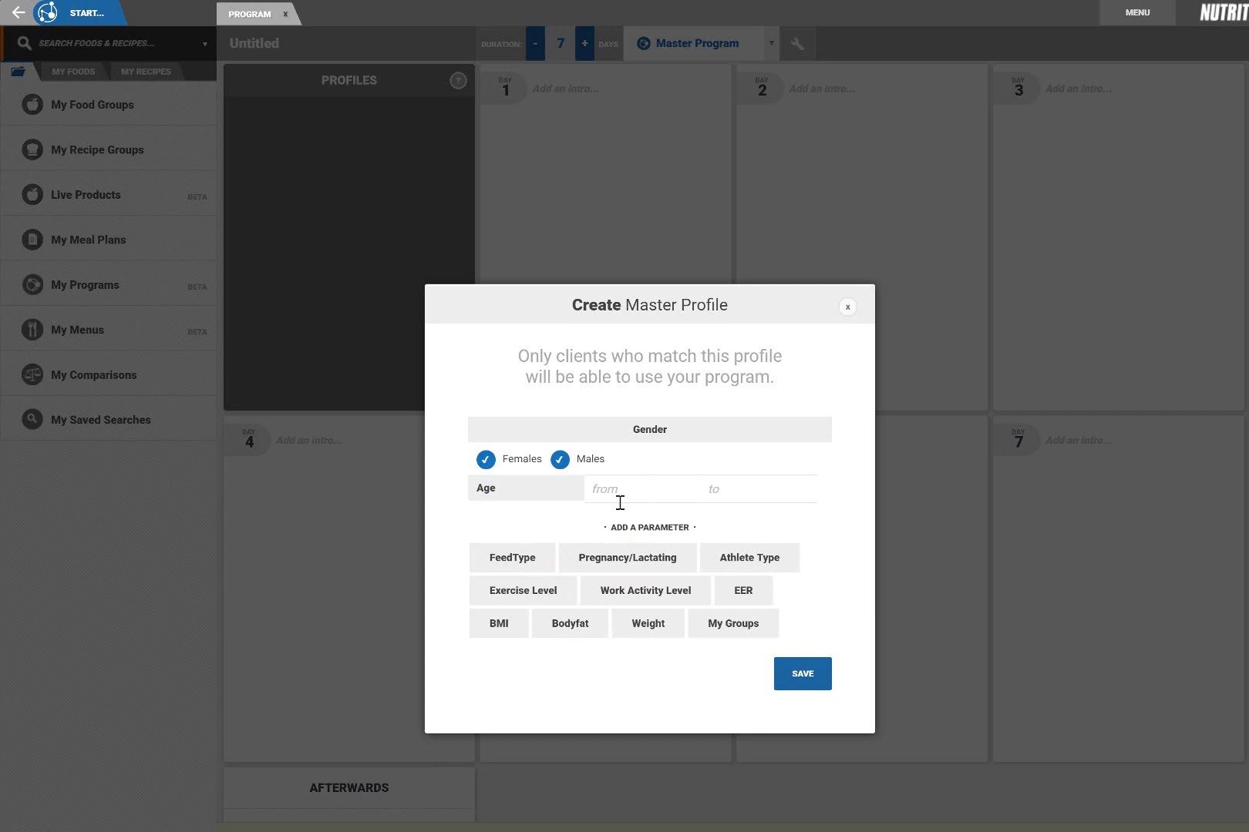
type("18")
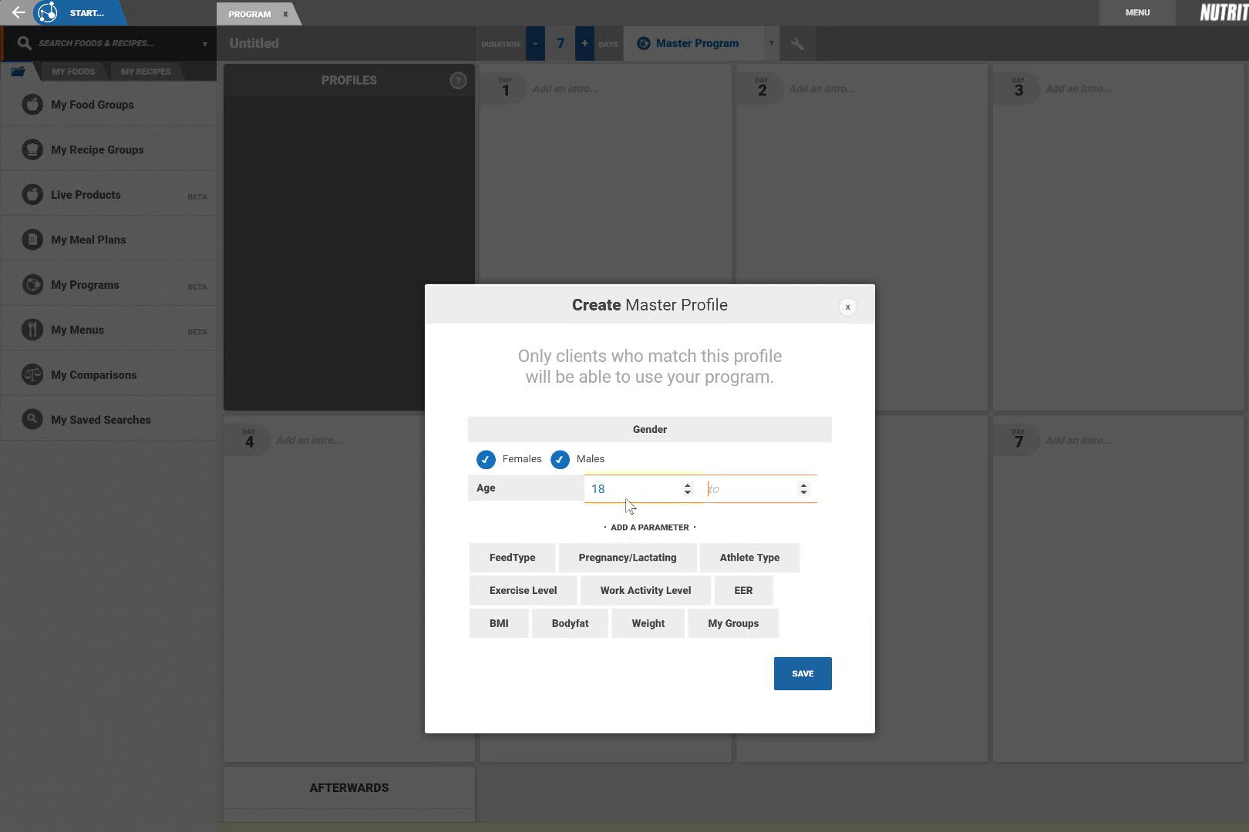
type("7")
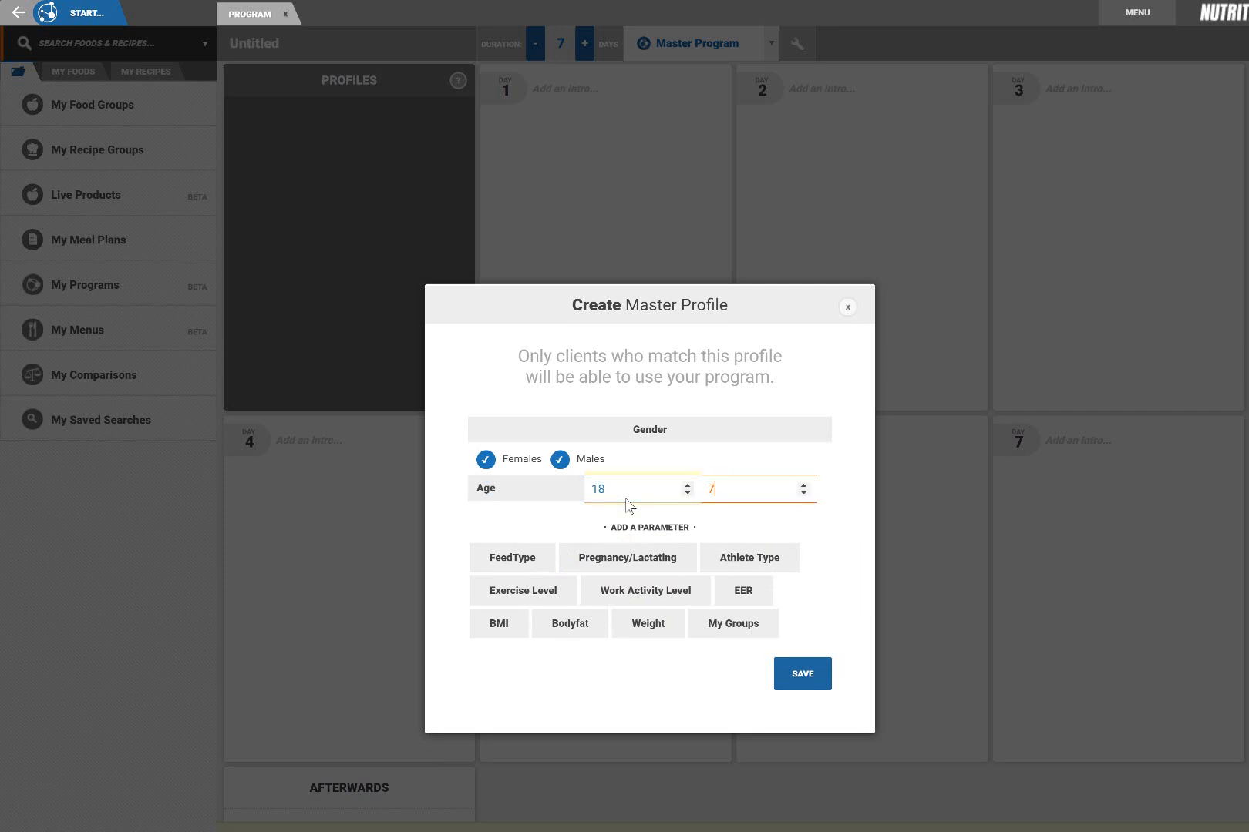
type("0")
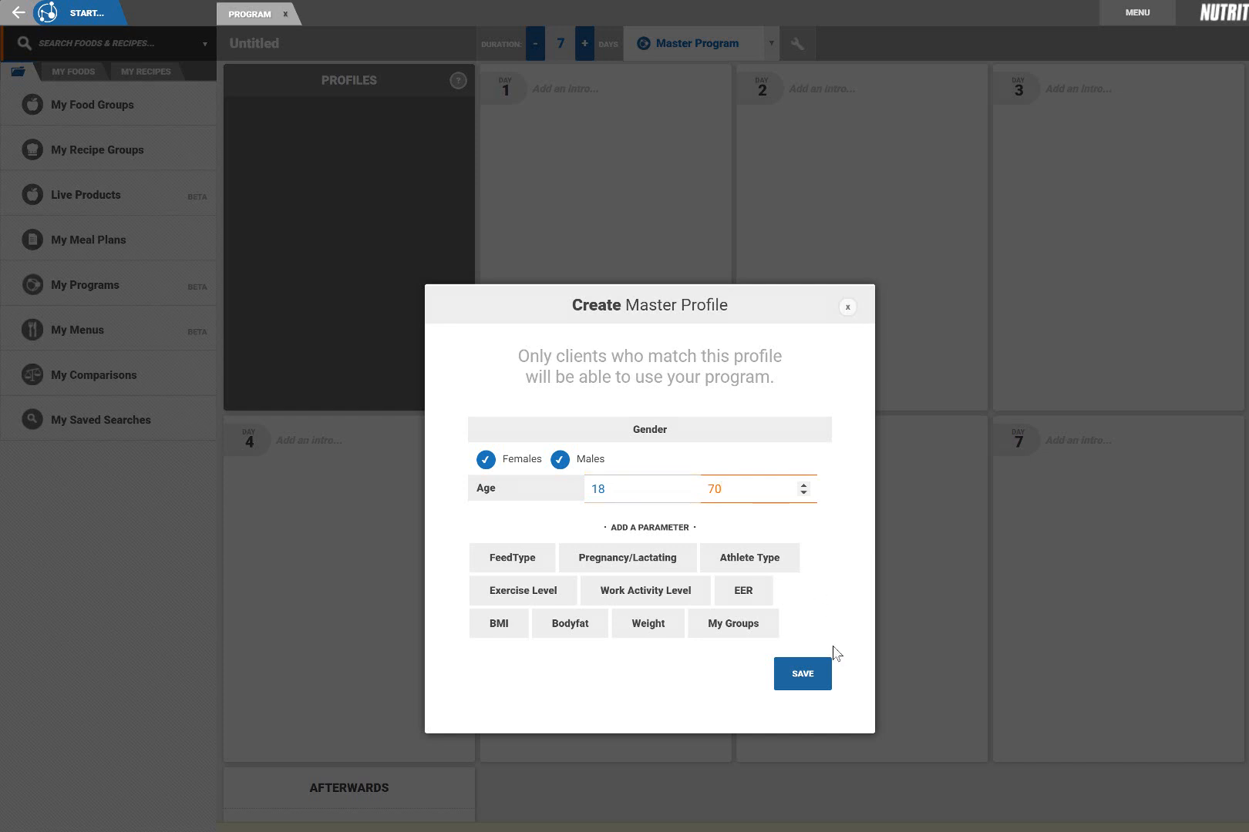
left_click(801, 673)
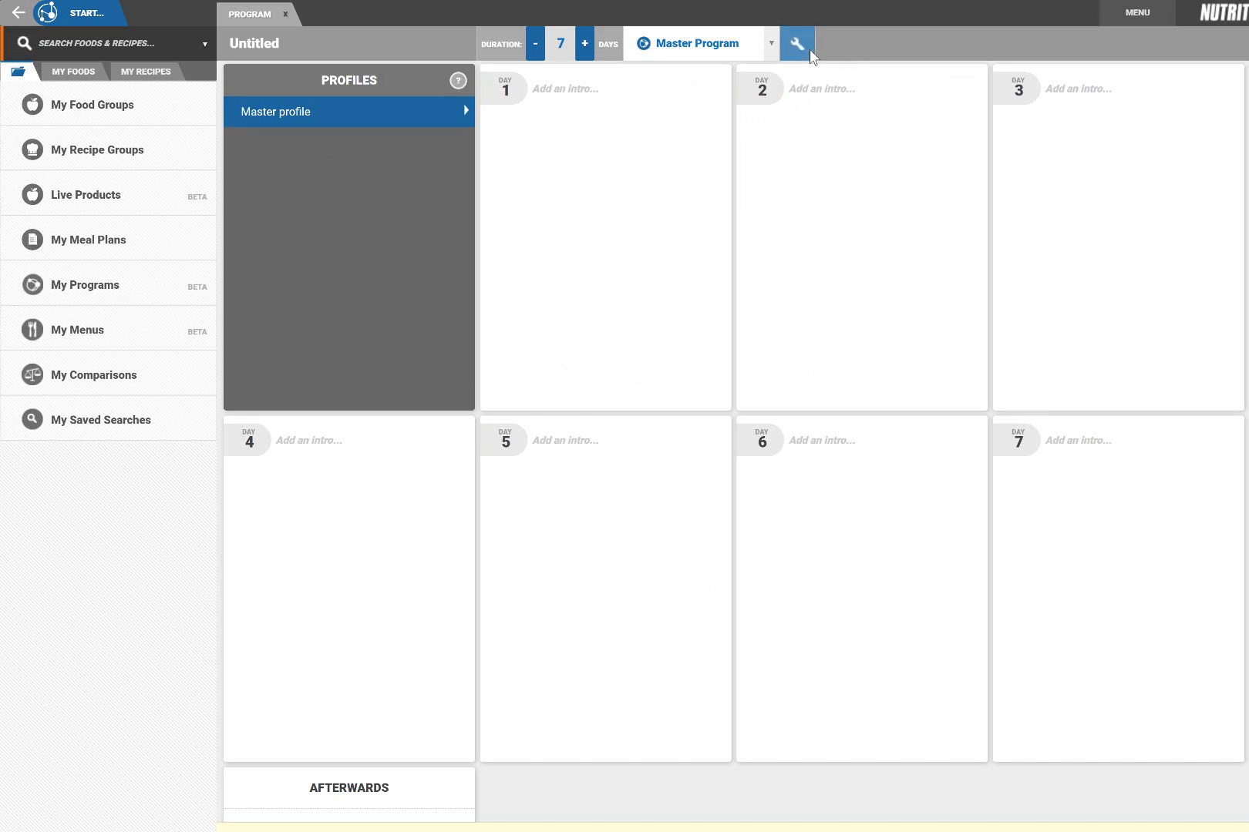
left_click(797, 43)
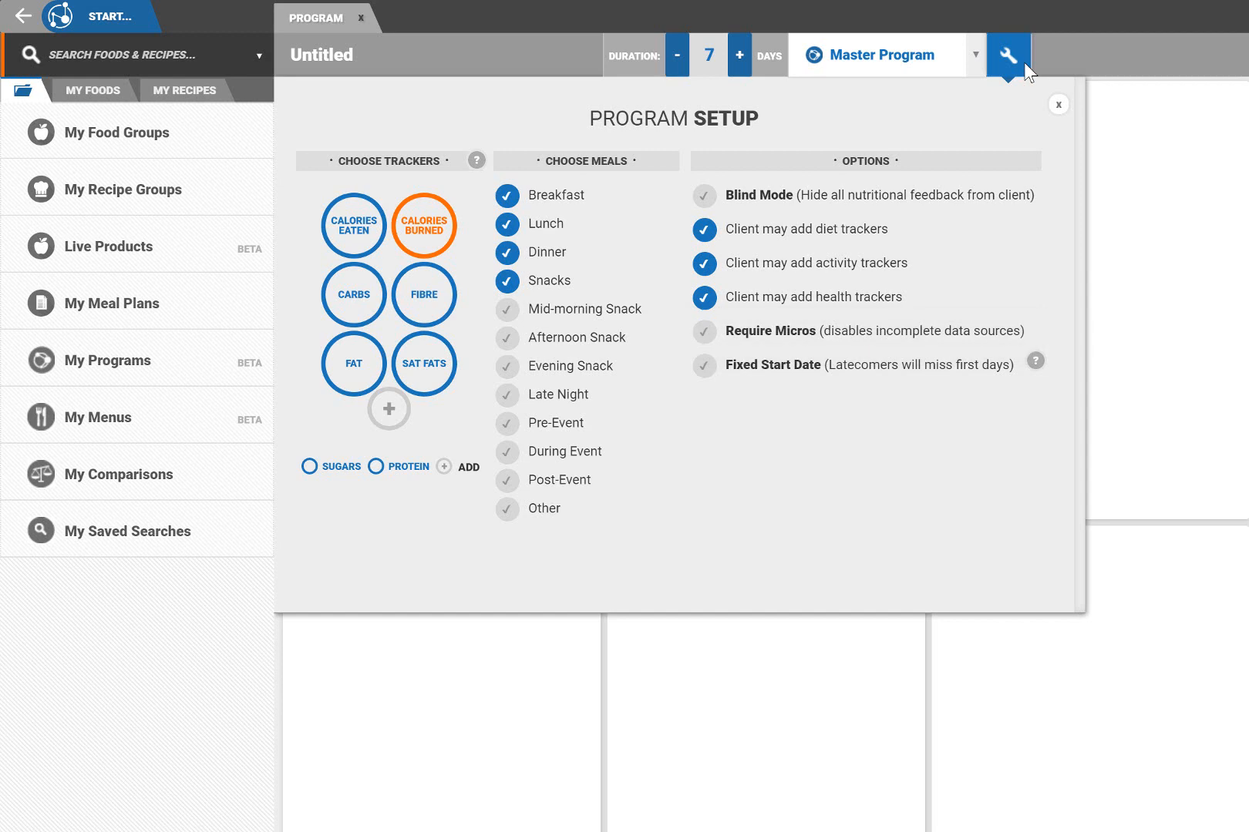
left_click(1058, 104)
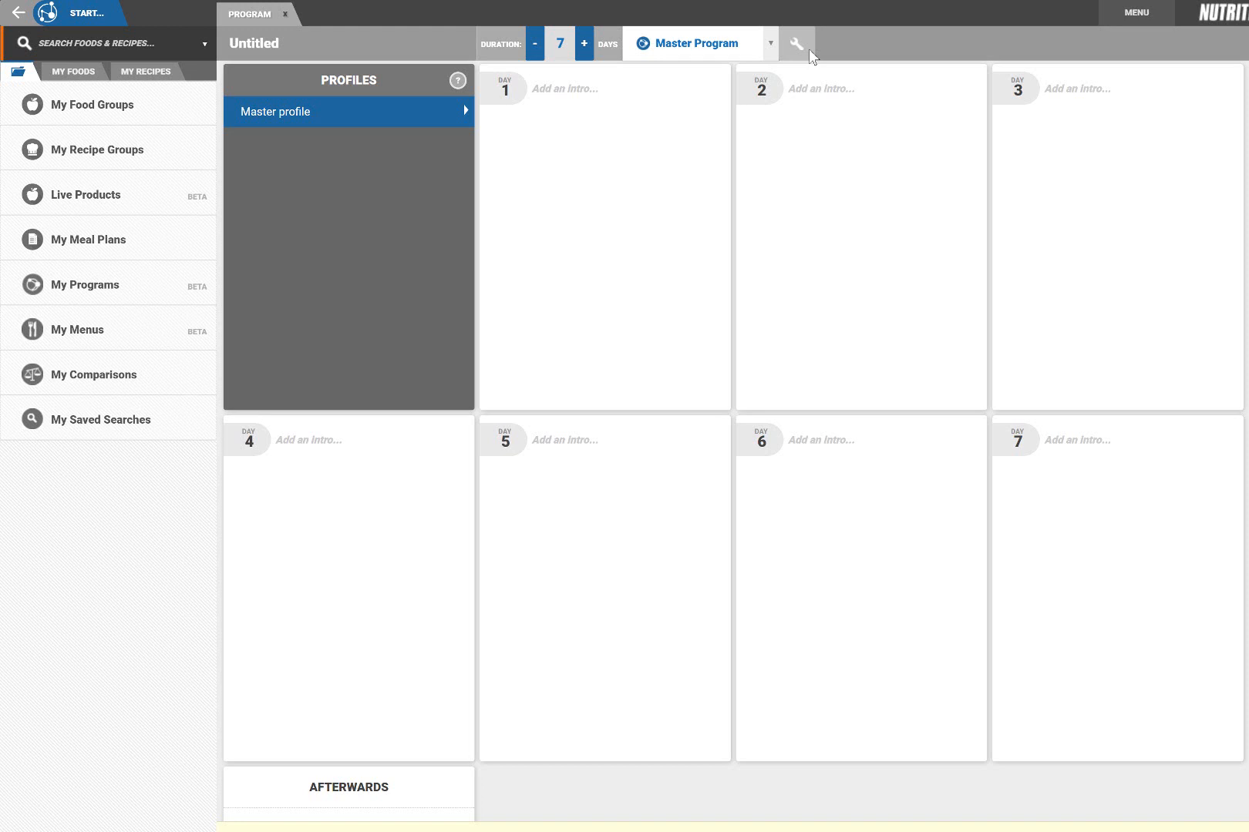
mouse_move(679, 63)
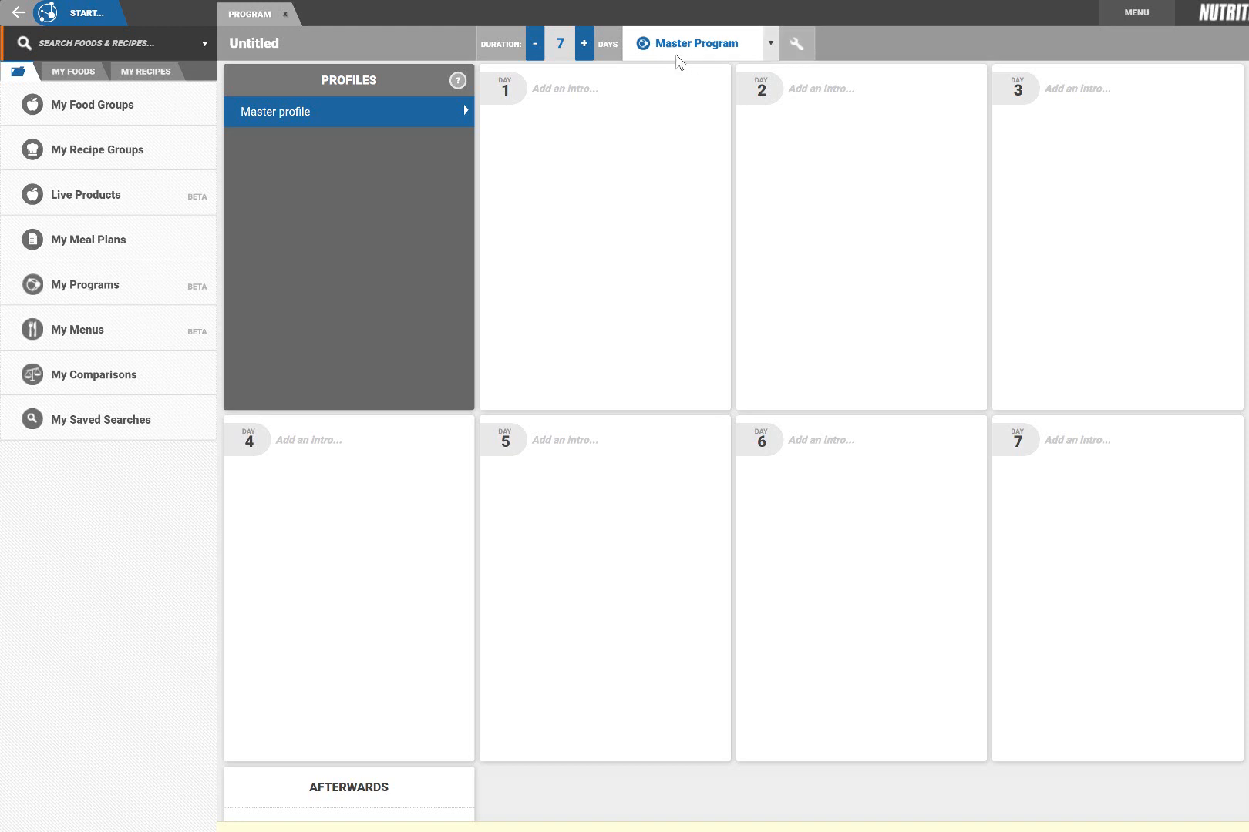
Extend the program to 30 days with a fixed 7th January start date.
left_click(583, 43)
type("30")
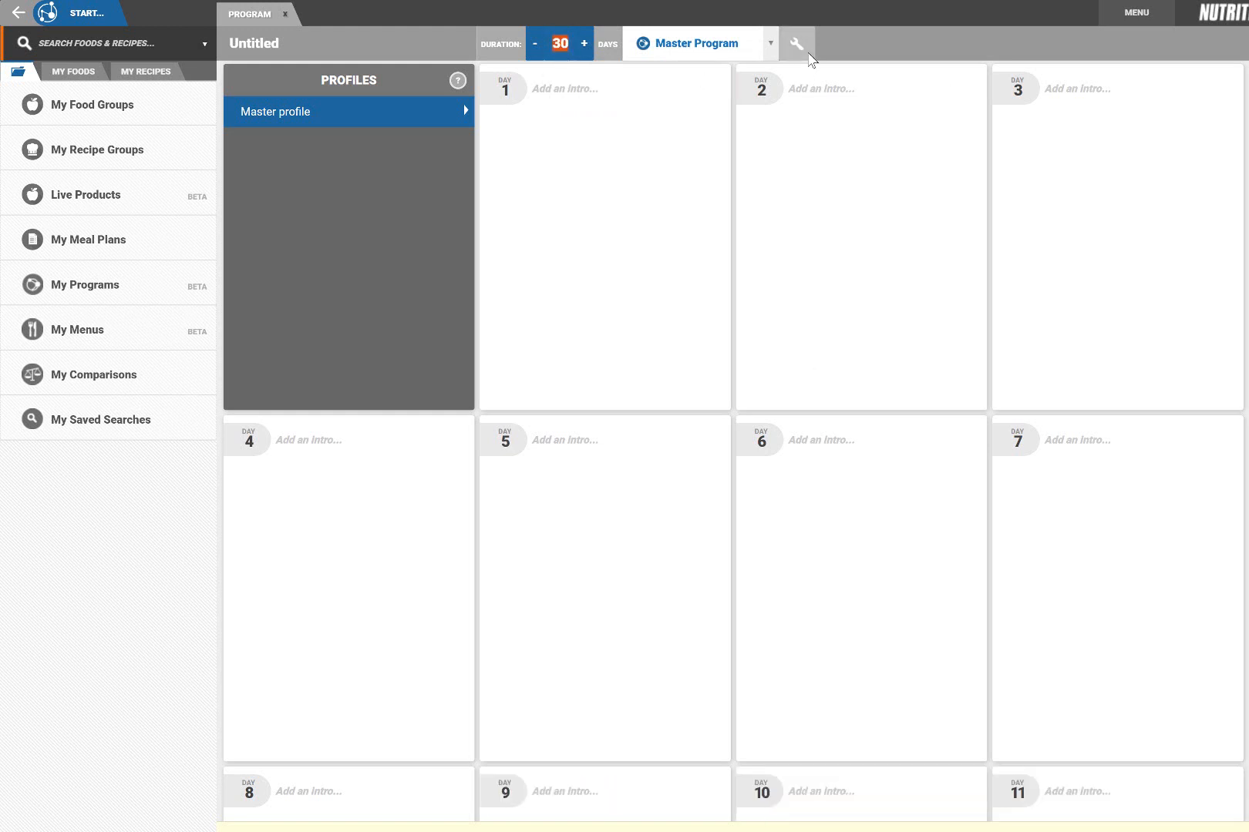
left_click(795, 43)
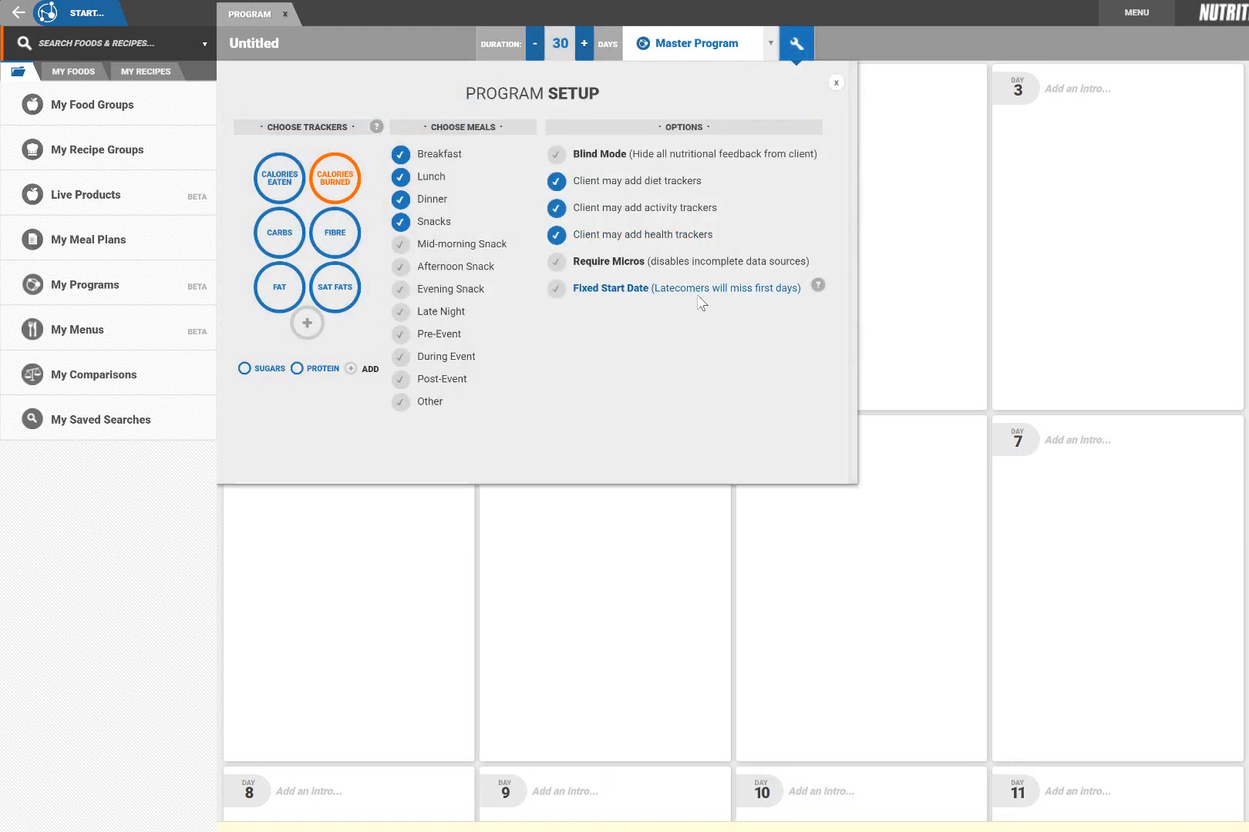
left_click(555, 287)
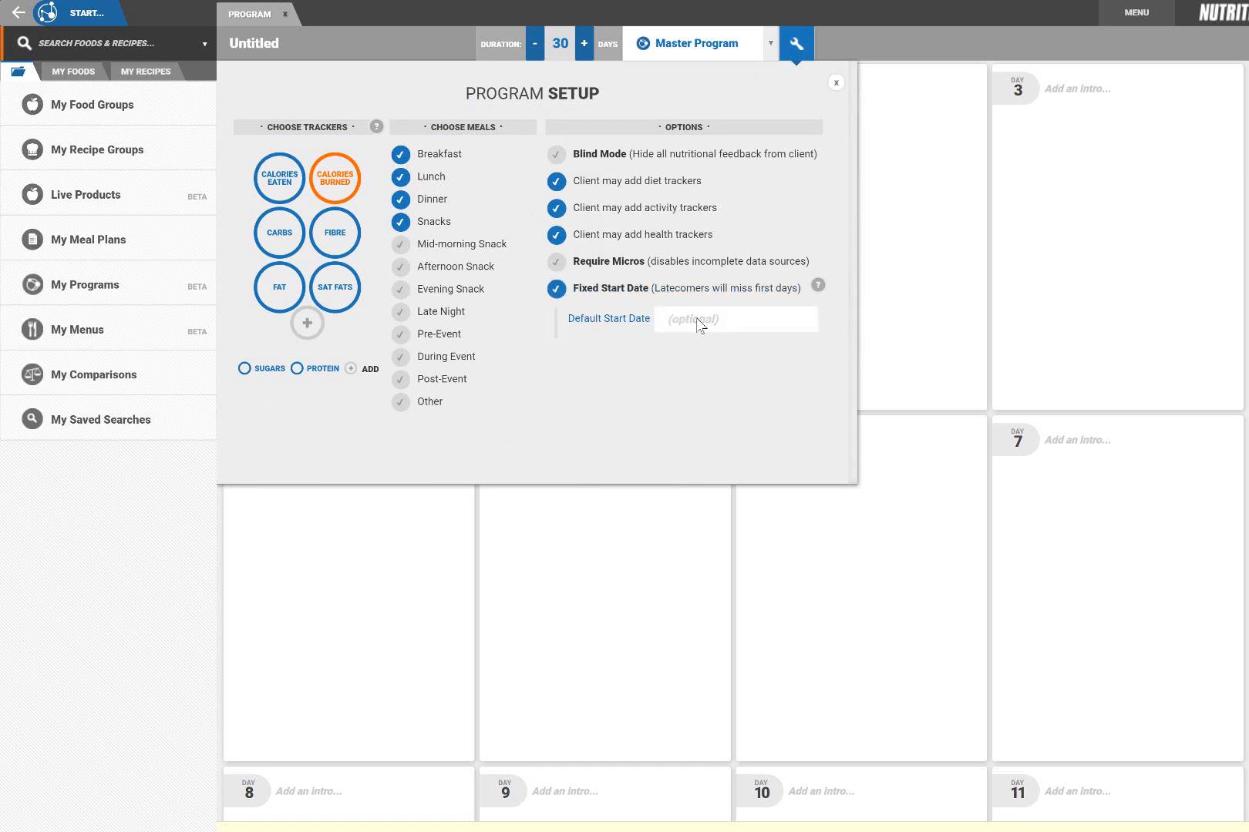
type("7")
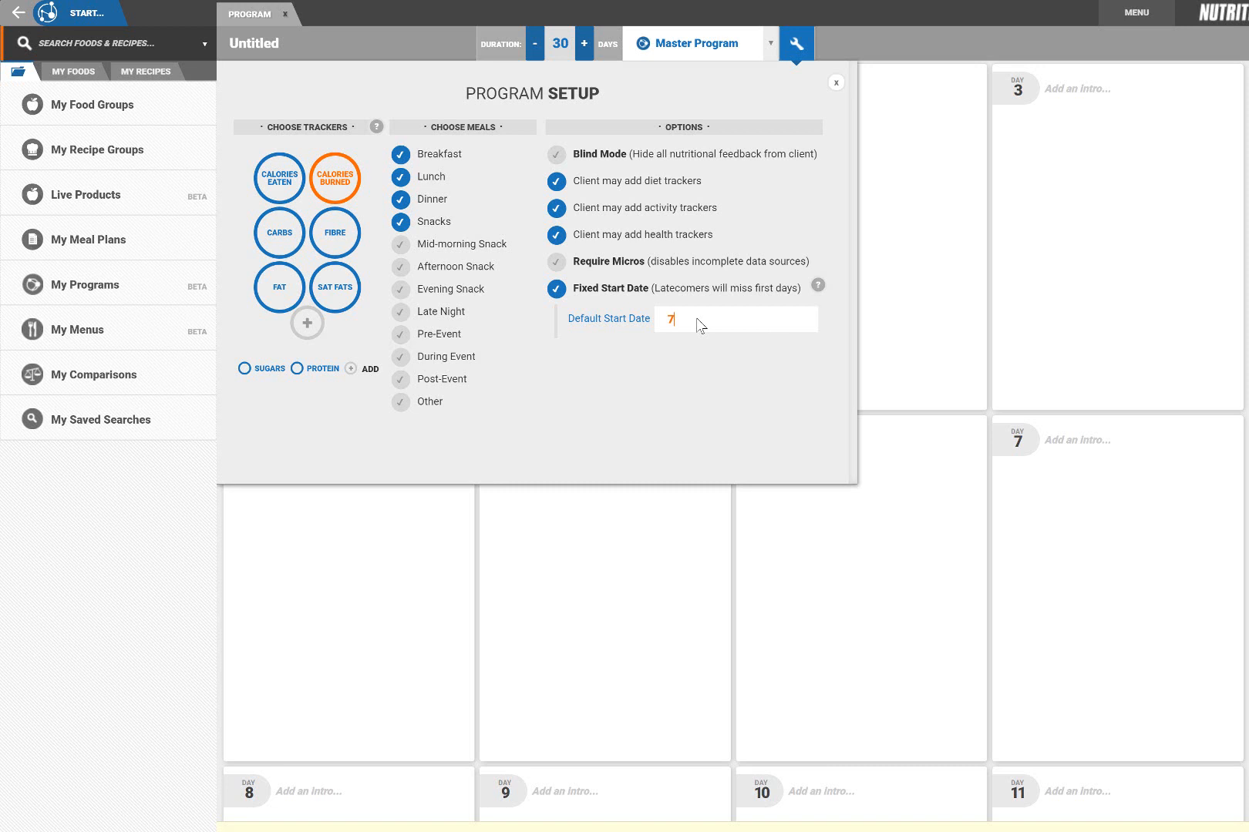
type("th Jan 201")
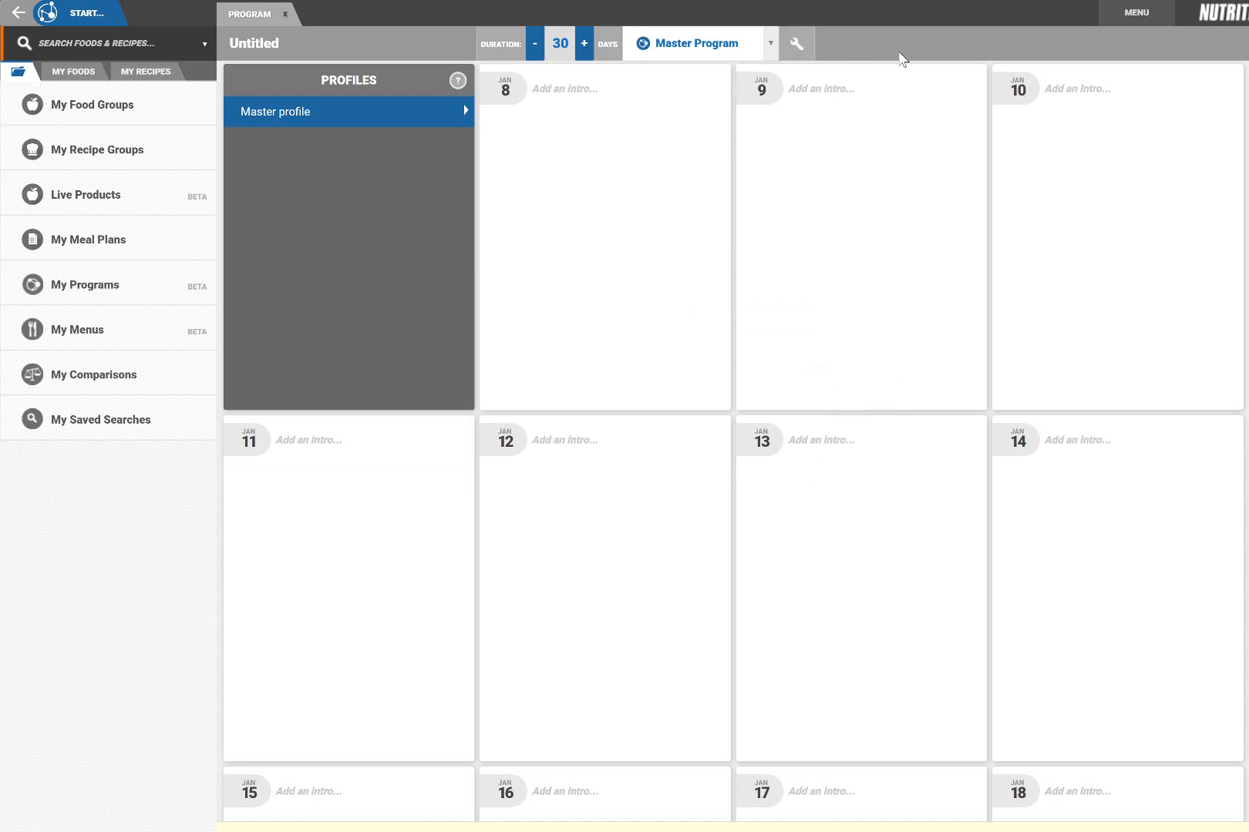
Add a 'Welcome to the program!' video item with its YouTube link to Jan 8.
left_click(83, 284)
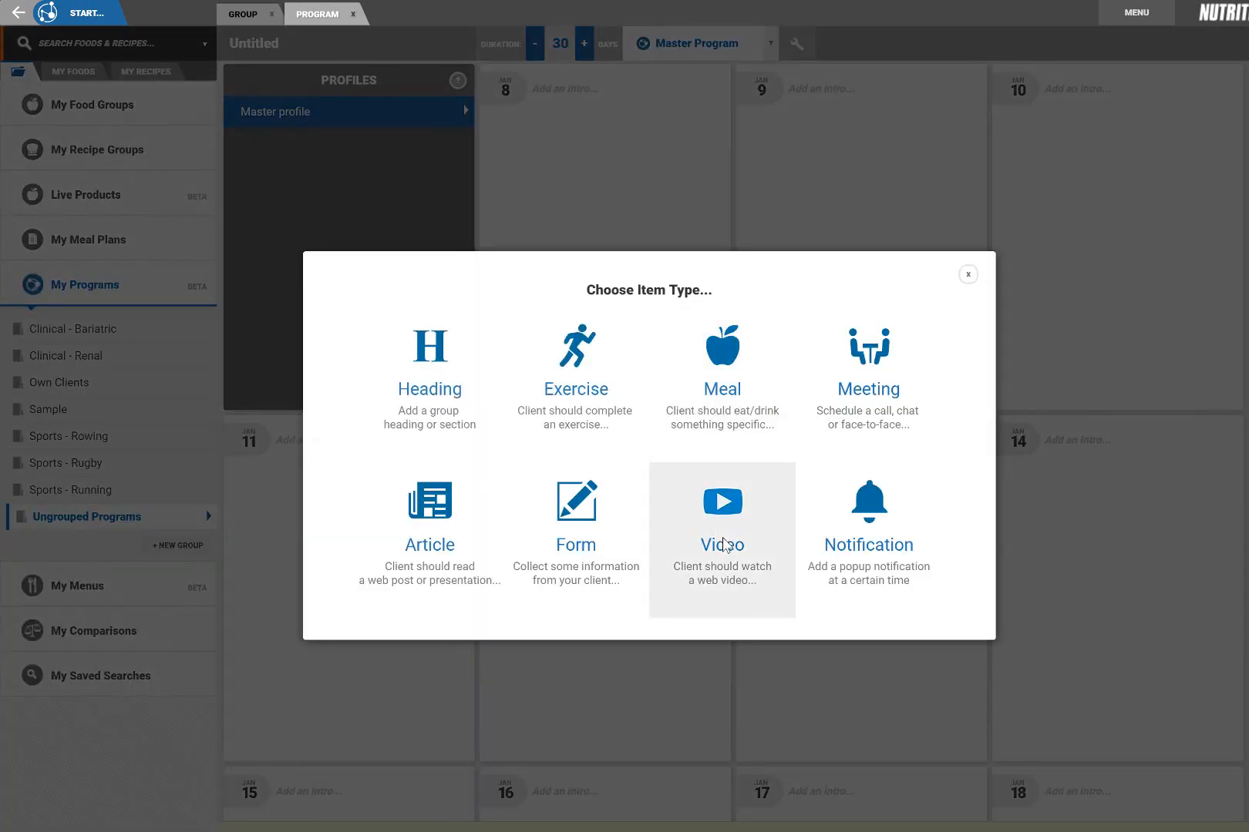
left_click(720, 502)
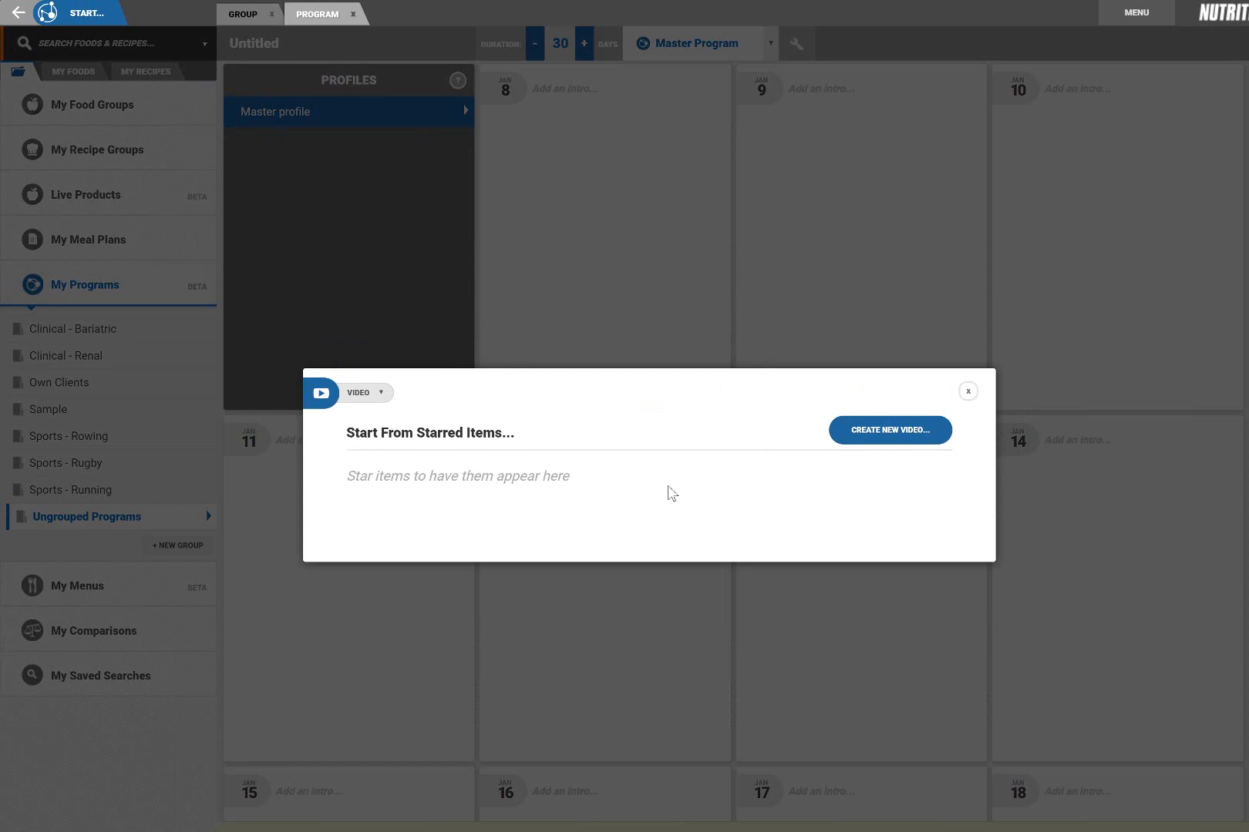
left_click(888, 430)
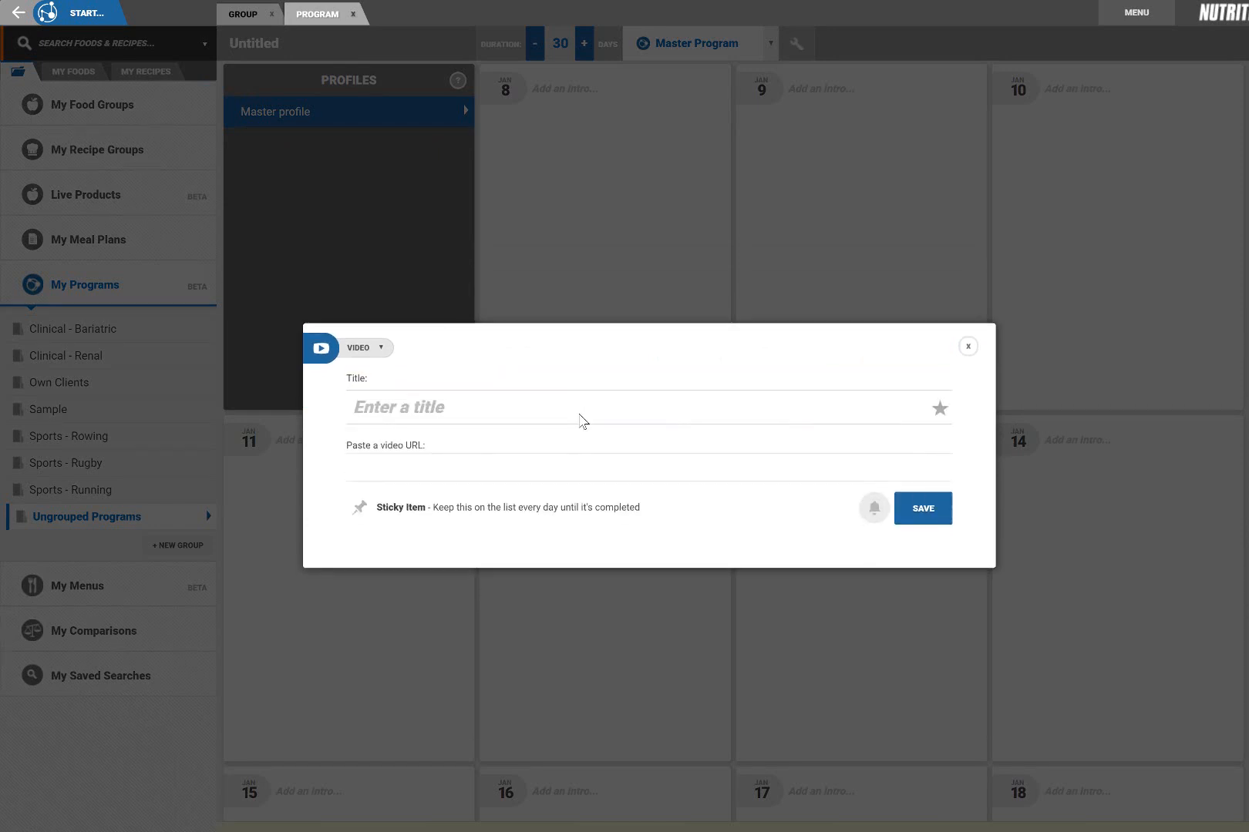
type("Welcome to the program!")
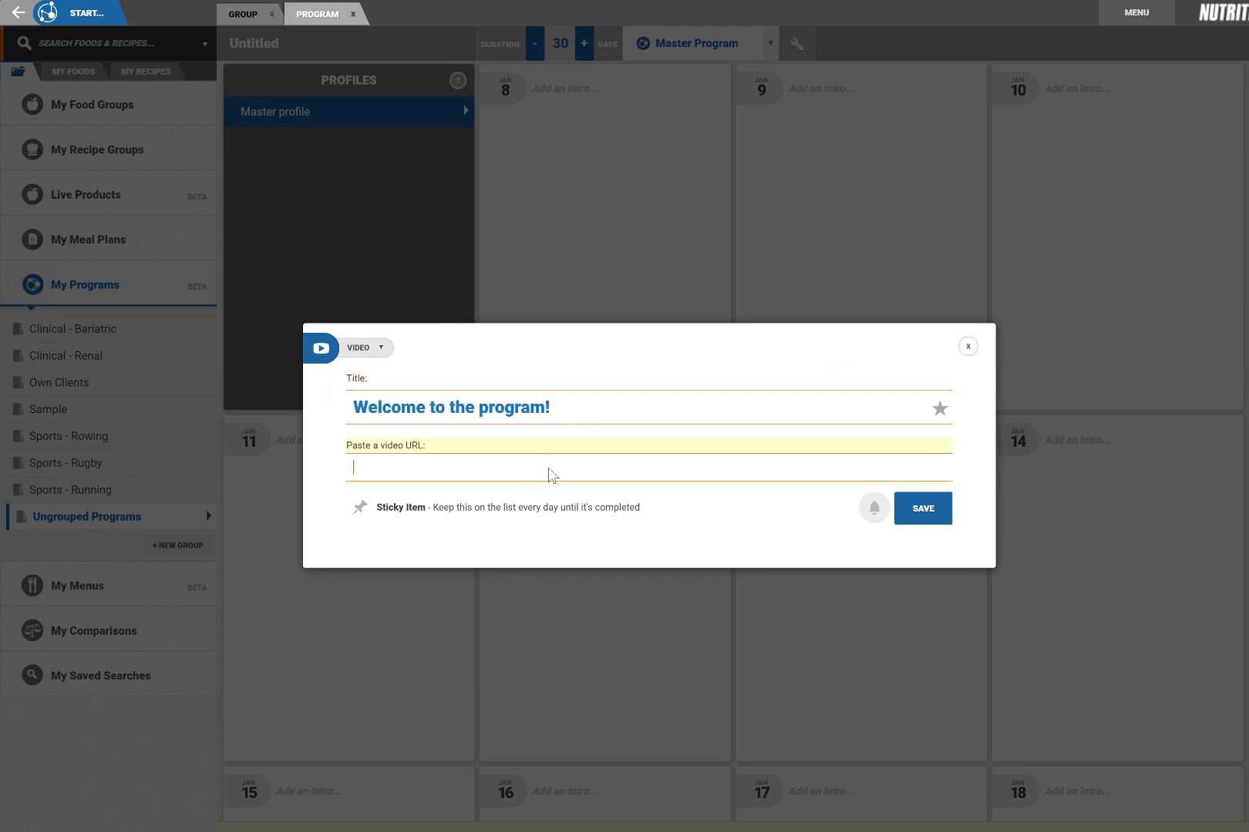
type("https://www.youtube.com/watch?v=RwXokuaA62k")
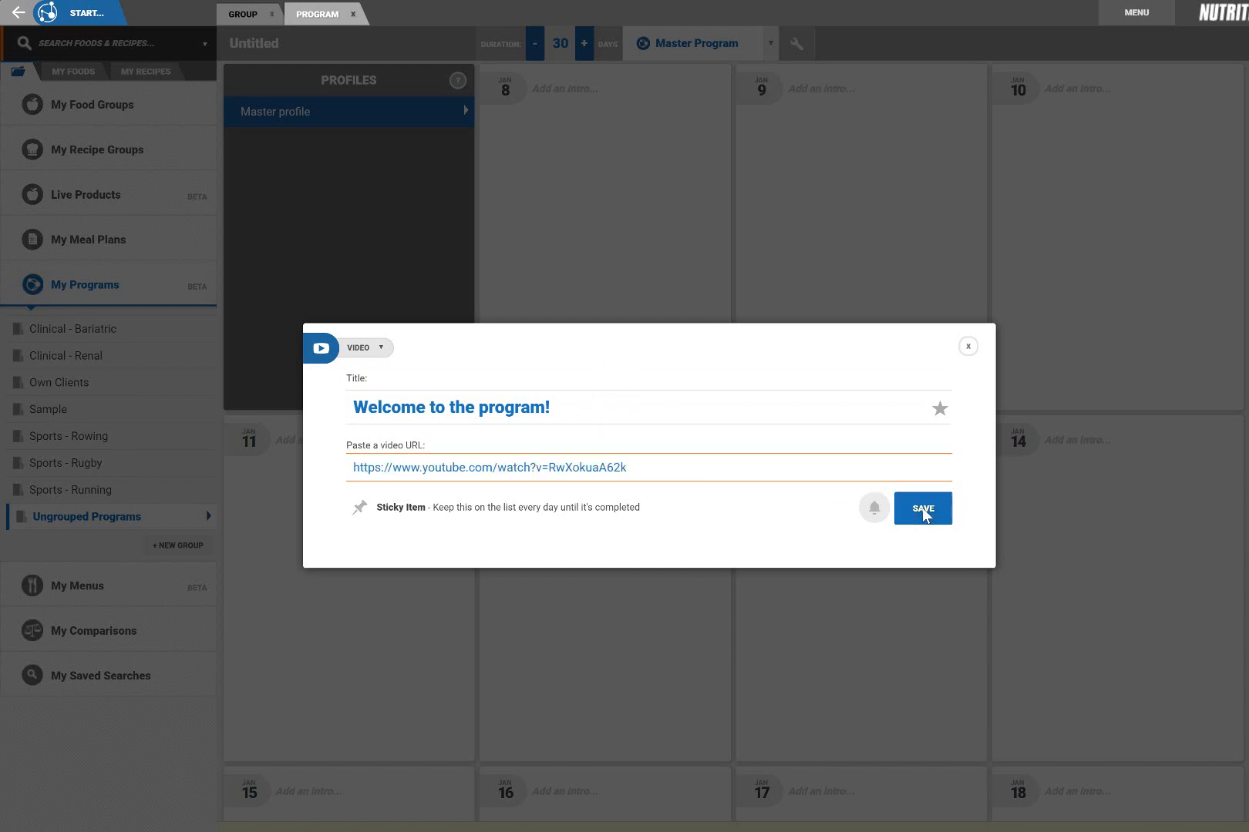
left_click(922, 507)
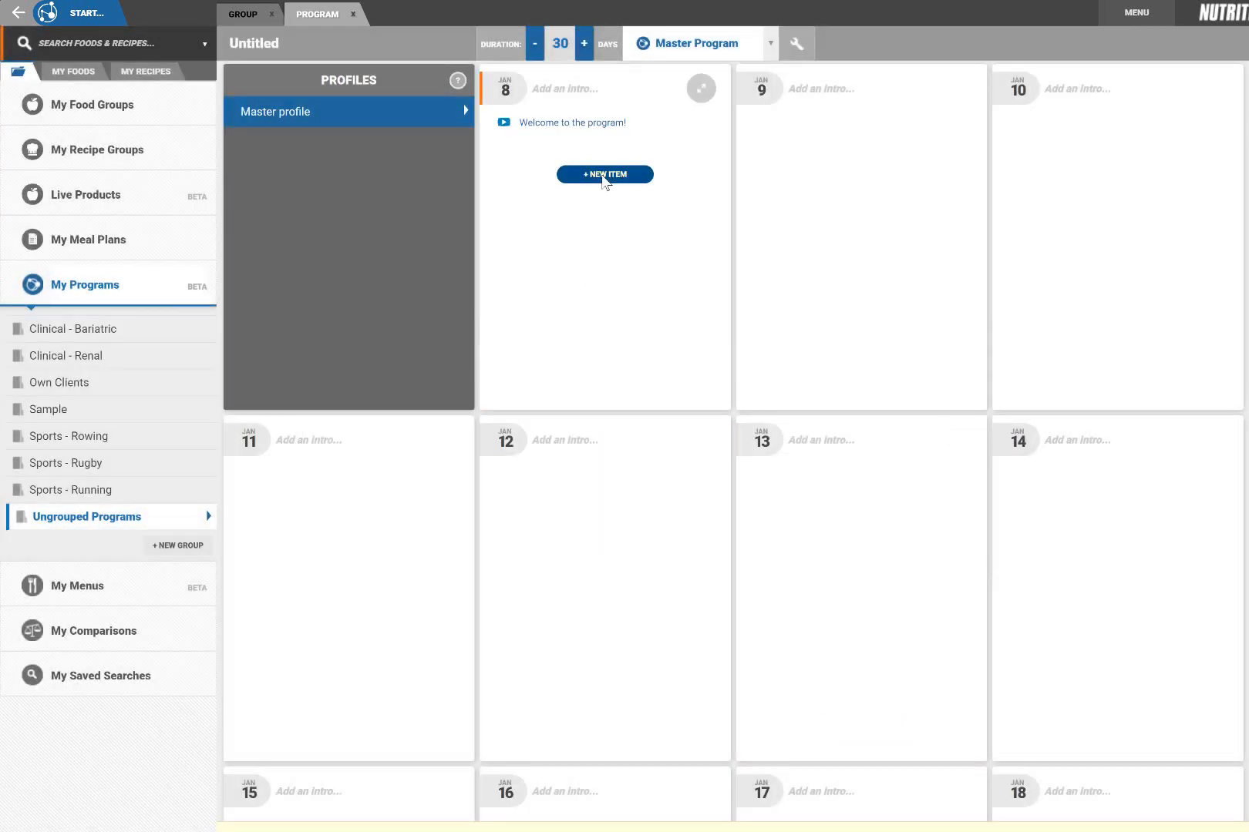
Add a starred, sticky 'Please complete the form' form item to Jan 8.
left_click(604, 174)
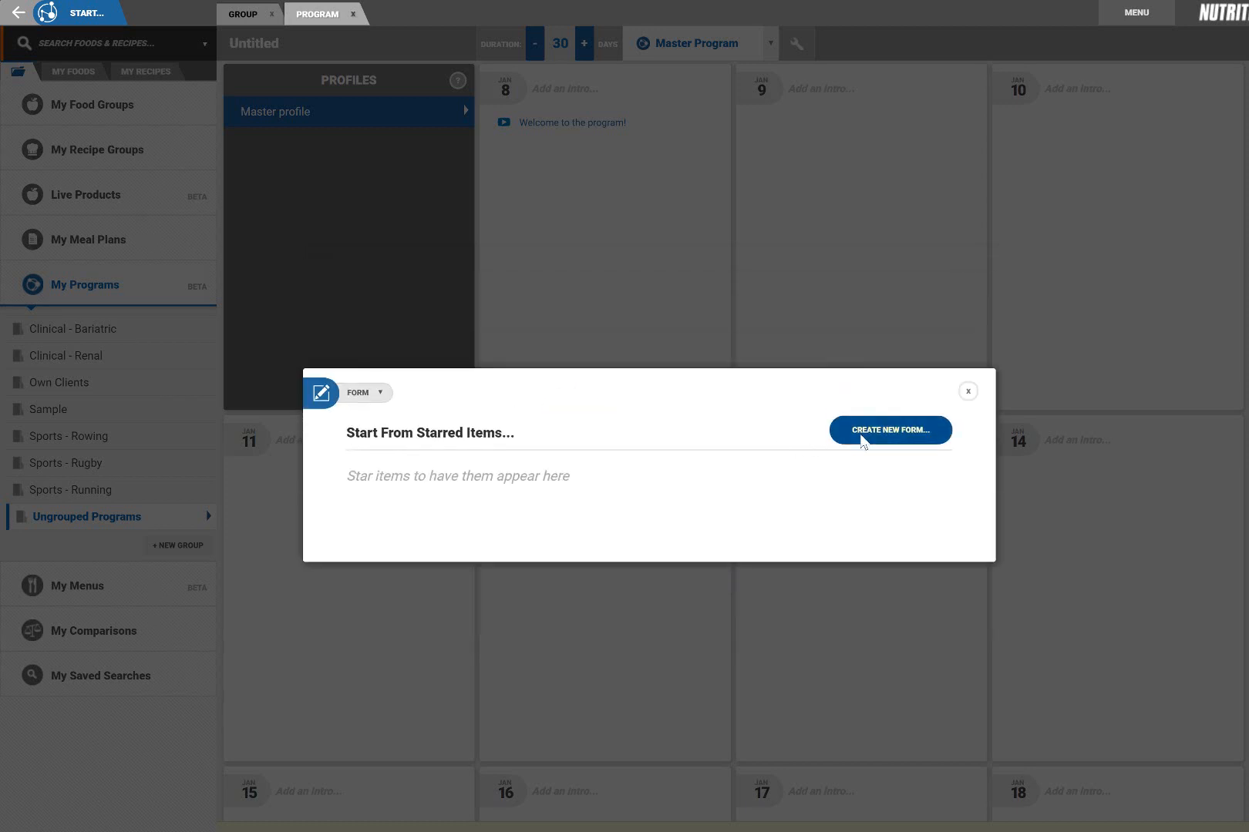
left_click(889, 430)
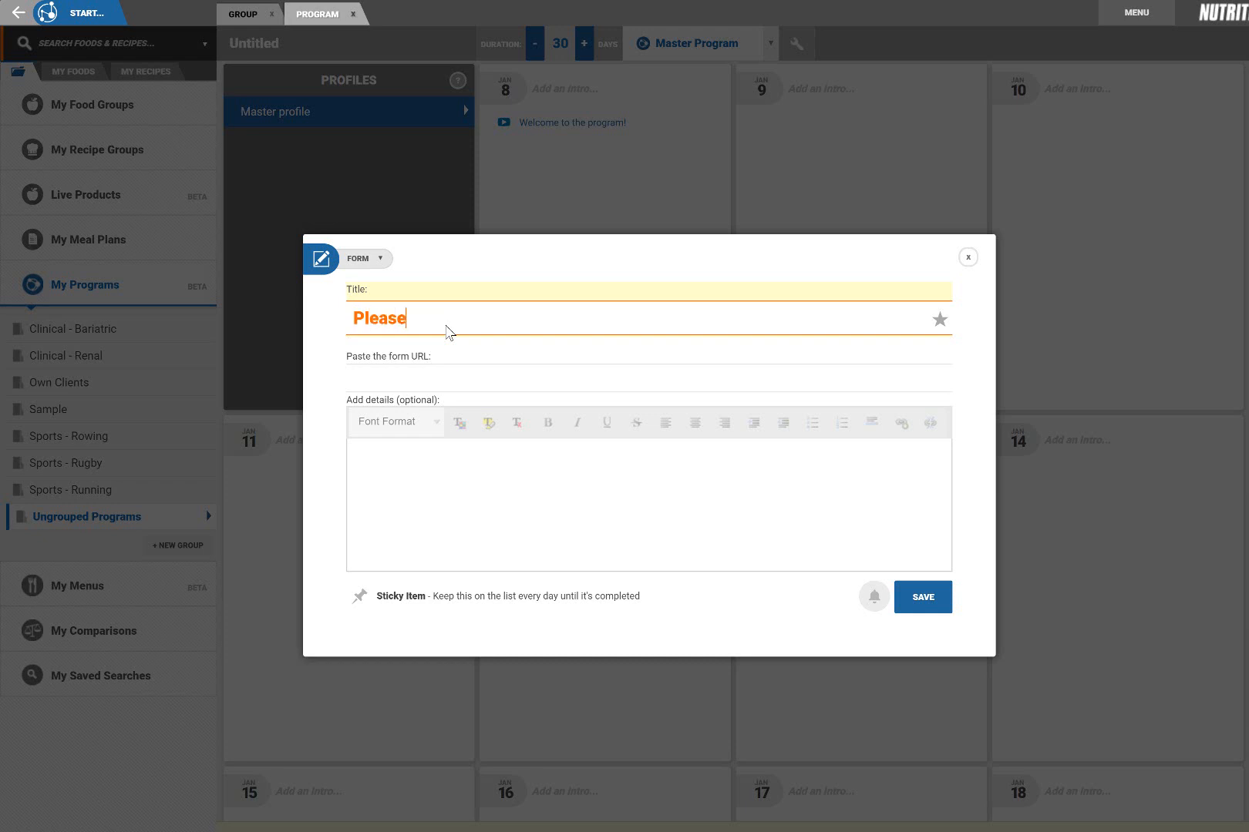
type("complete the form")
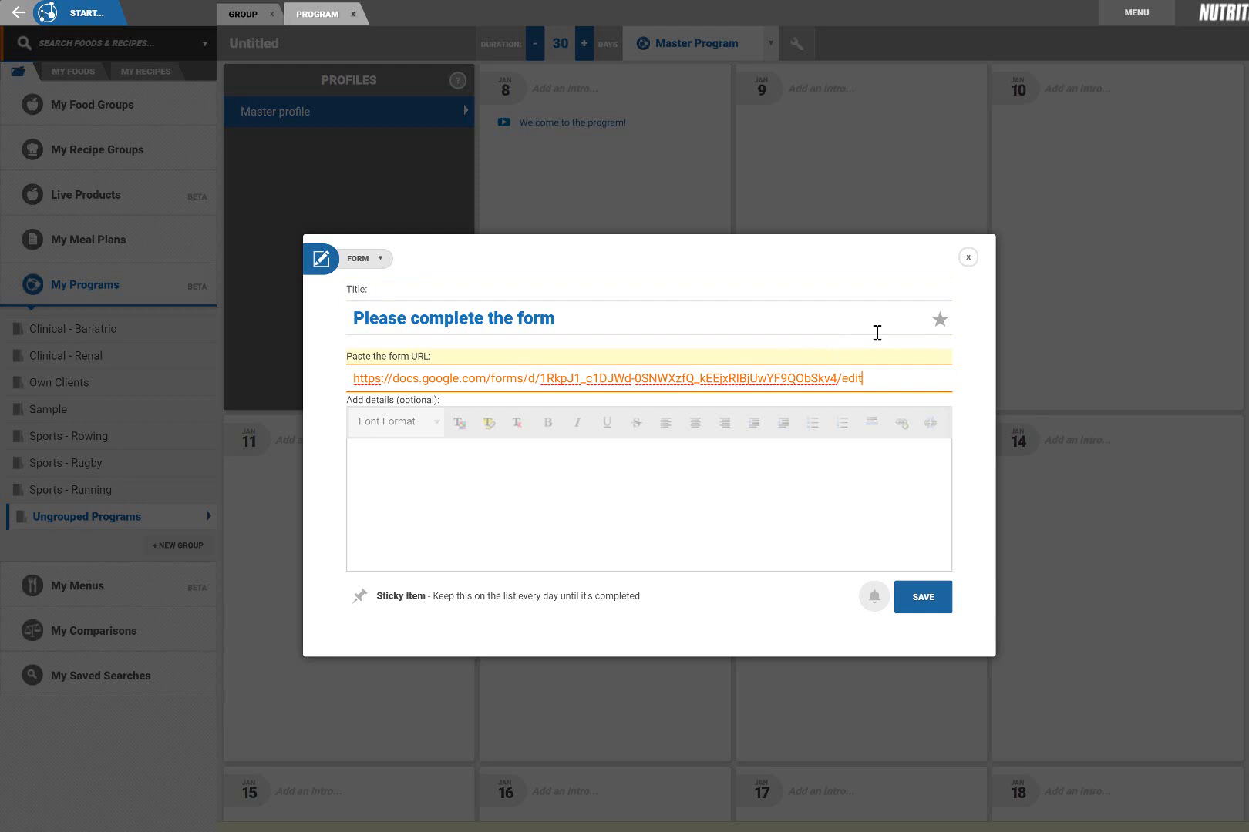
left_click(939, 319)
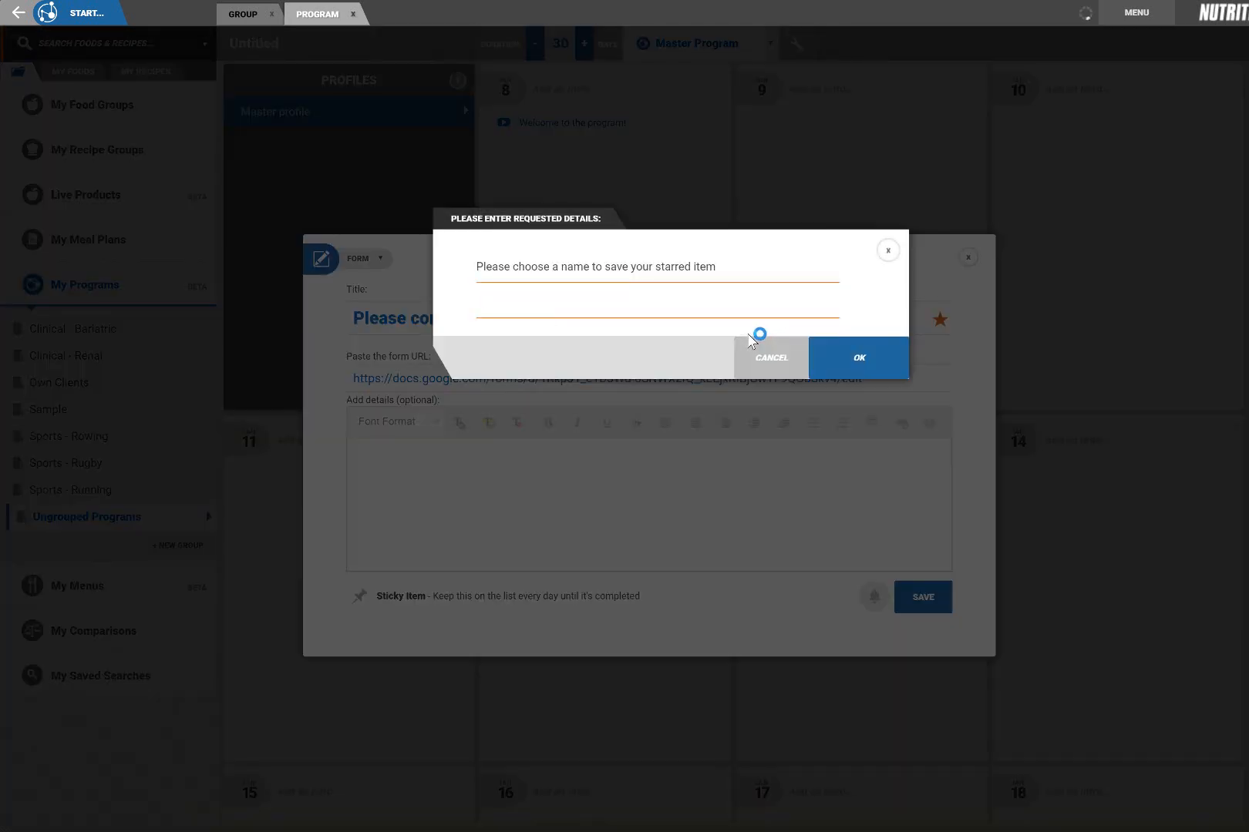
type("Client consultation form")
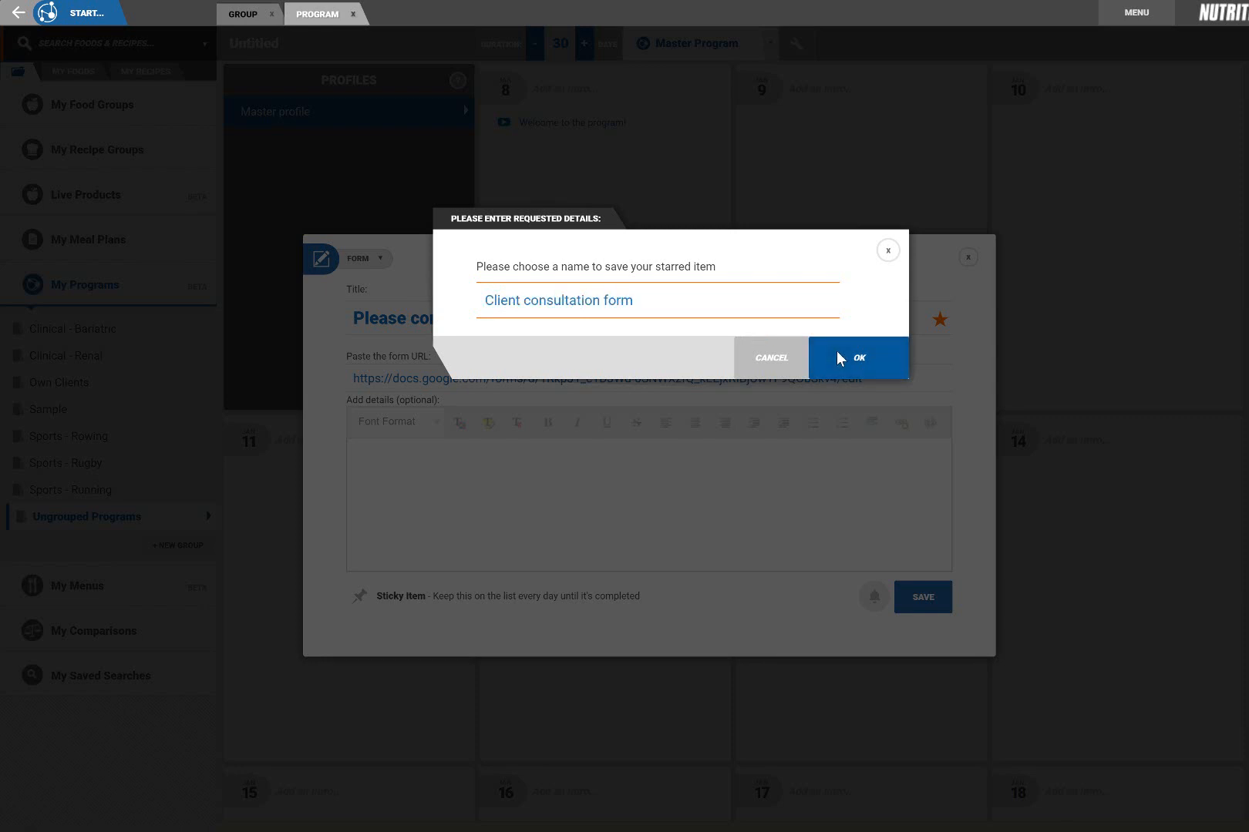
left_click(857, 357)
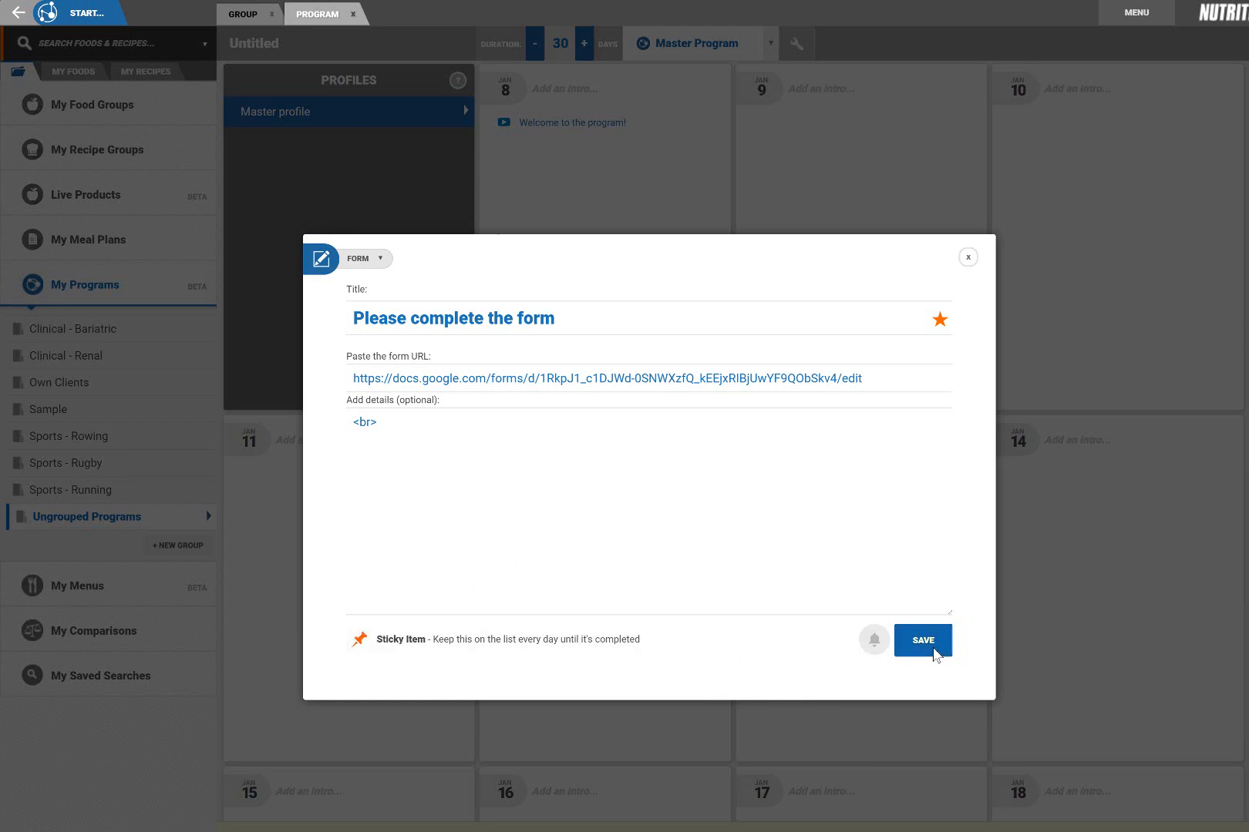
left_click(922, 640)
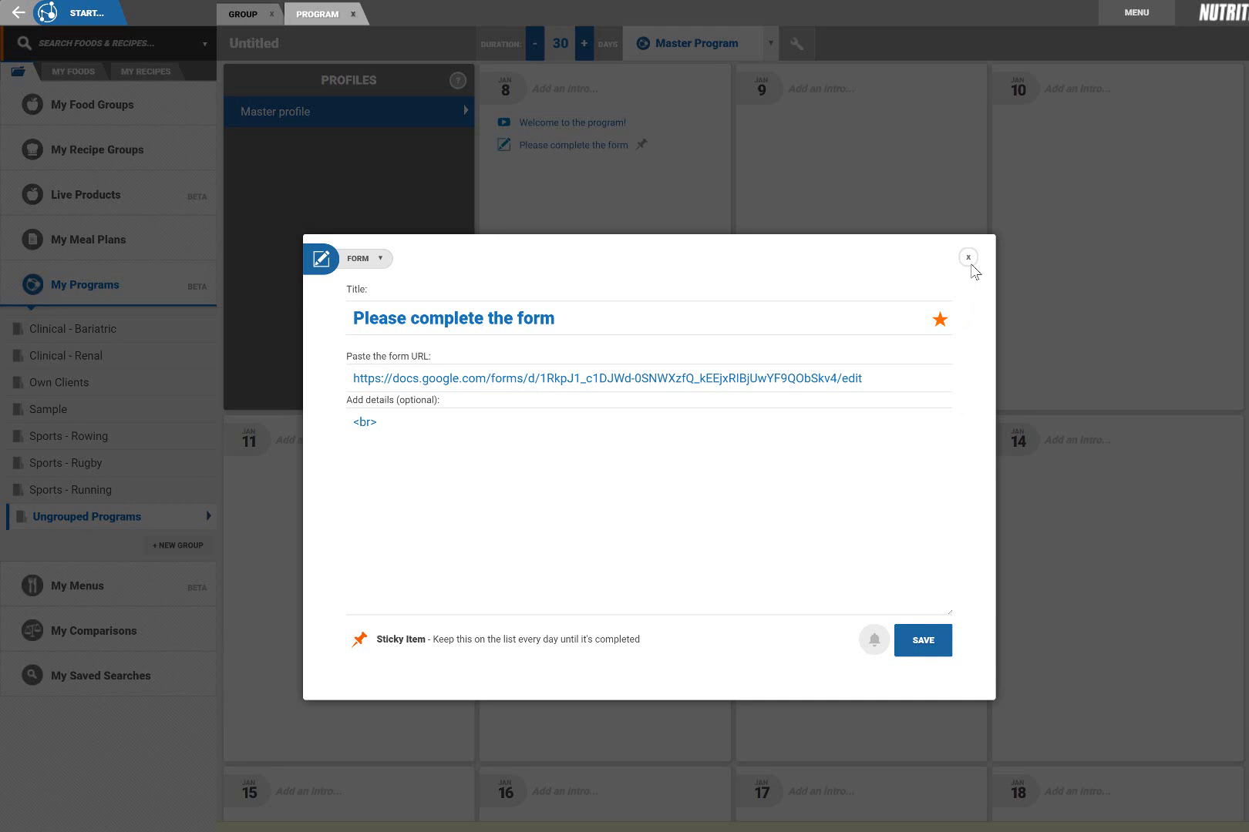
left_click(967, 257)
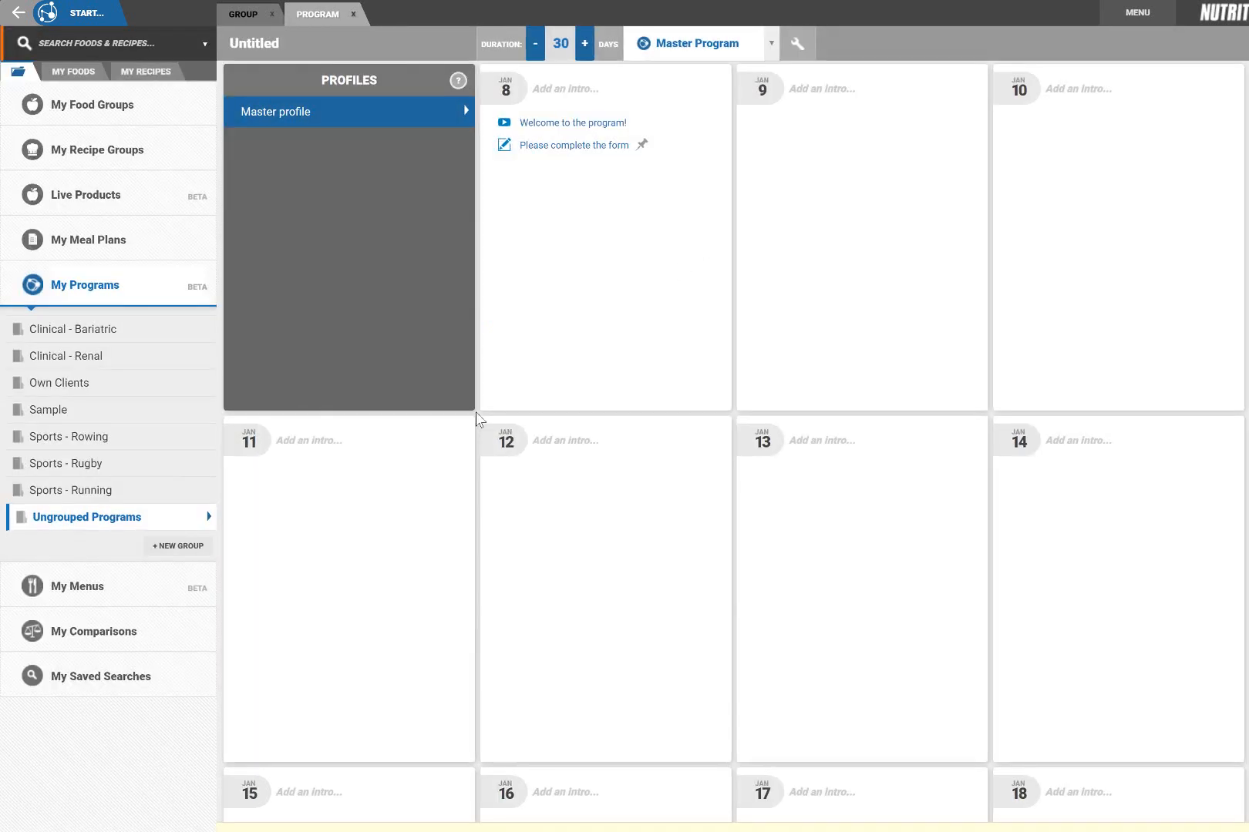
mouse_move(704, 89)
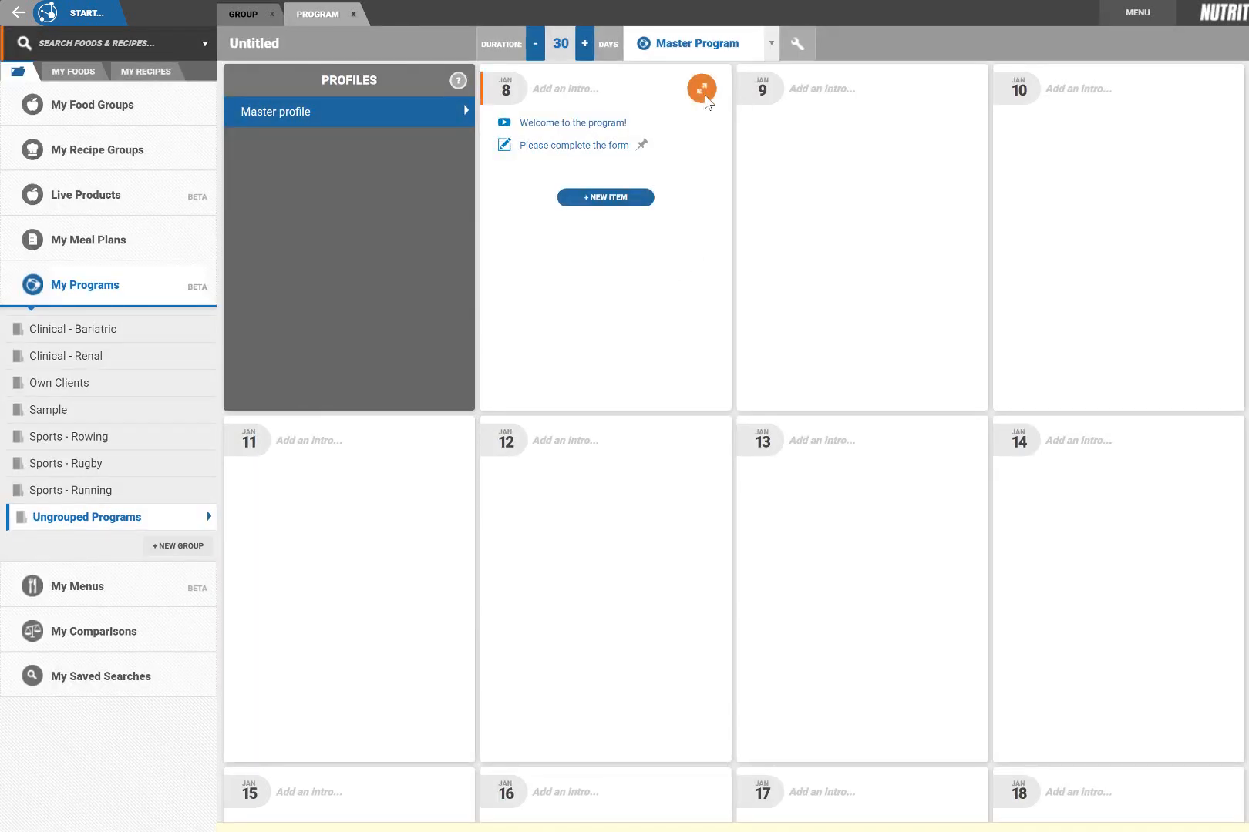
Add a starred '1km Walk' exercise with walking-challenge instructions to Jan 8.
left_click(700, 89)
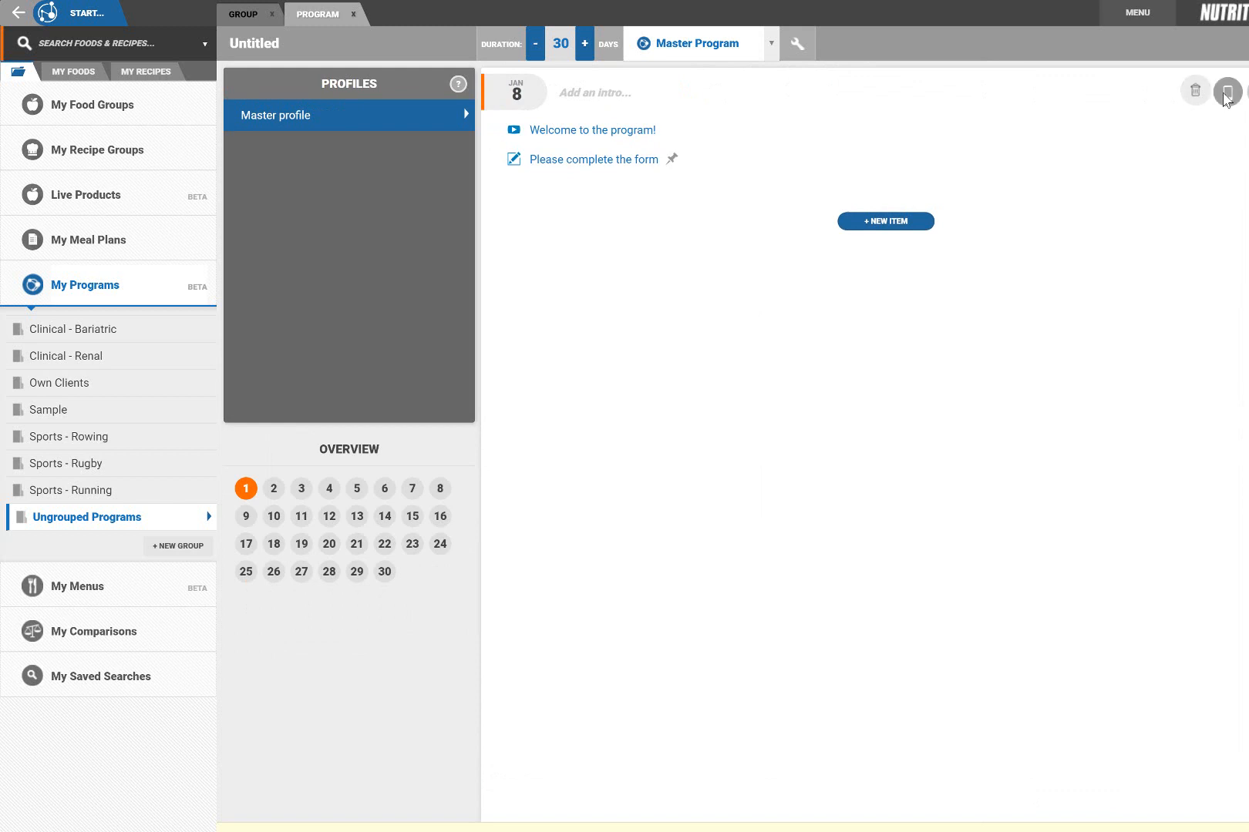
left_click(1229, 91)
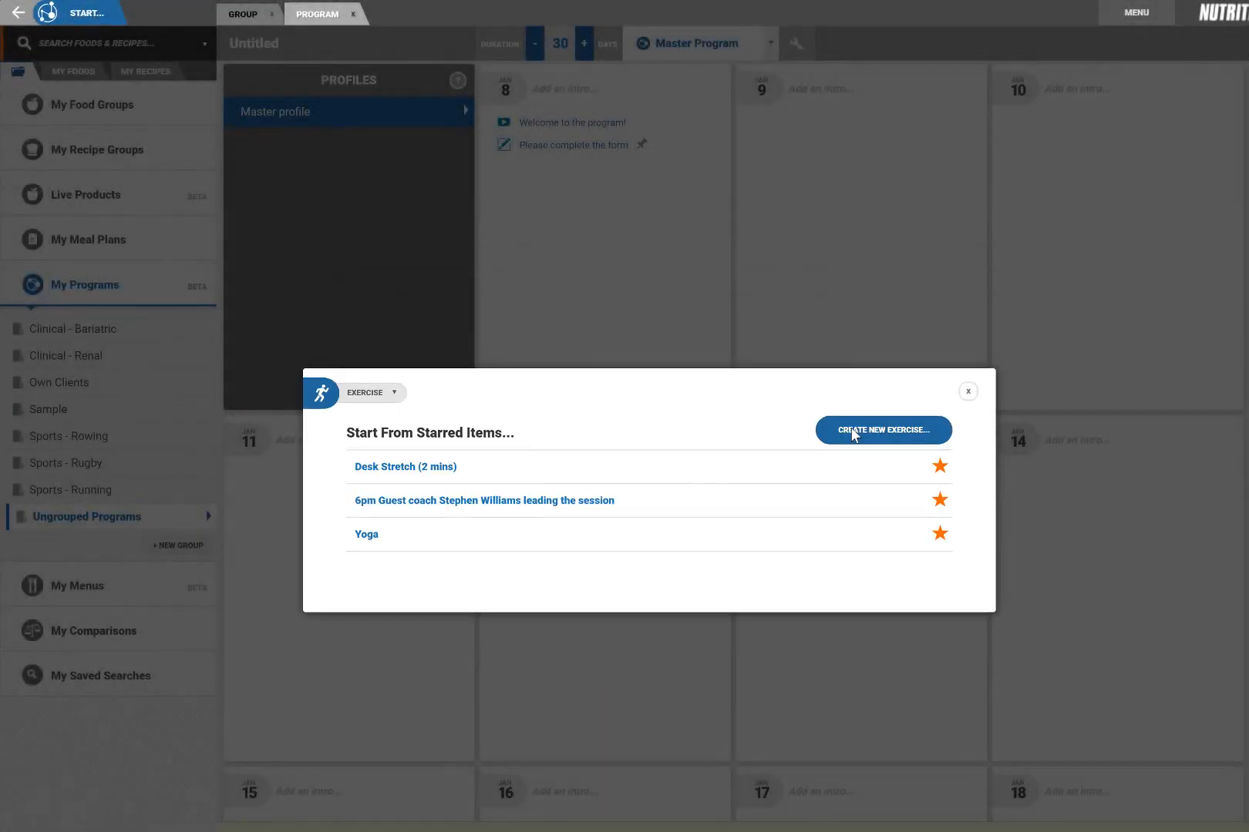
left_click(882, 430)
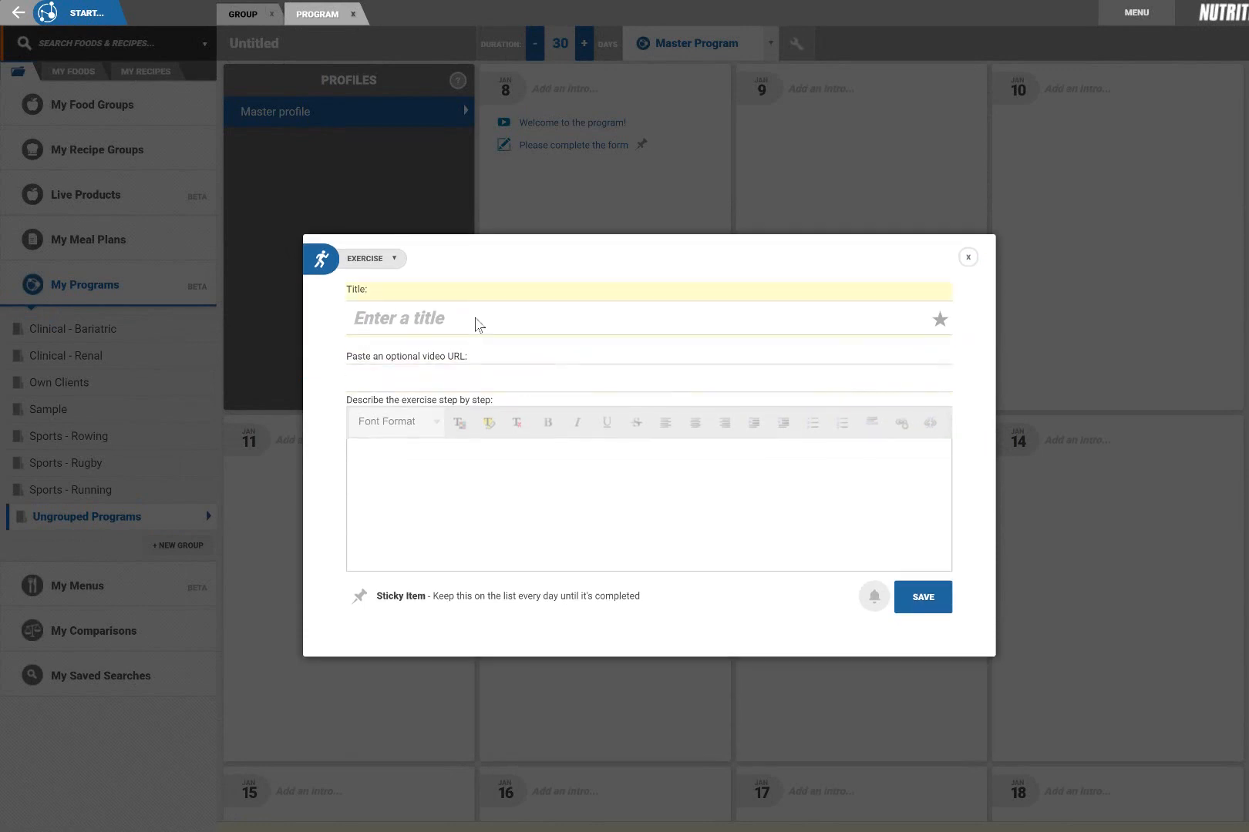
type("Please")
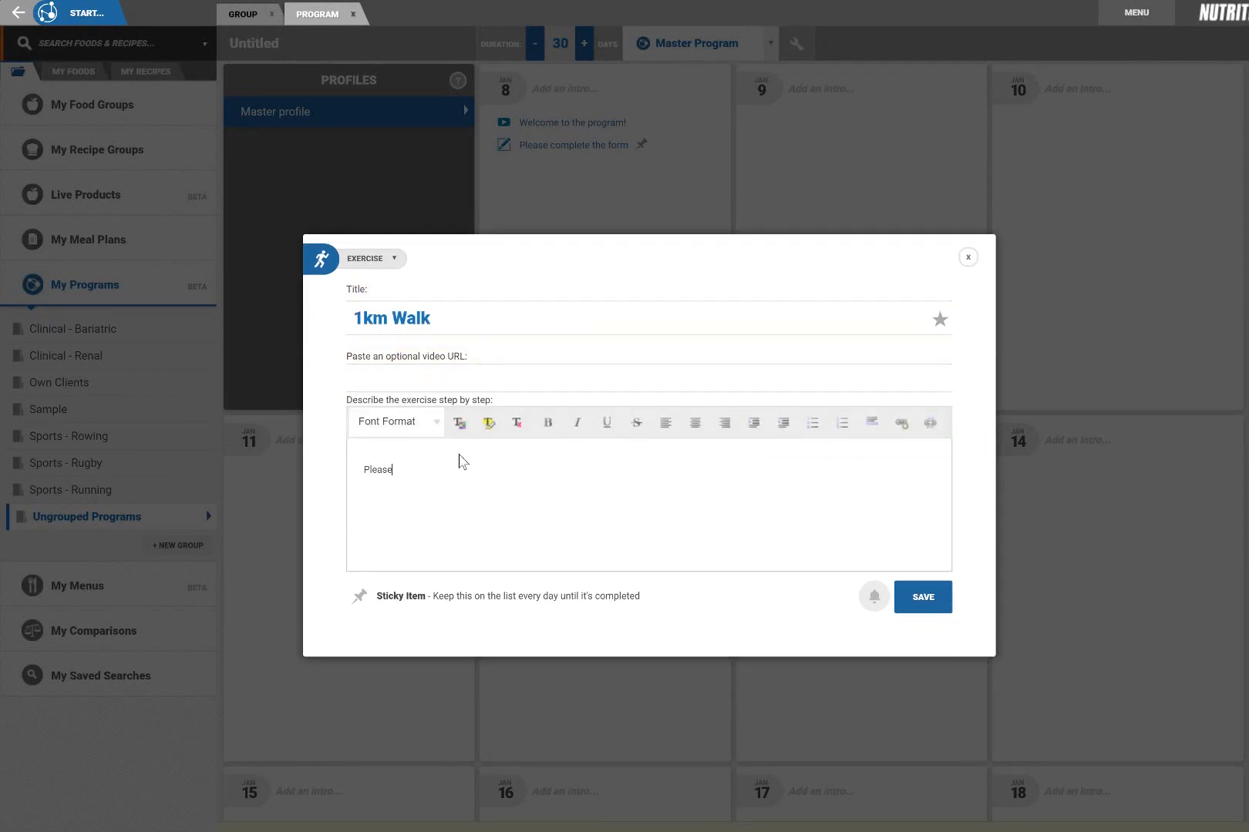
type("complete the walking challenge following the steps...")
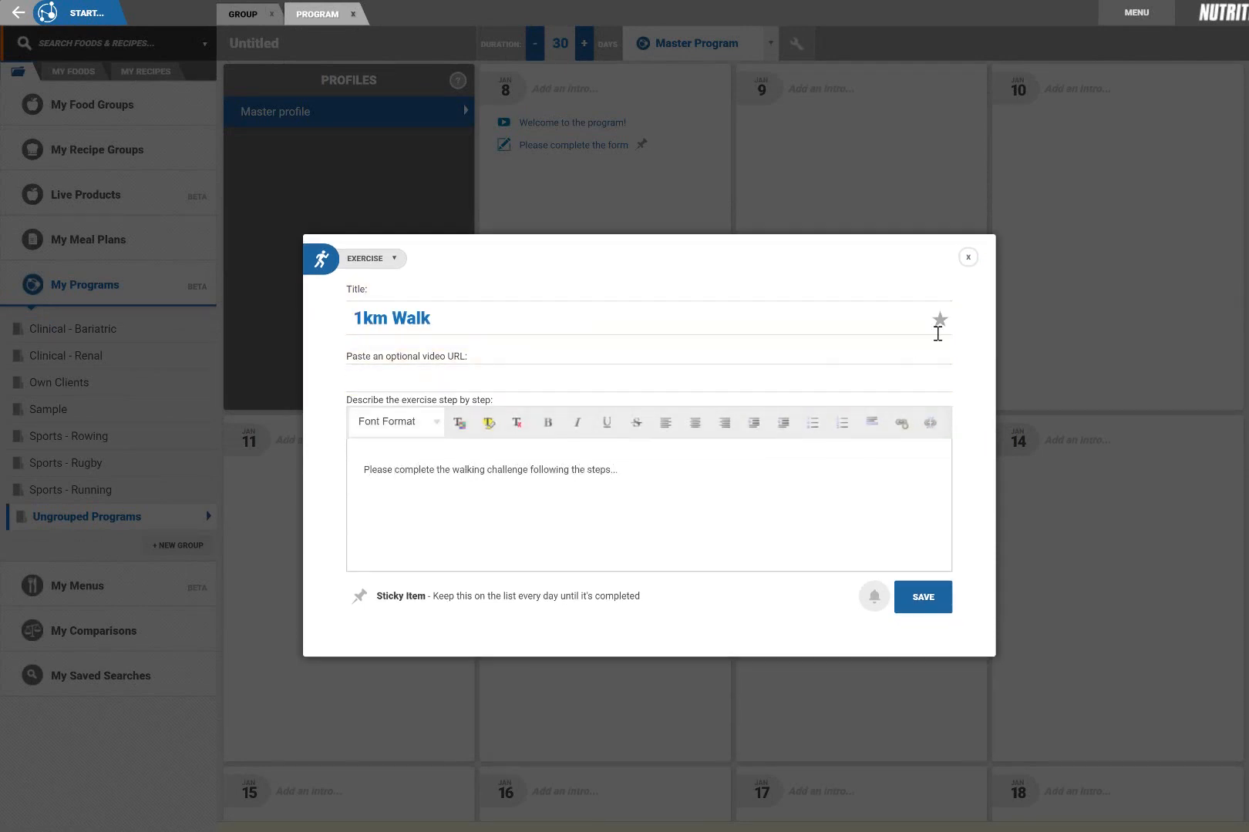
left_click(939, 319)
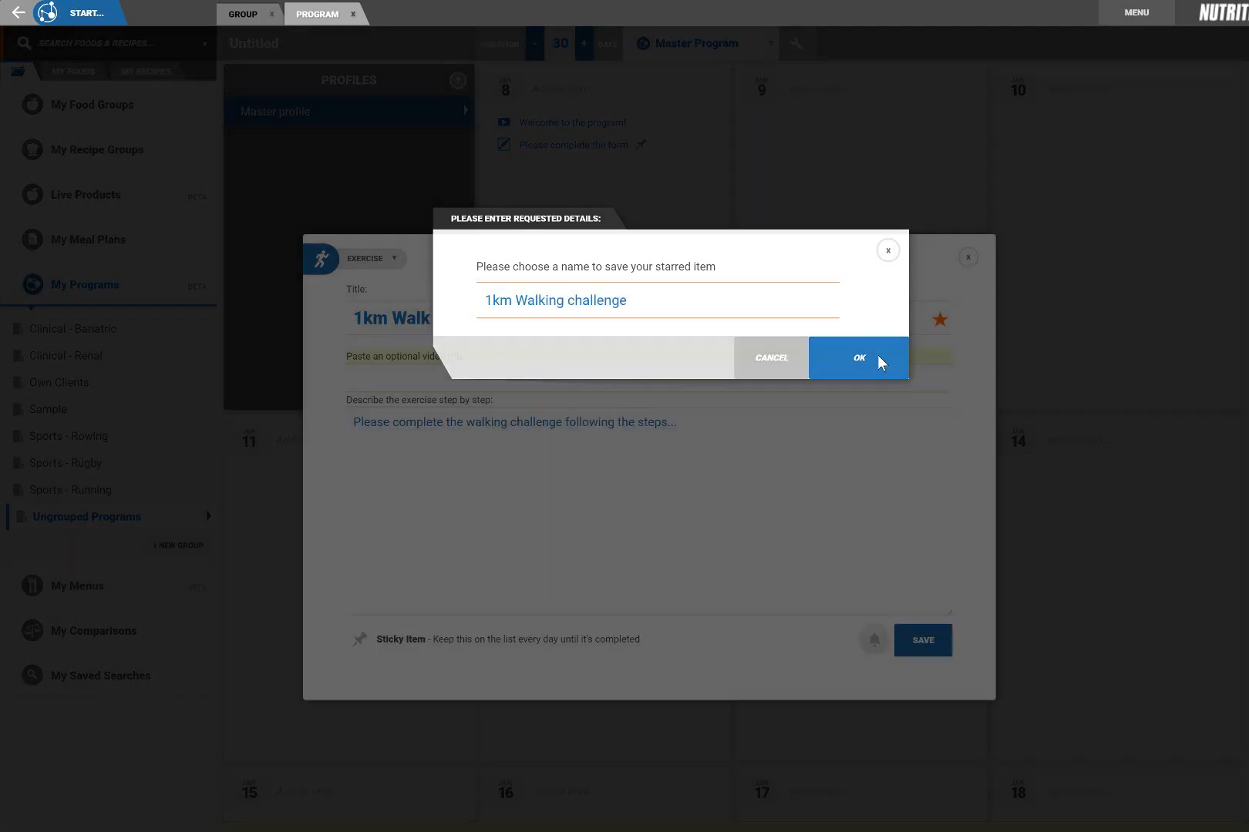
left_click(858, 358)
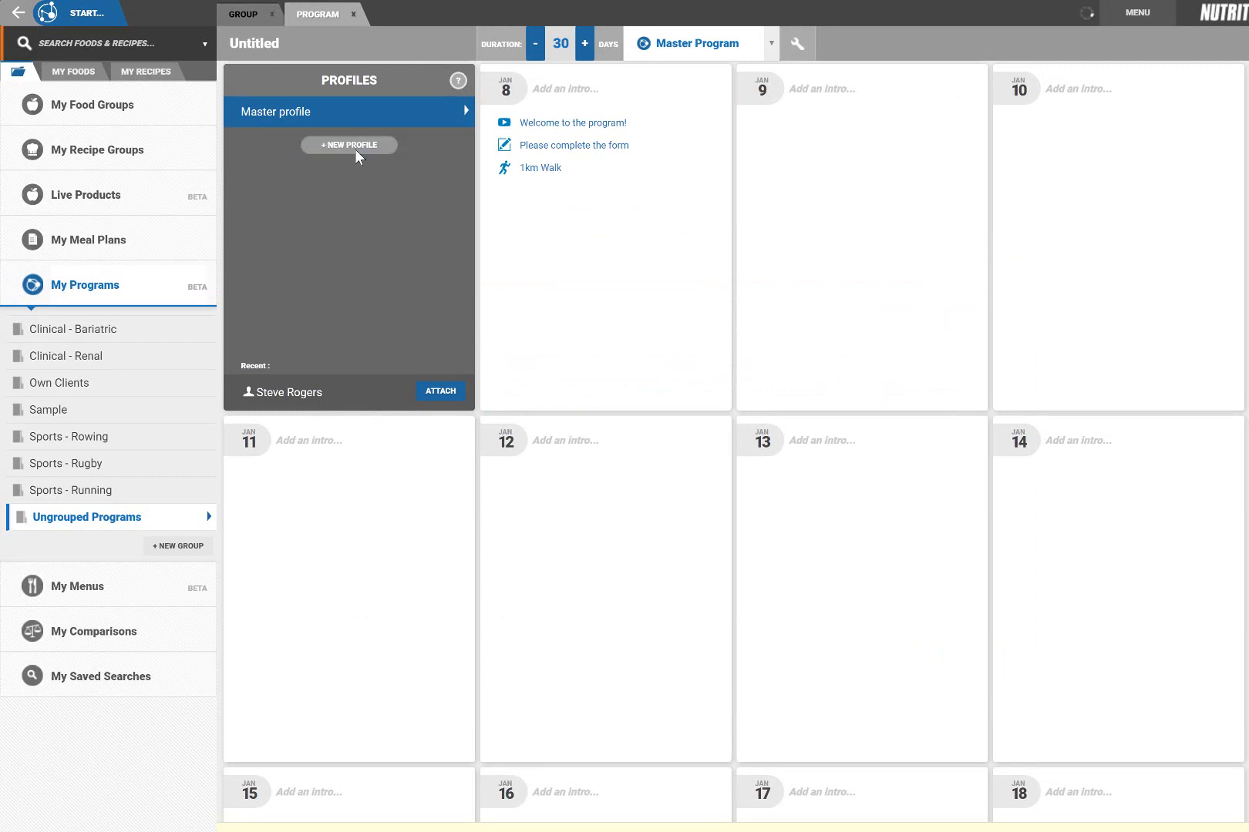
Create the 'Fitter pathway' profile targeting the Group 2 and Group 3 client groups.
left_click(348, 145)
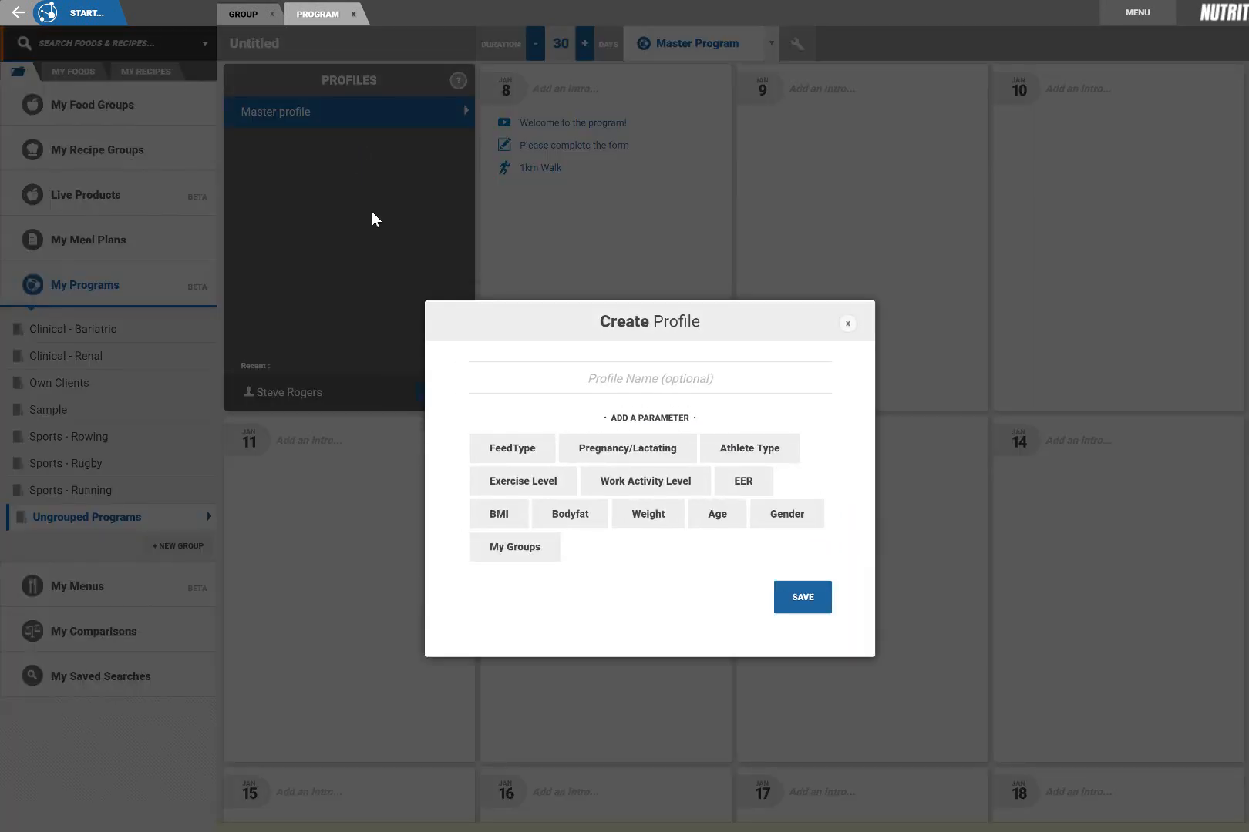
left_click(513, 547)
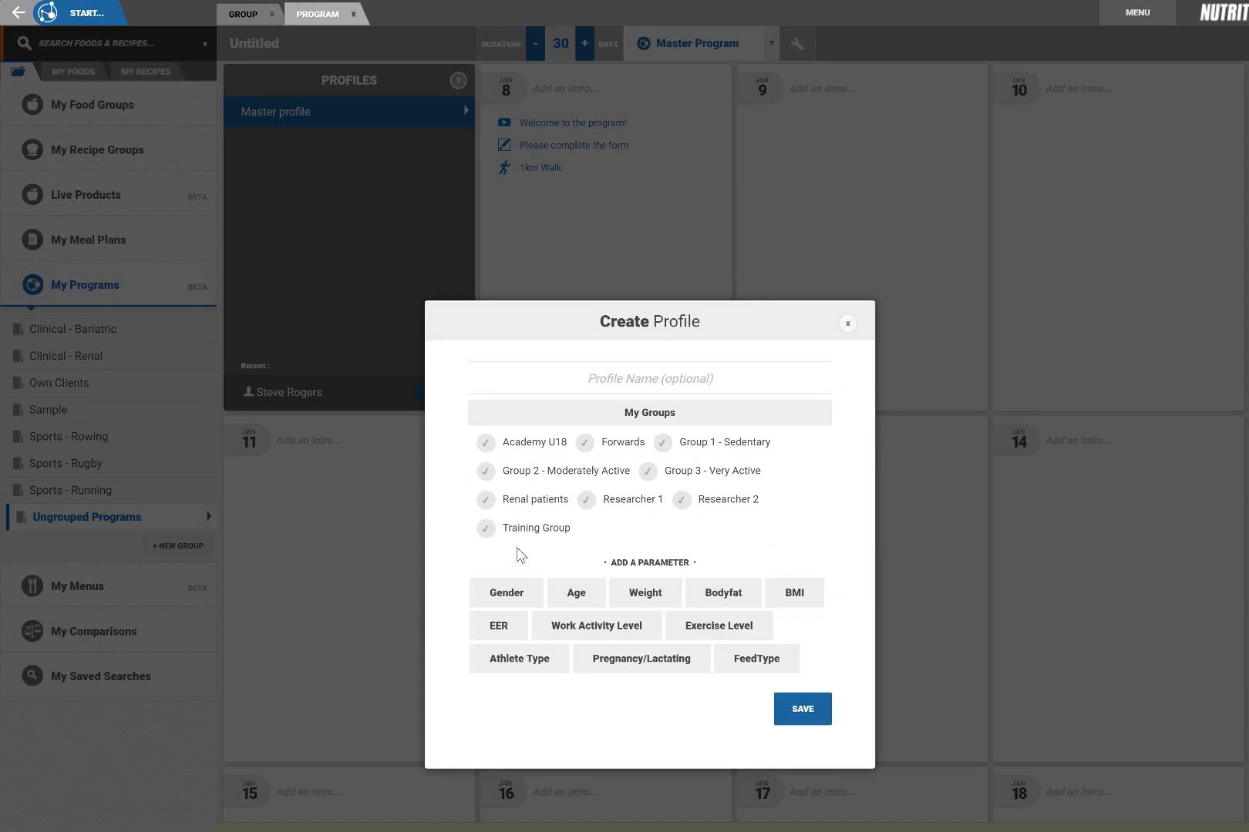
left_click(485, 471)
type("Fi")
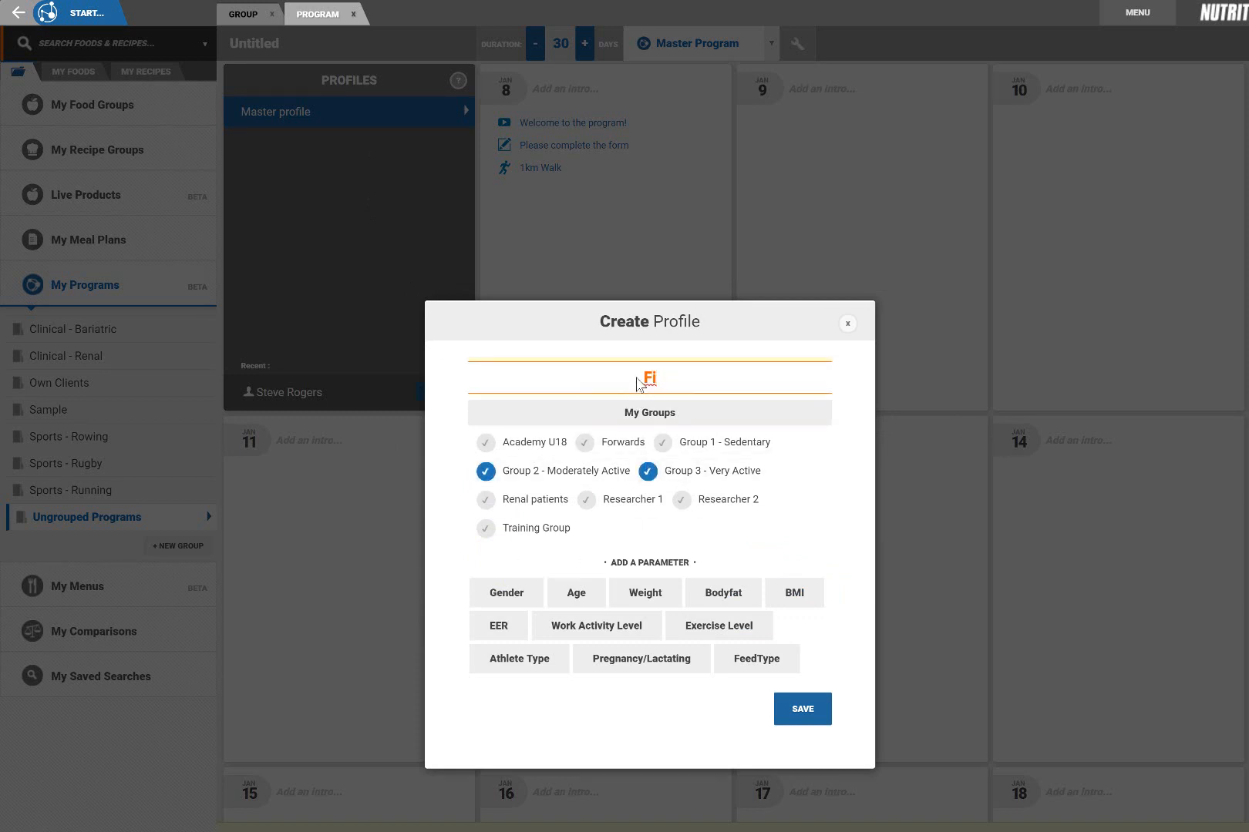
left_click(801, 709)
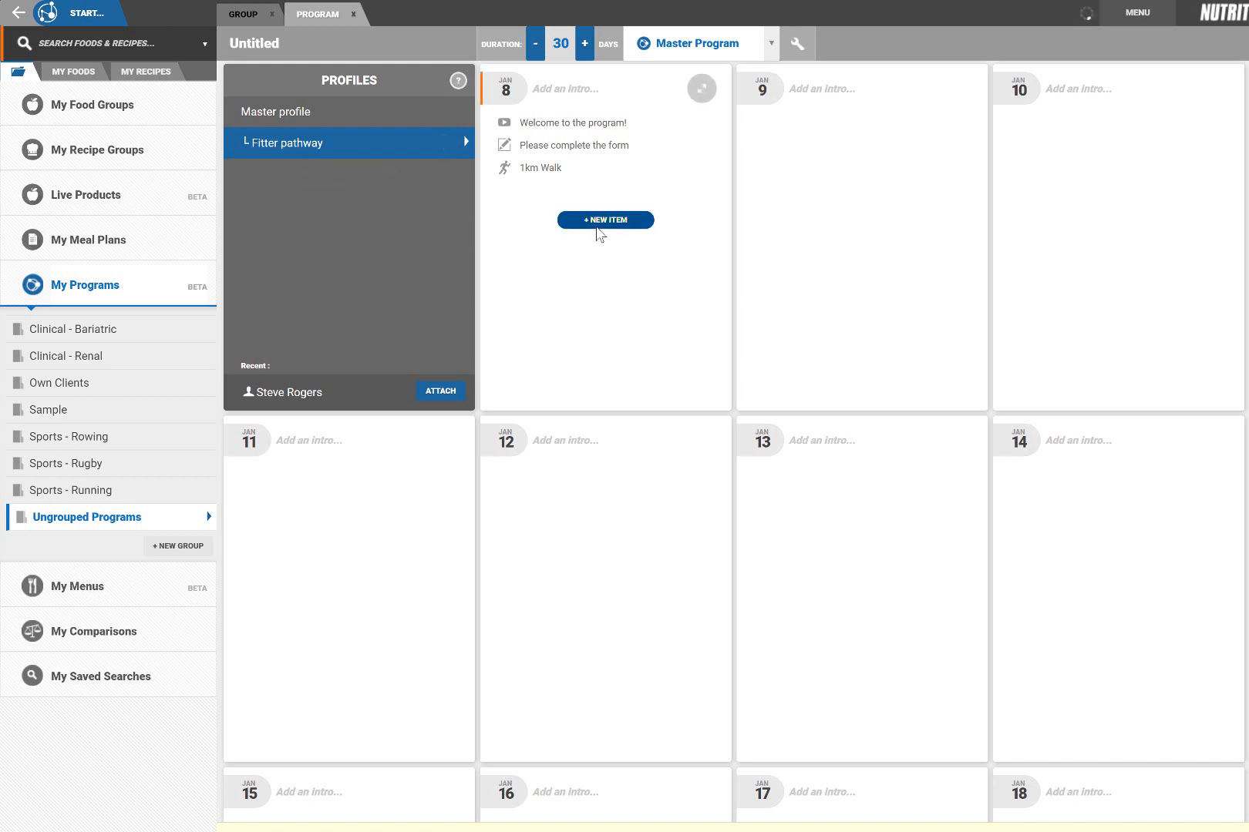
Give Fitter pathway a starred '5km Run' exercise on Jan 8, then reselect Master profile.
left_click(605, 220)
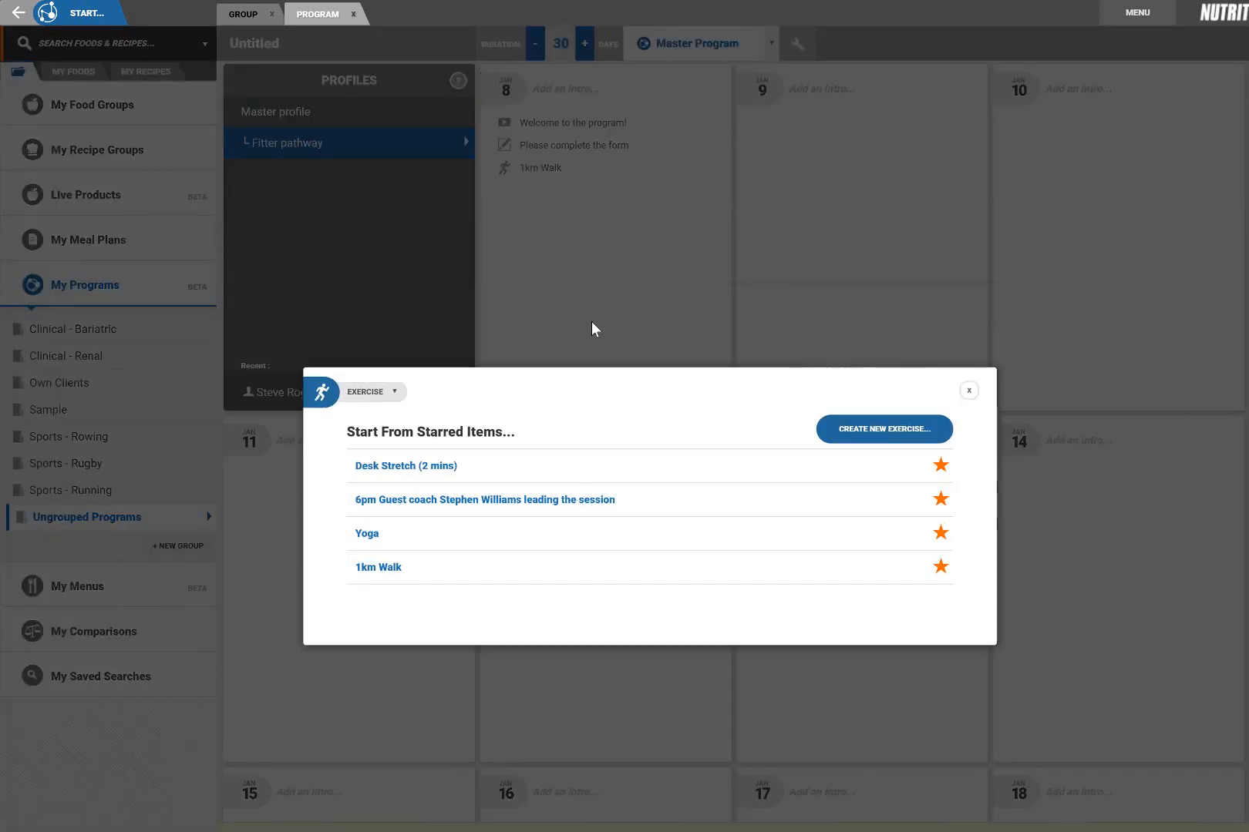
left_click(884, 429)
type("Complete")
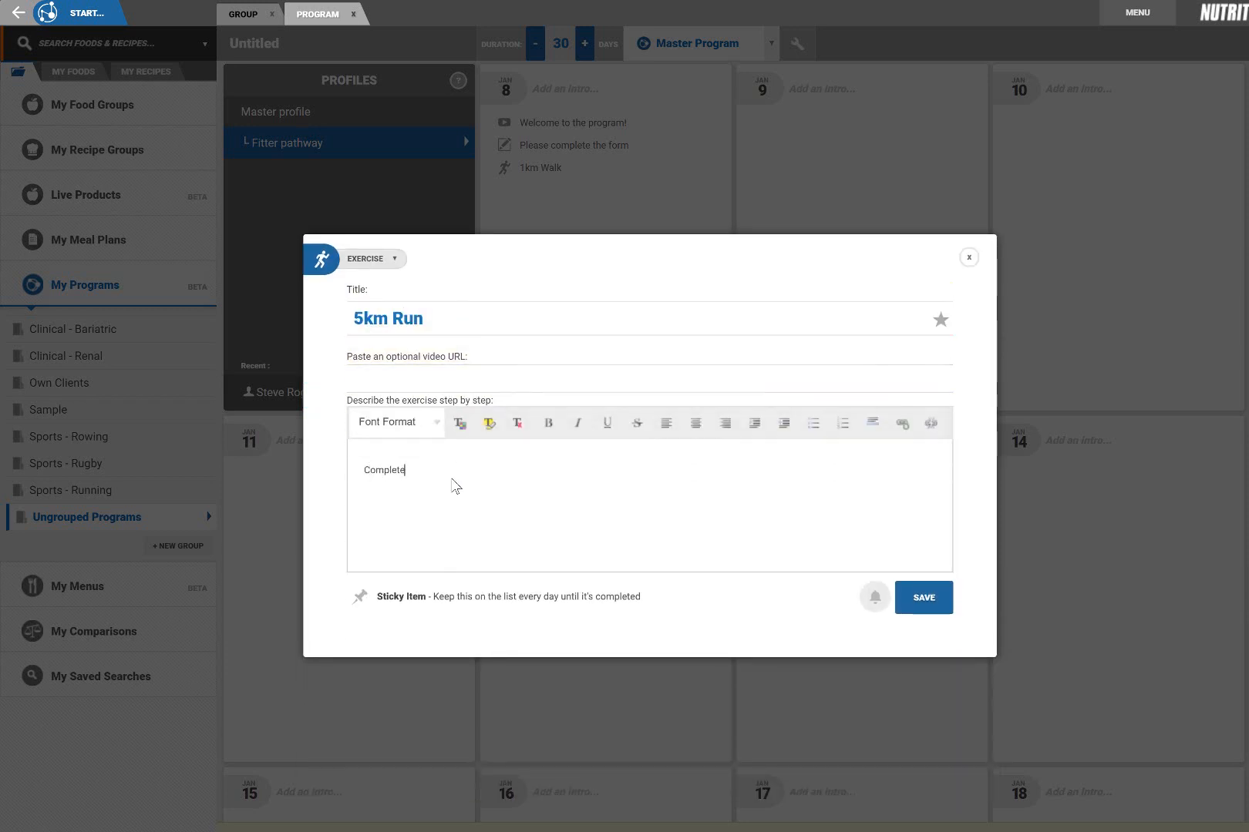
left_click(939, 320)
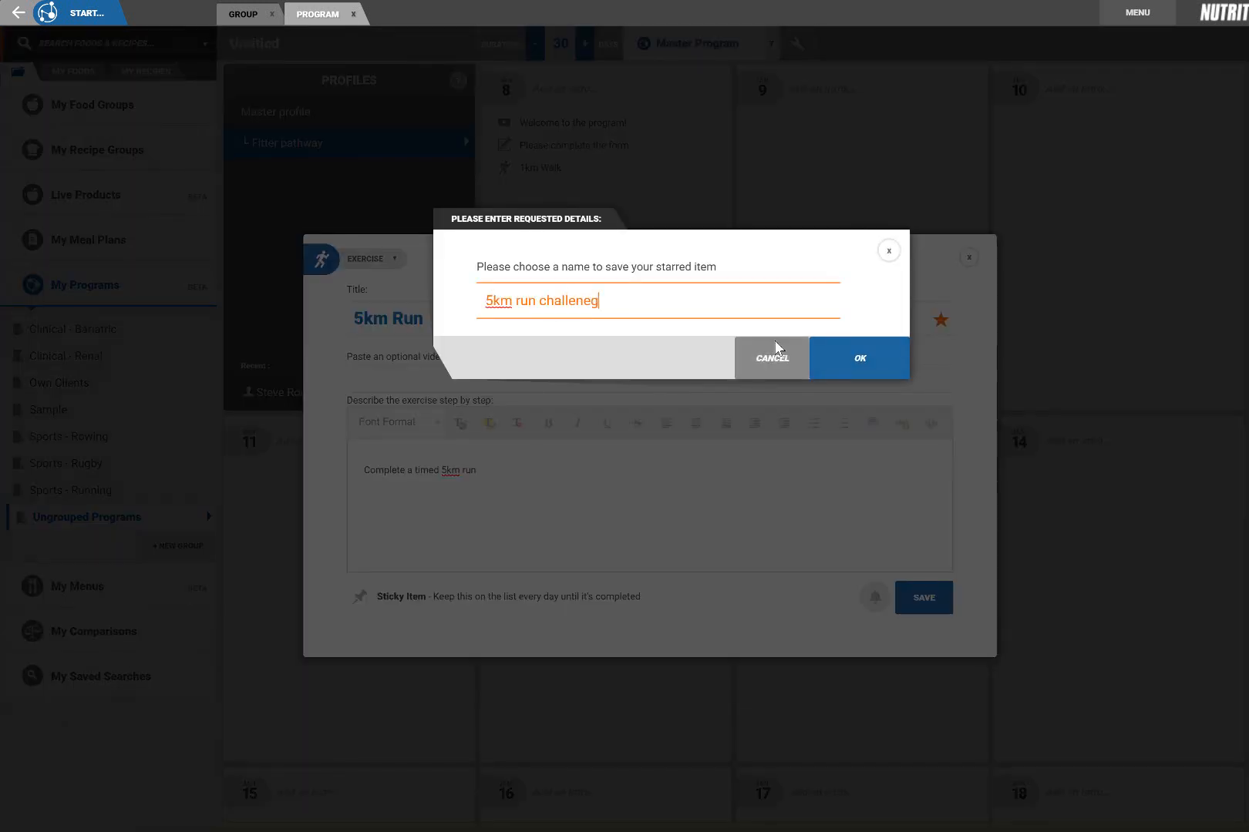
left_click(858, 357)
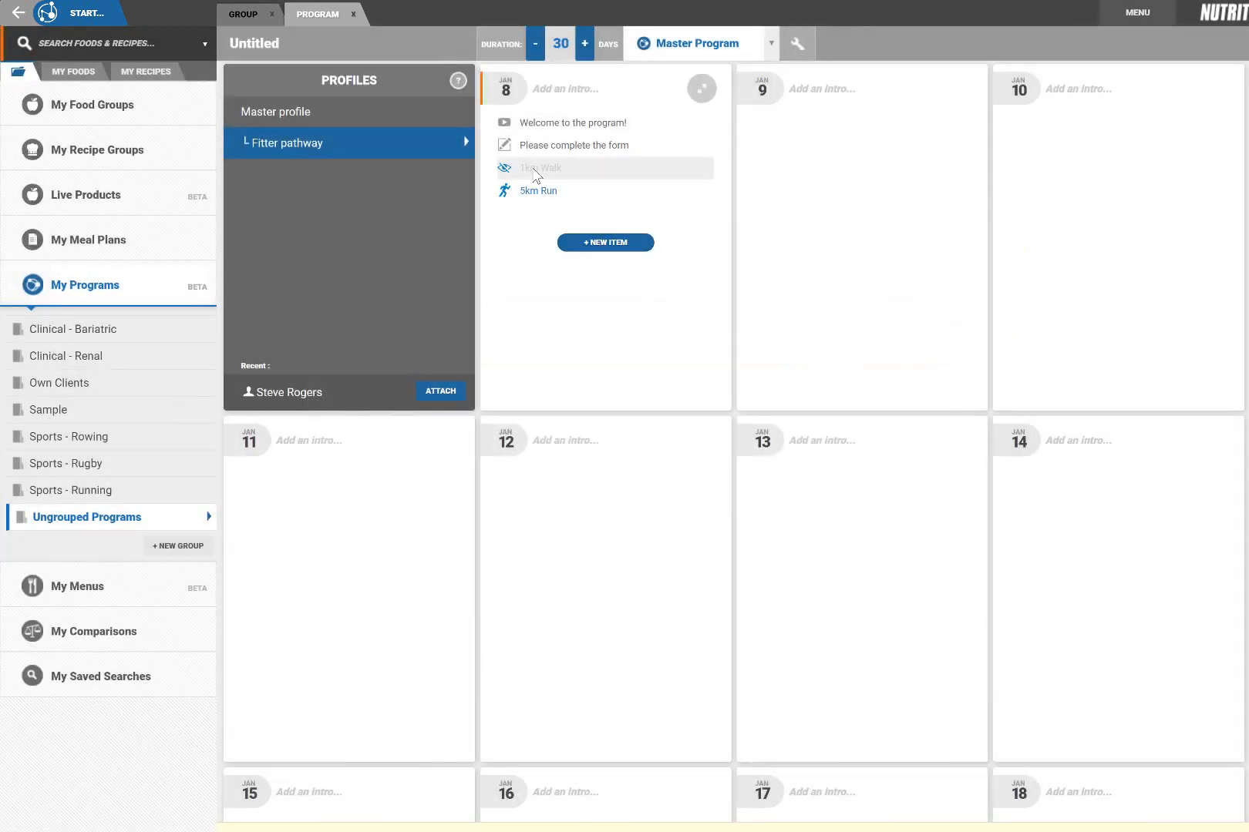
mouse_move(524, 300)
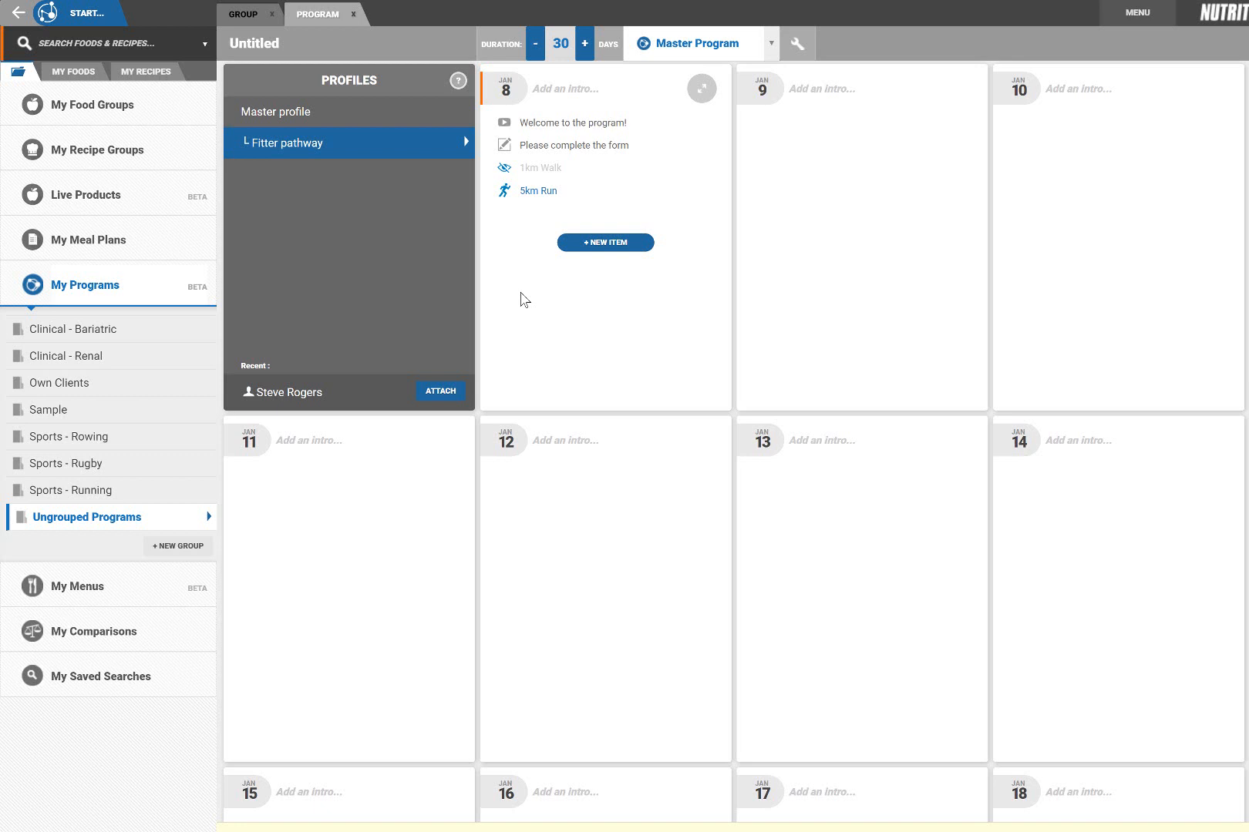
left_click(82, 285)
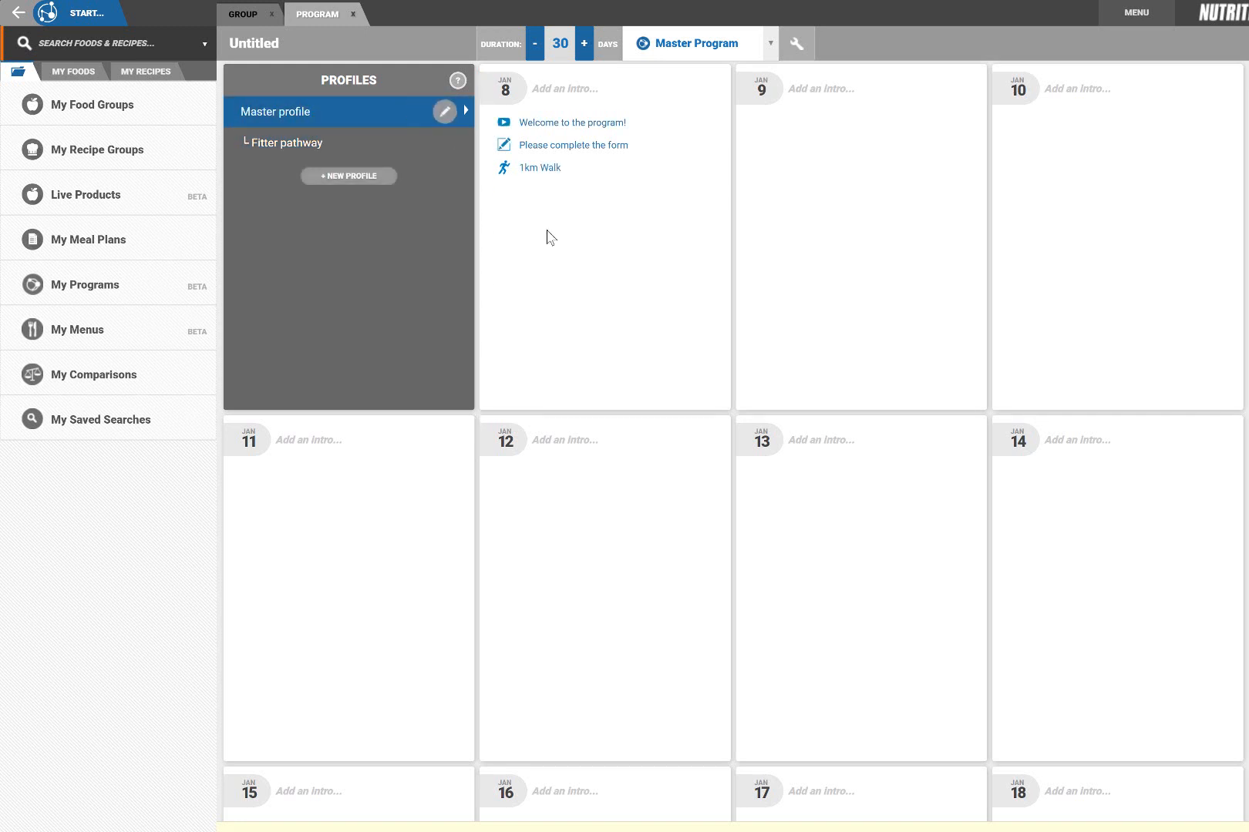
Add the task-setting article to Jan 8 and move the mental-health article to Jan 12.
left_click(603, 220)
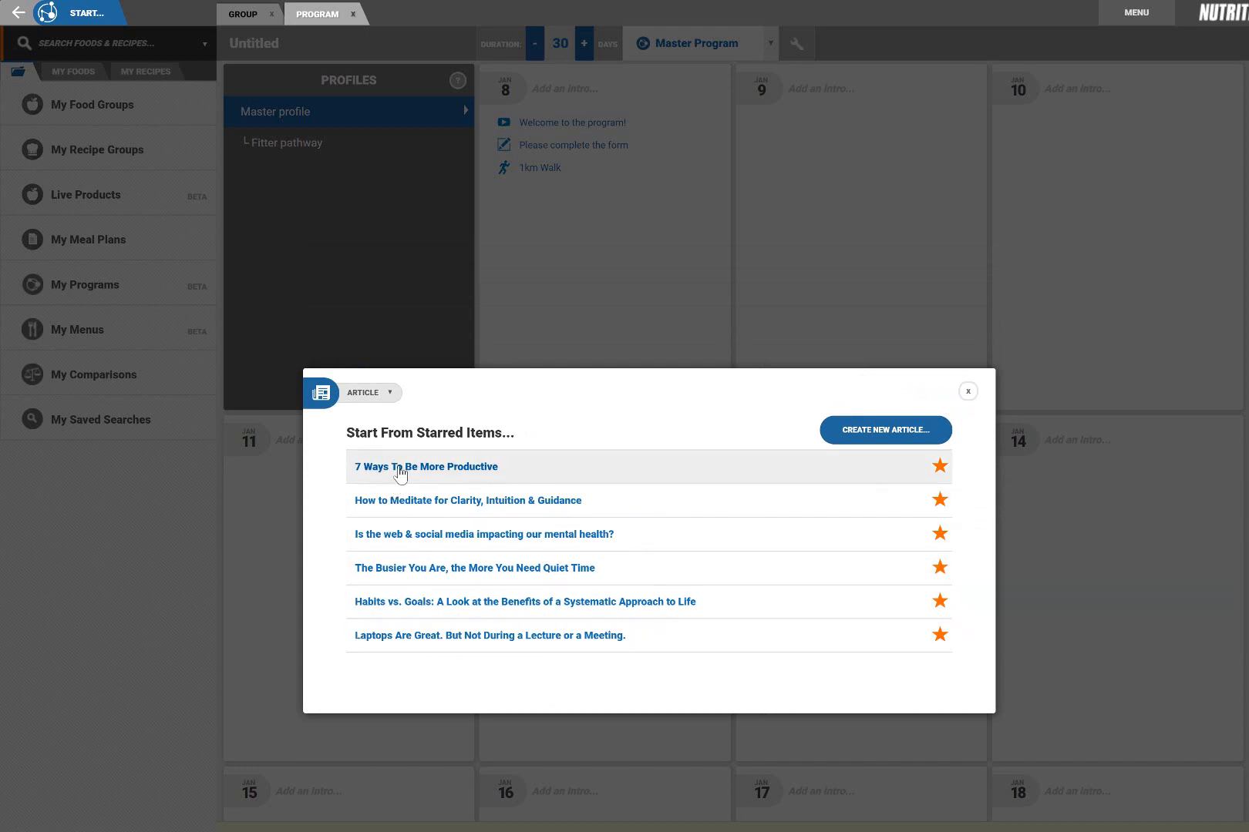
left_click(425, 467)
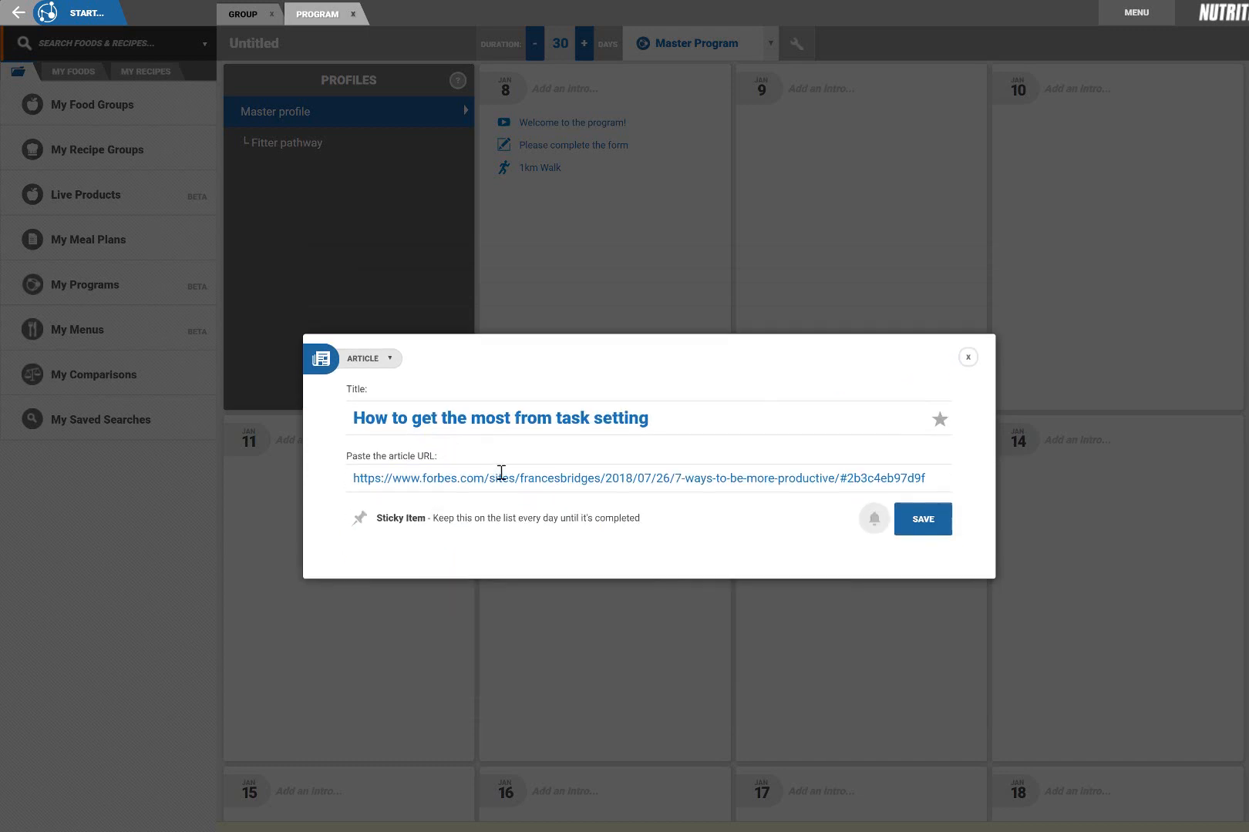
left_click(921, 518)
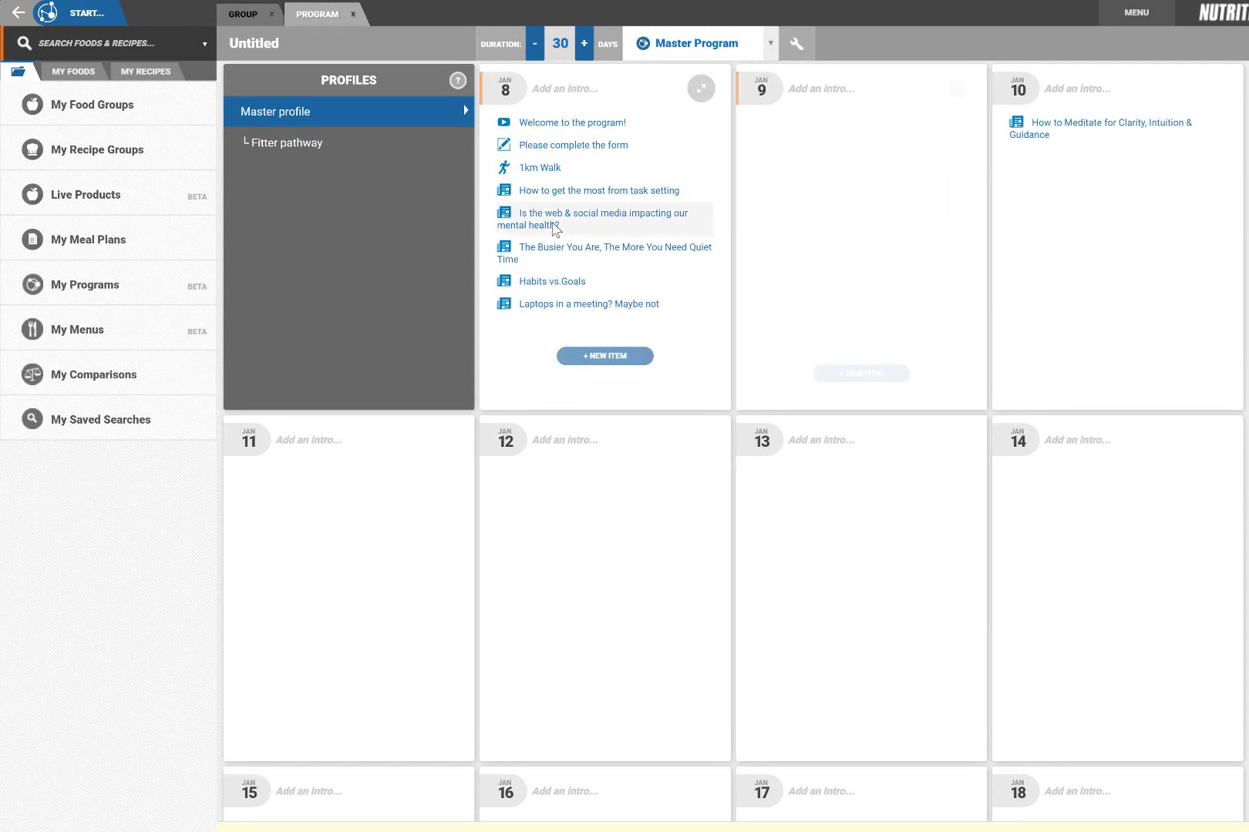
left_click_drag(557, 219, 613, 514)
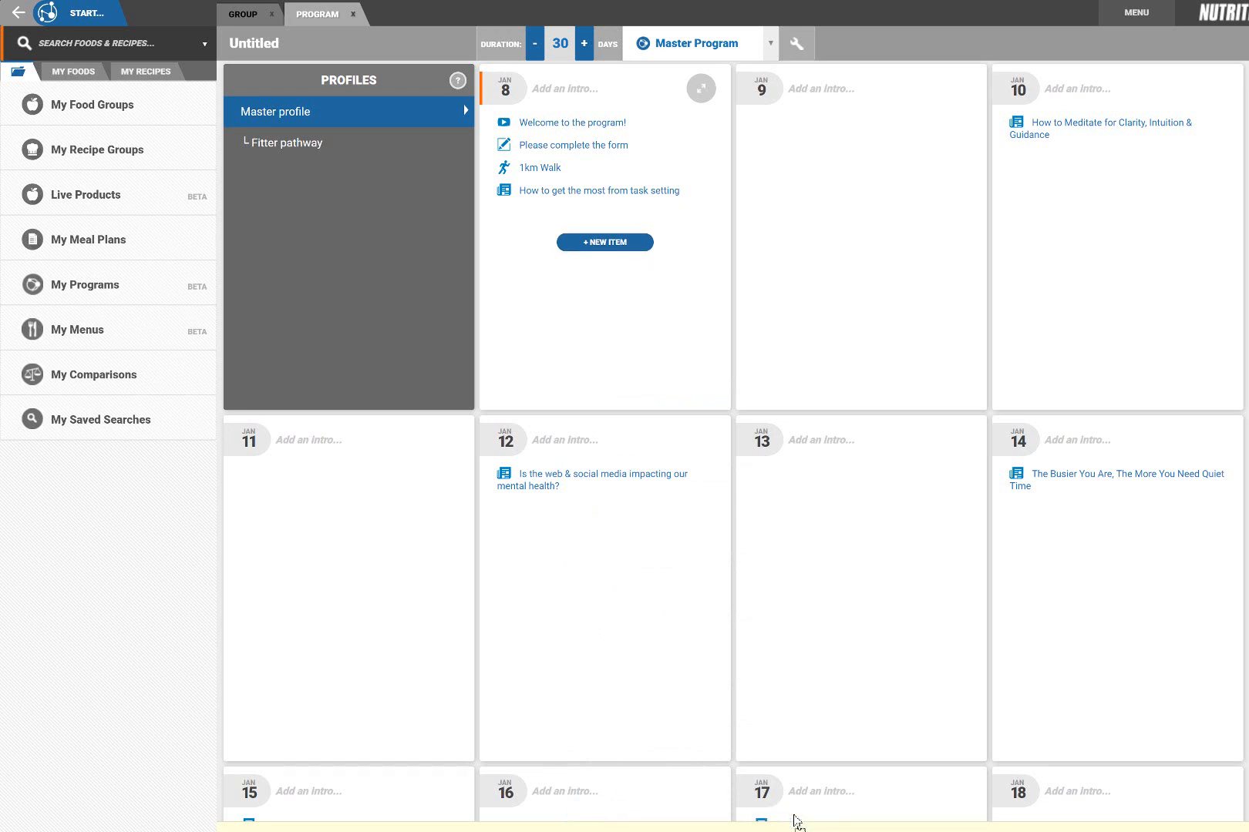
left_click(83, 285)
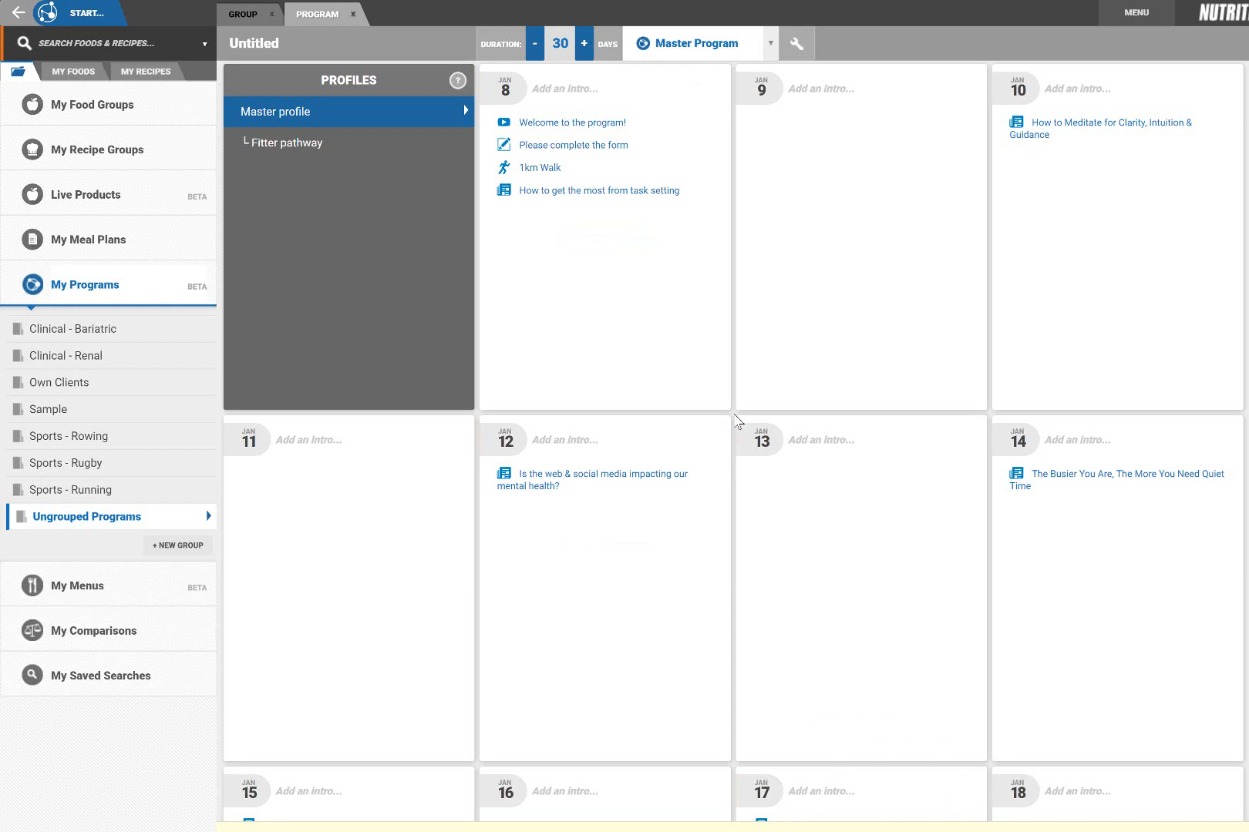
left_click(766, 44)
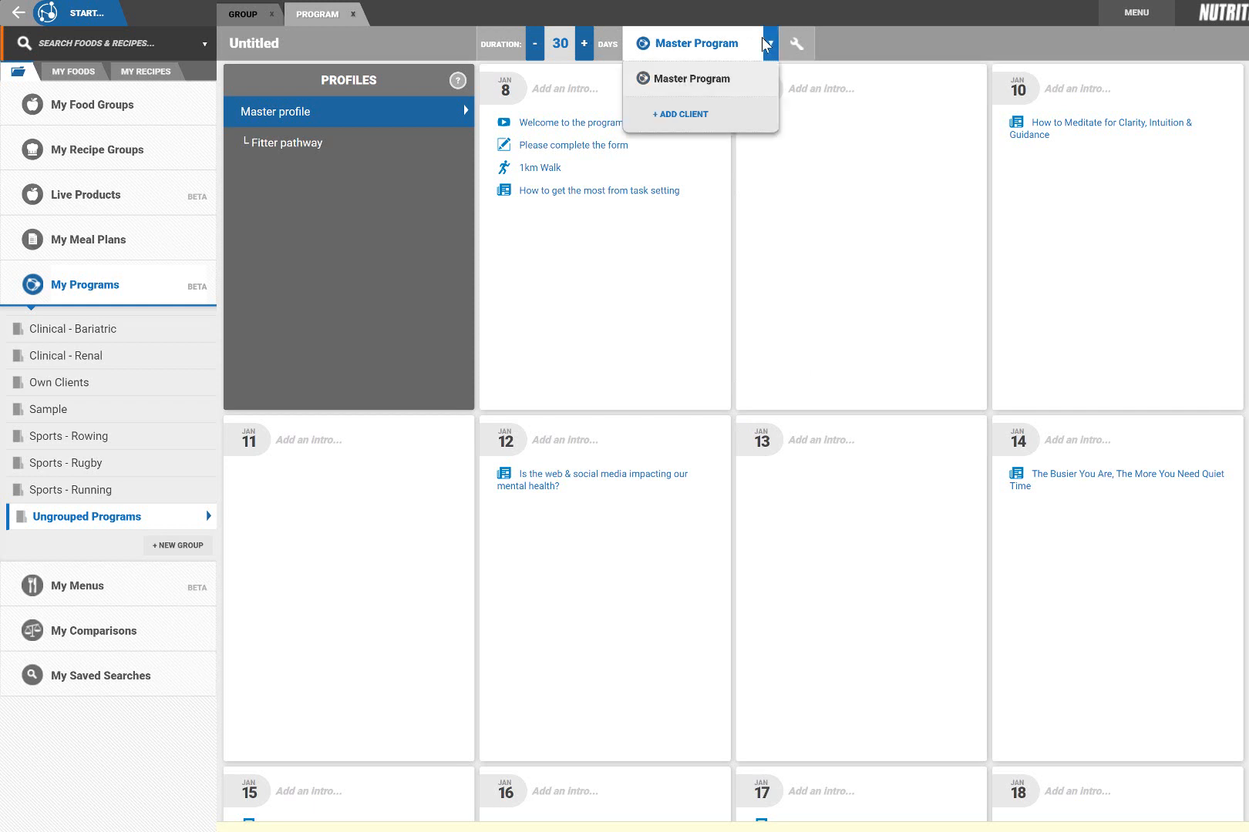
Add a client to the program and switch to that client's version of it.
left_click(679, 114)
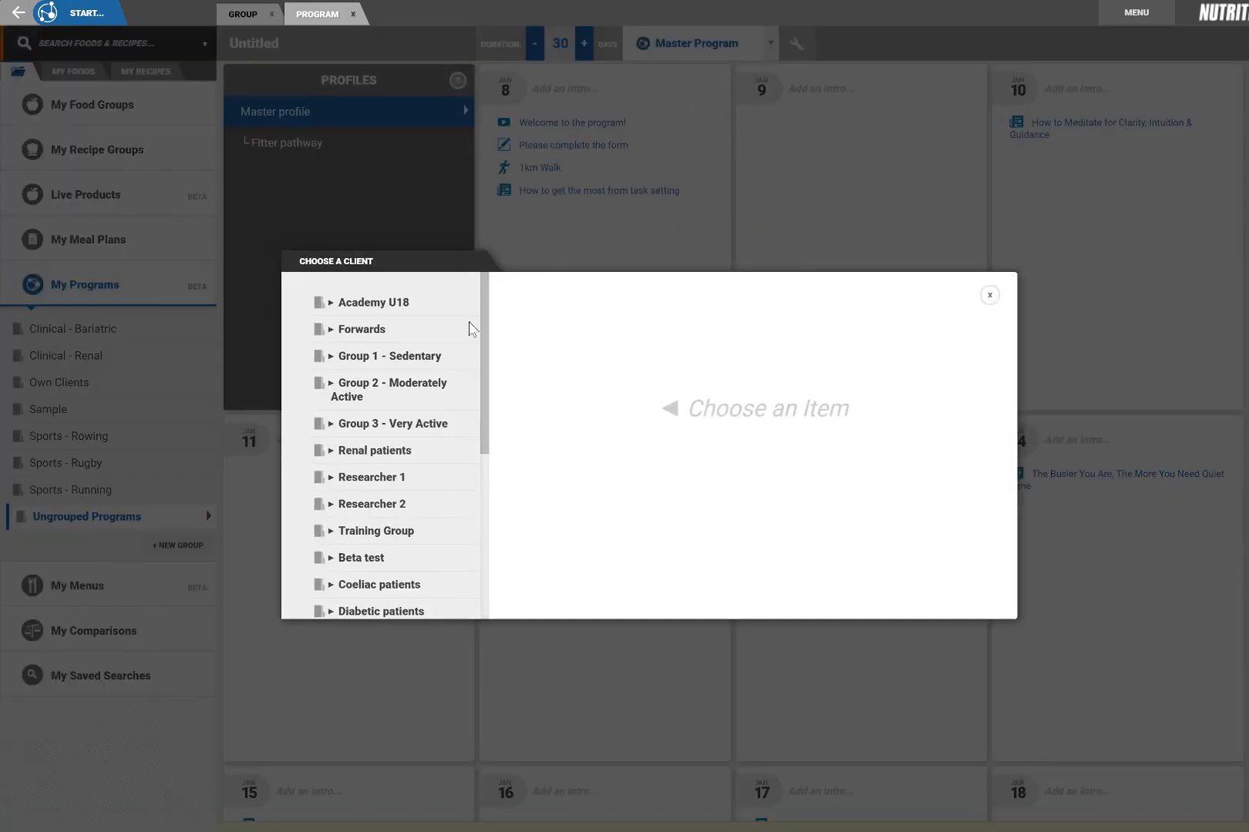
left_click(390, 389)
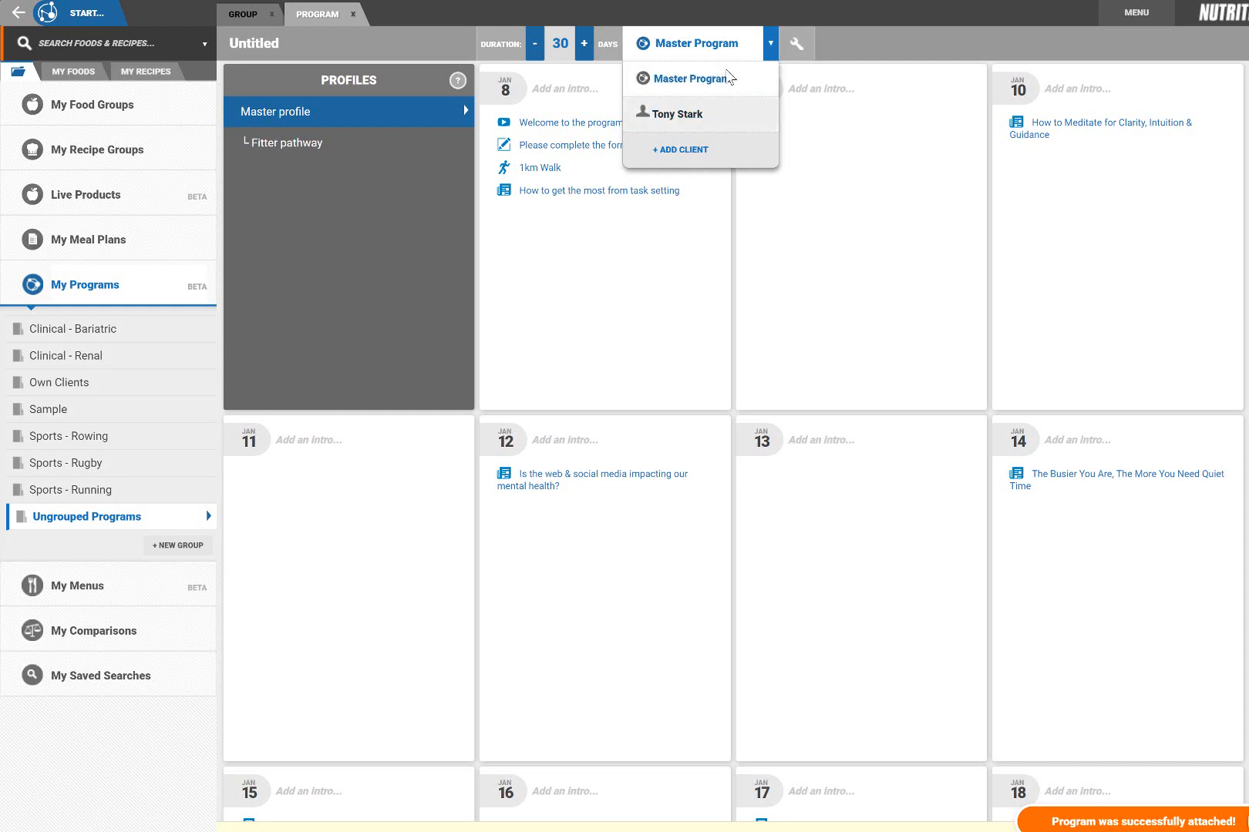
left_click(676, 114)
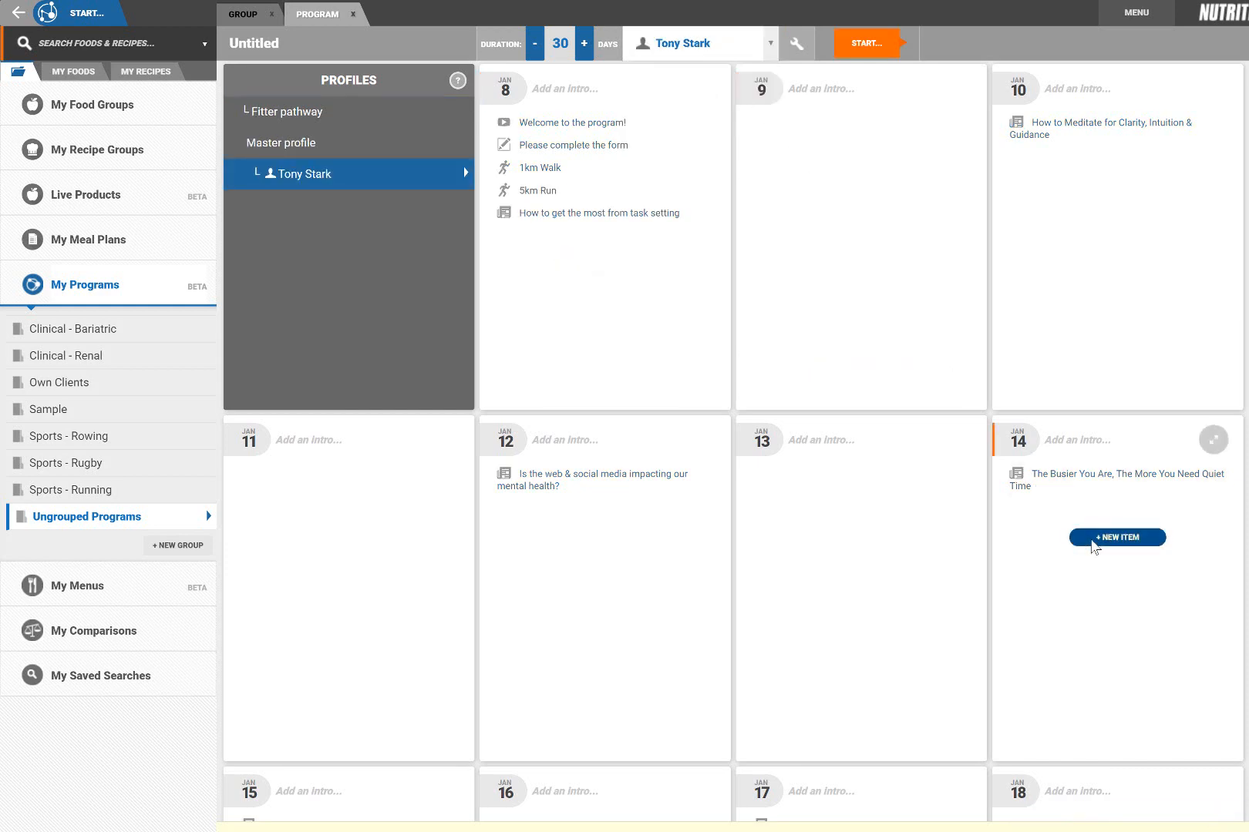
Draft a 'First Check-in meeting' on Jan 14 asking the client to visit the office.
left_click(1115, 537)
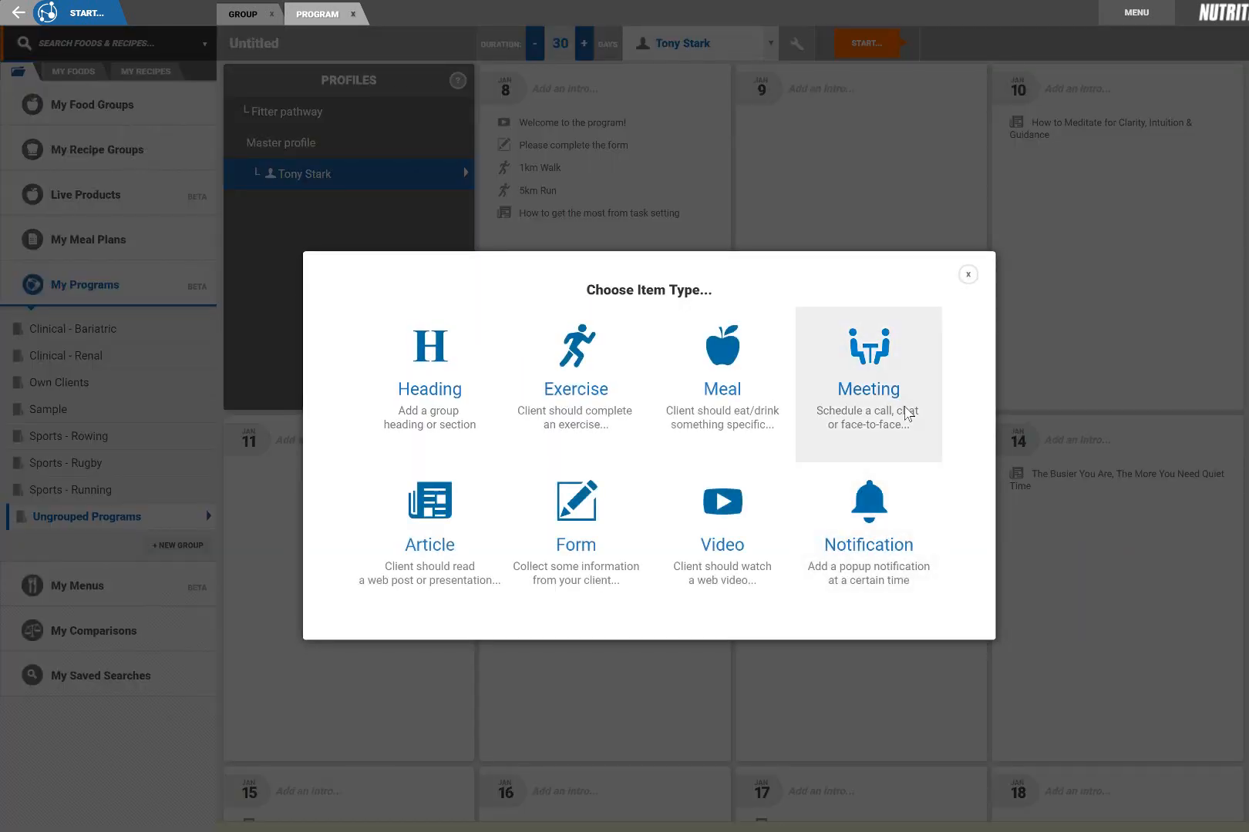
left_click(867, 366)
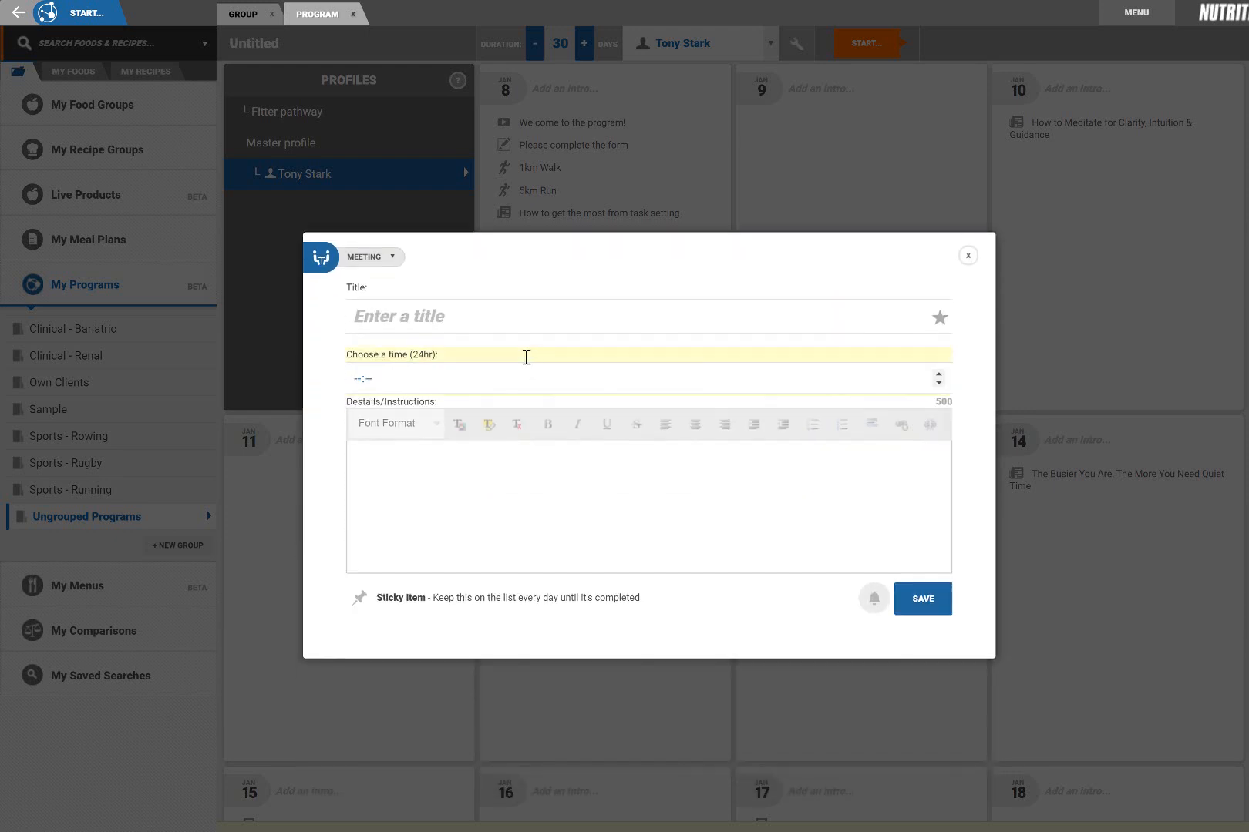
type("First Check-in meeting")
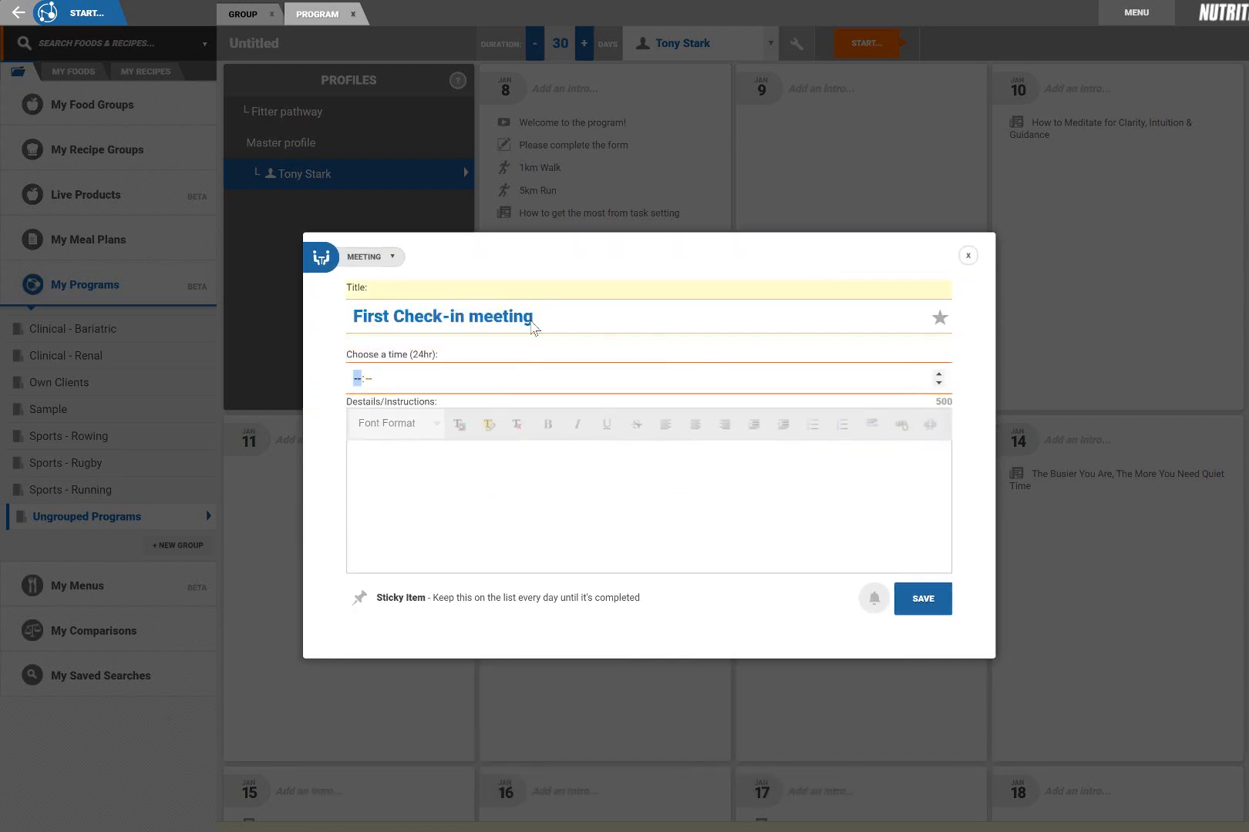
type("Please come visit me in my office")
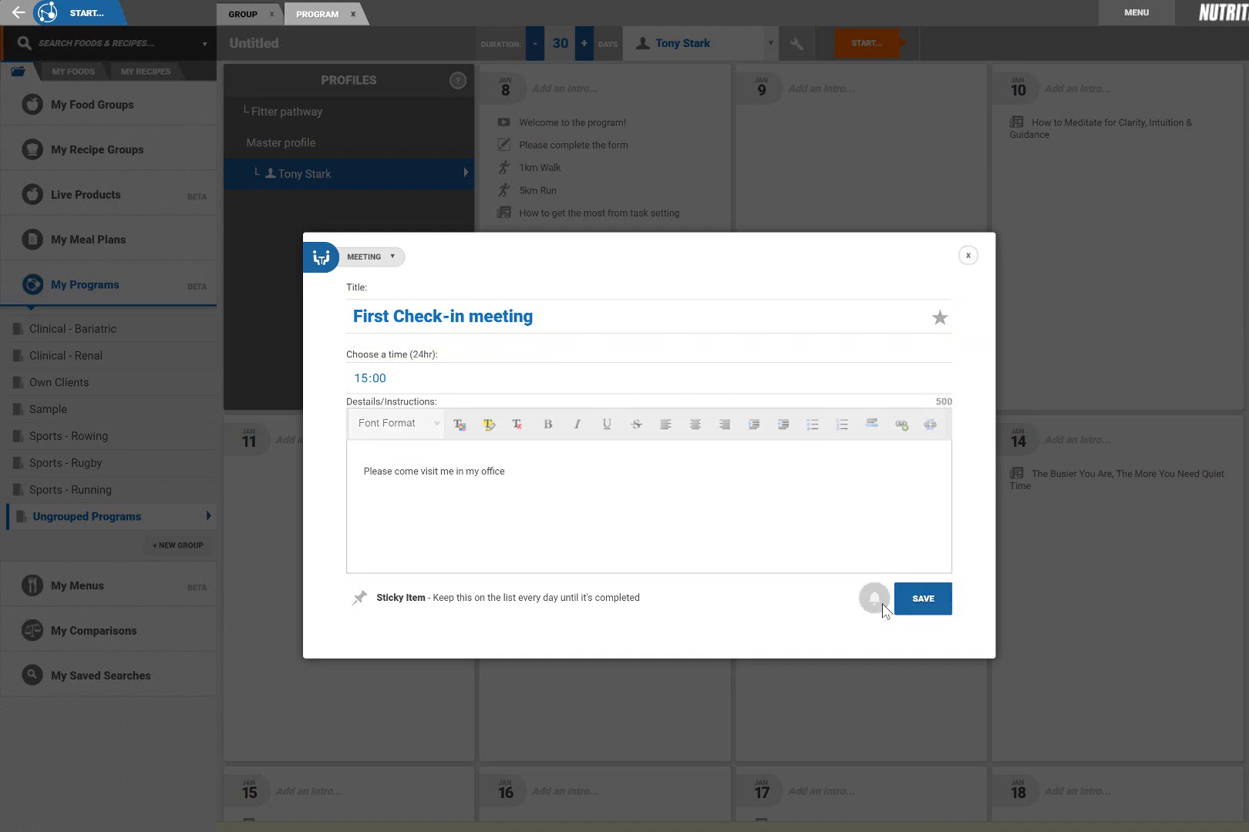
Add a 07:00 'Appointment today' notification saying 'Dont forget your consult' and save the meeting.
left_click(873, 598)
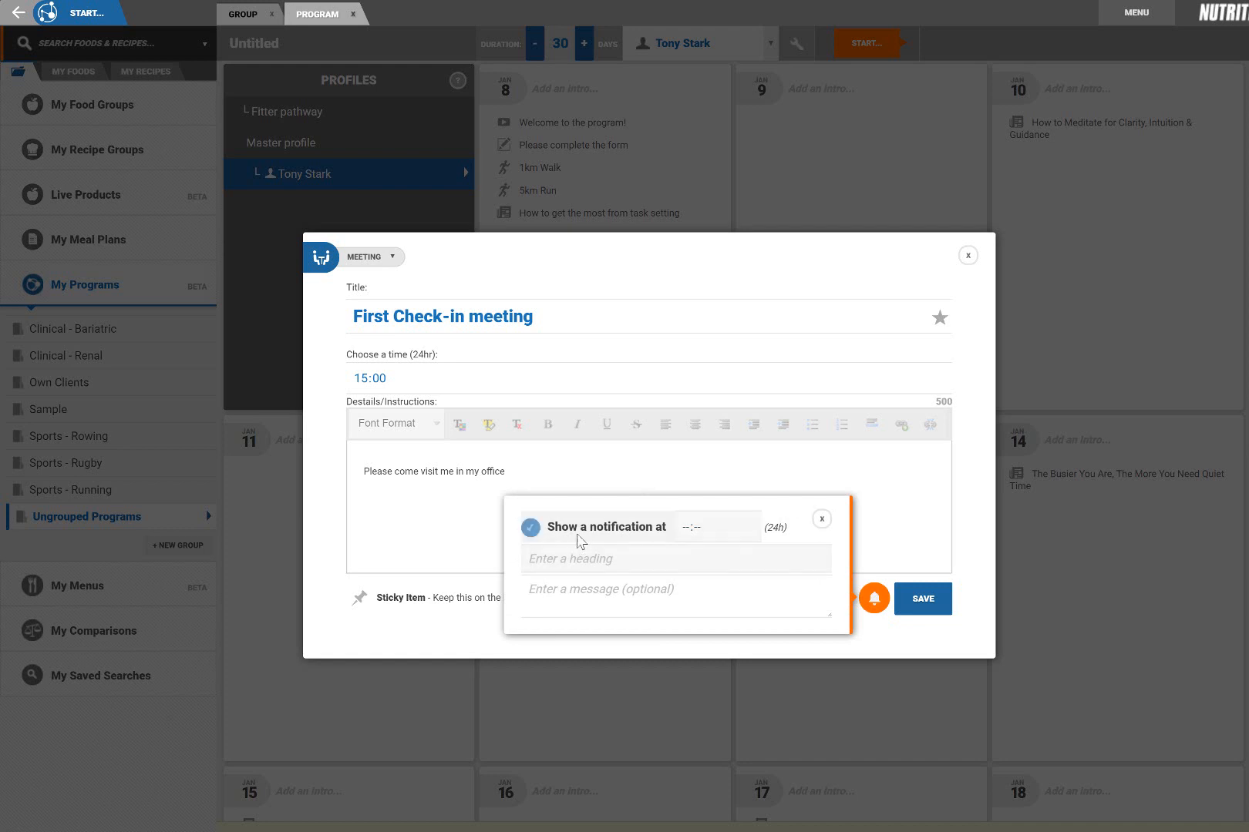
left_click(690, 526)
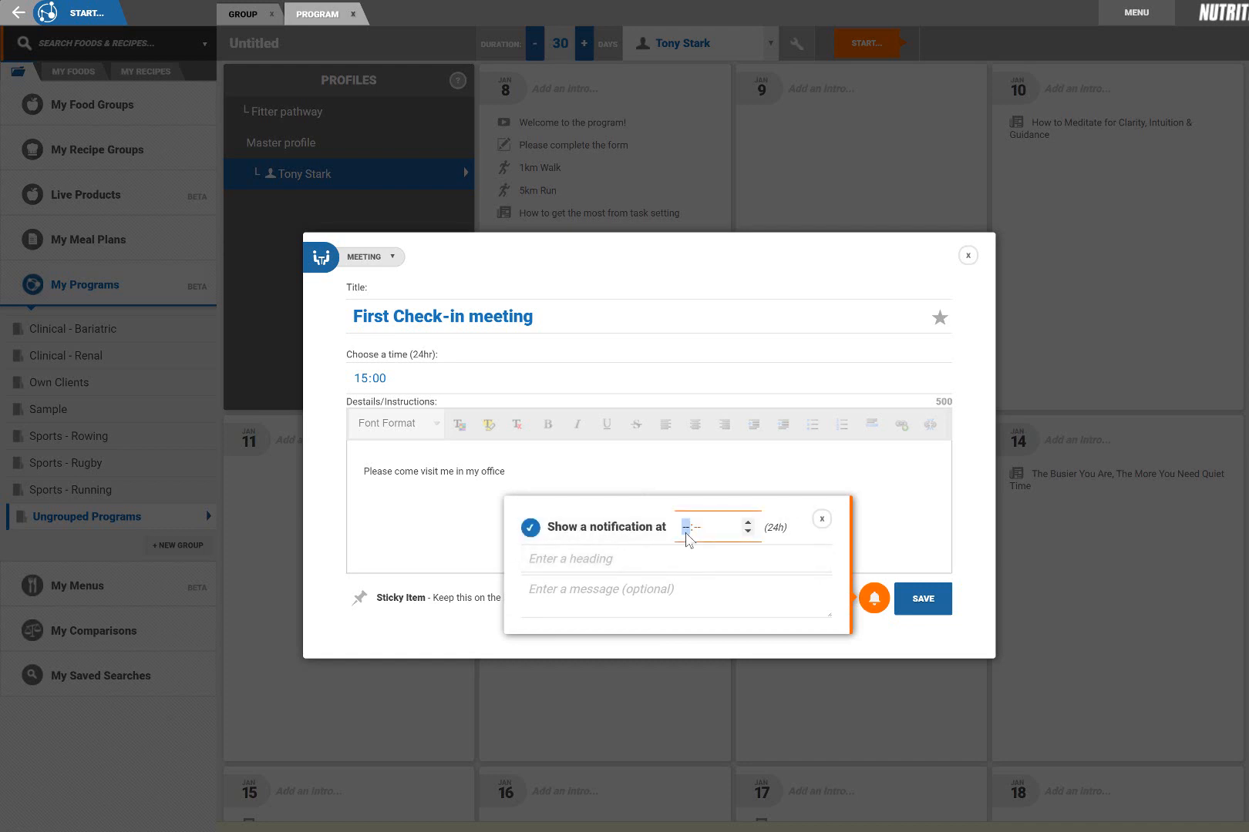
type("07:00")
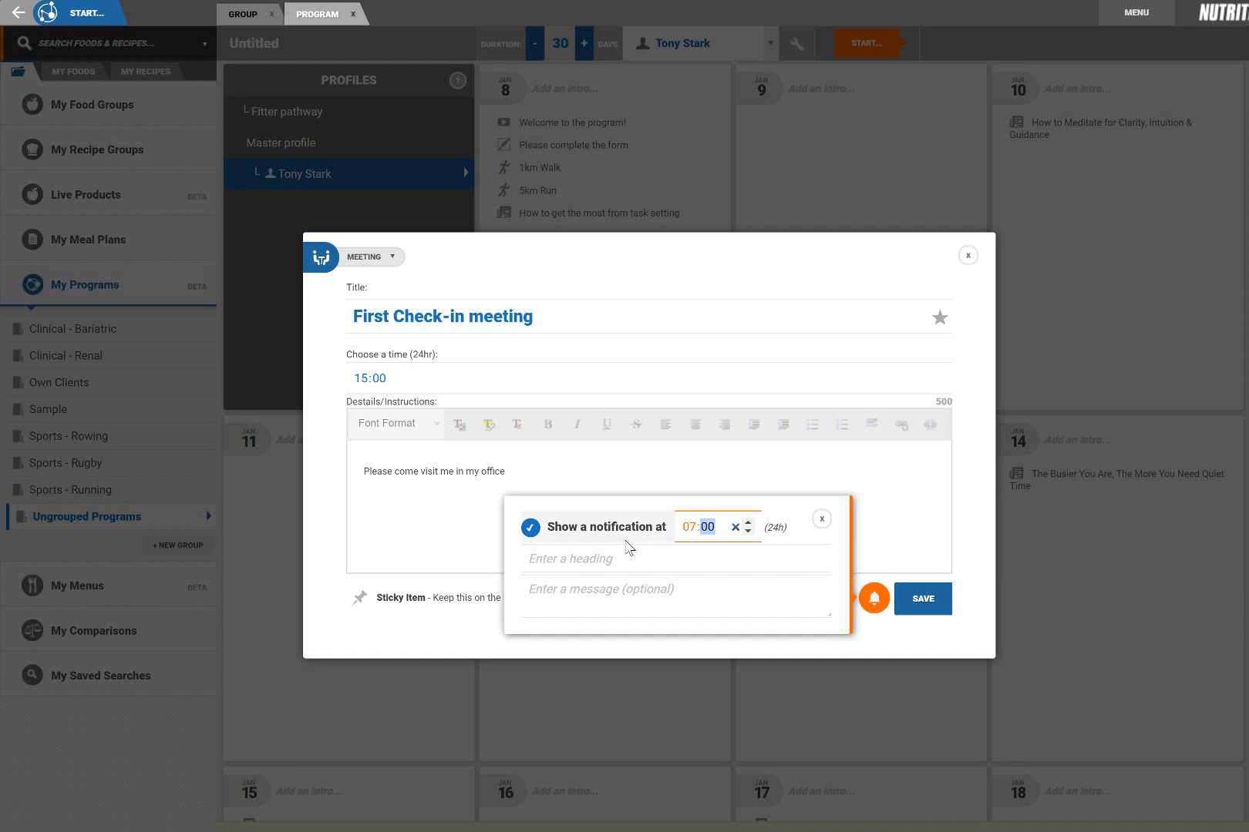
type("Appointm")
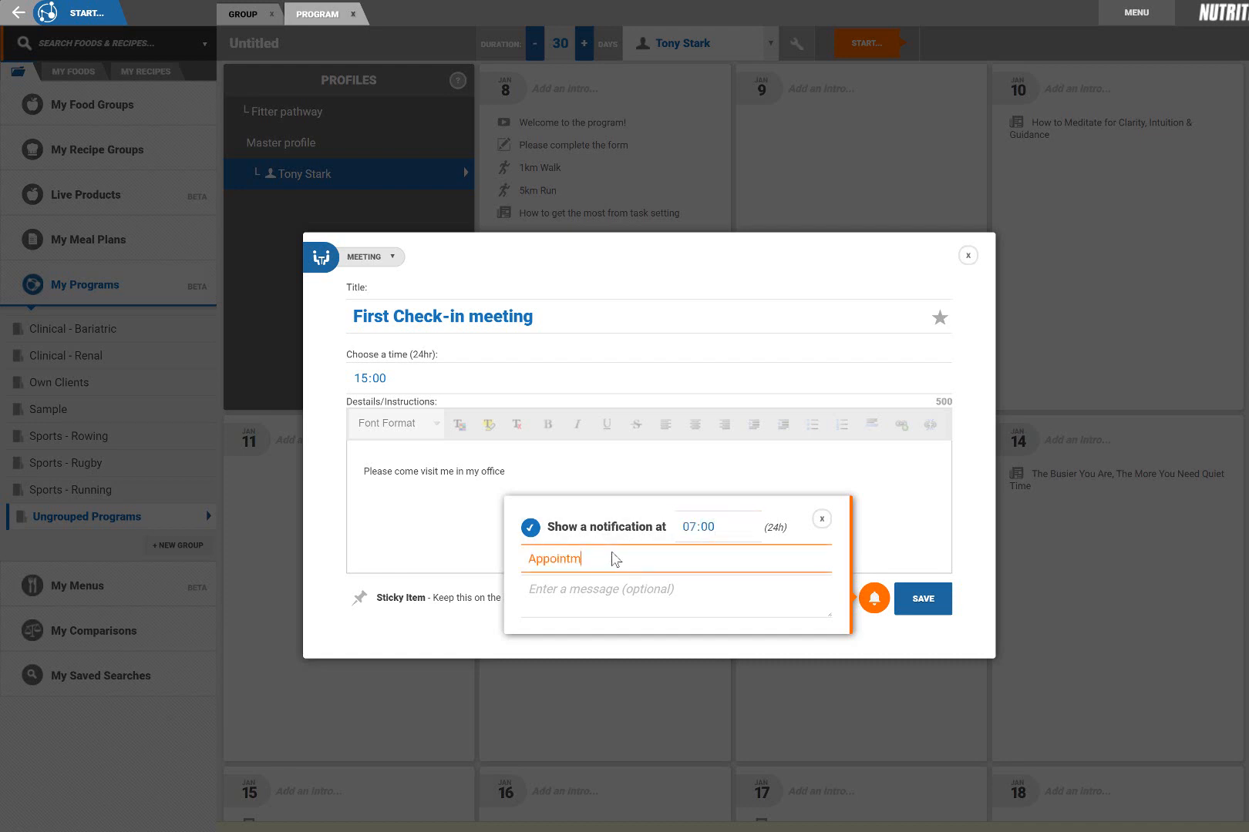
type("Dont forget your consultation today at 3pm with me!")
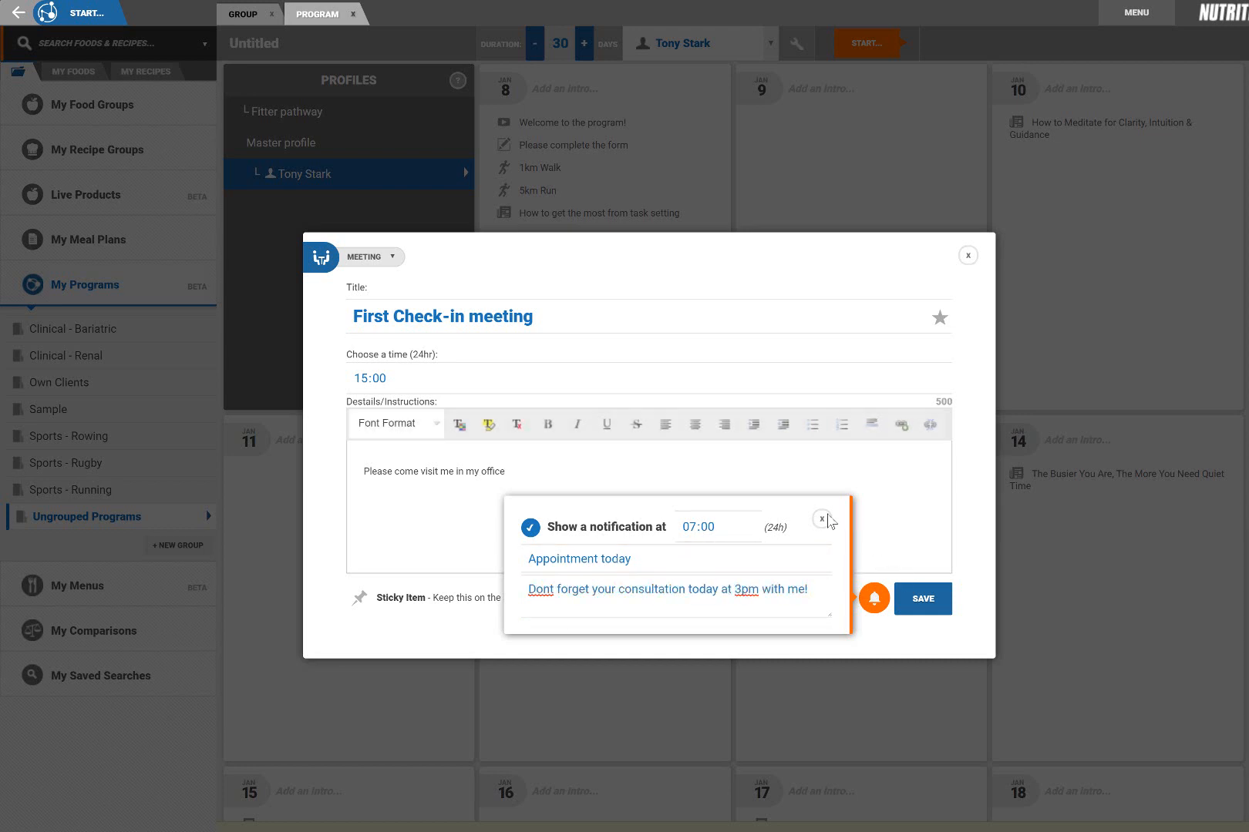
left_click(822, 520)
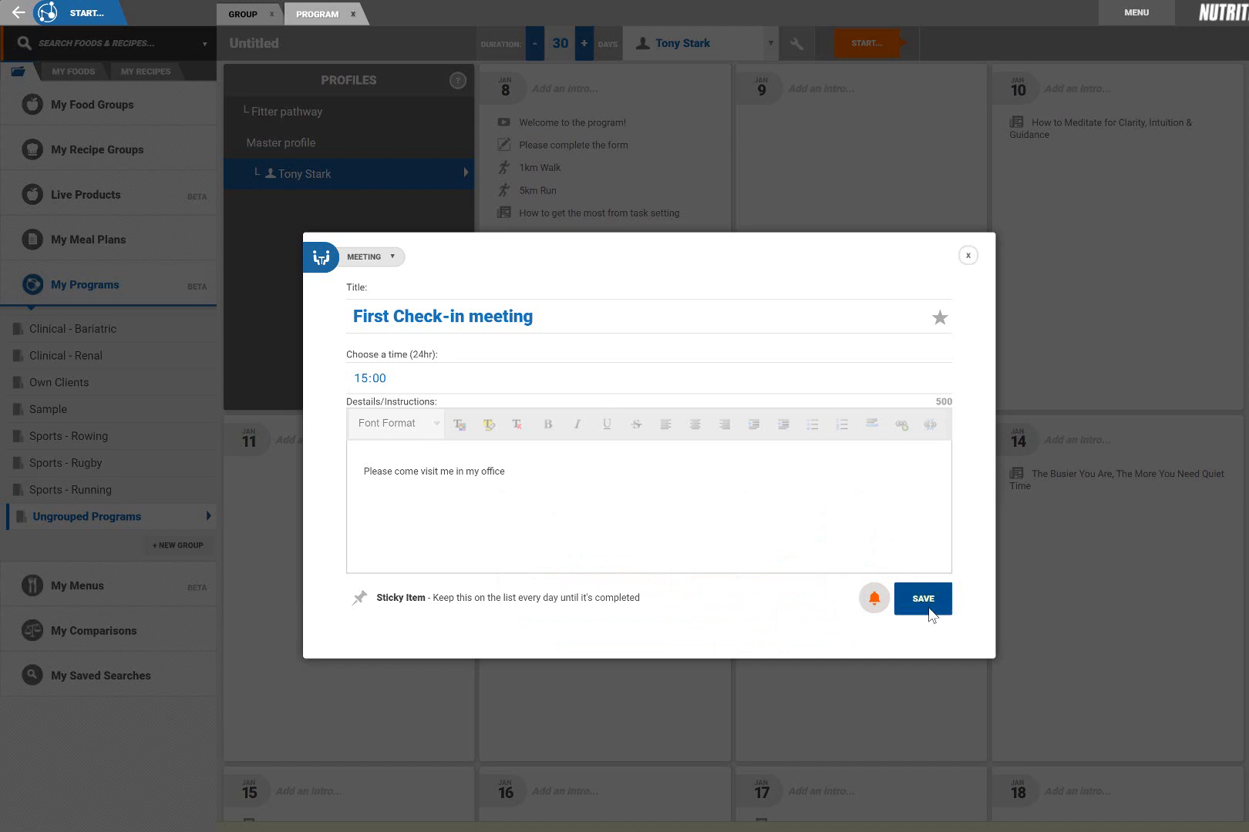
left_click(921, 599)
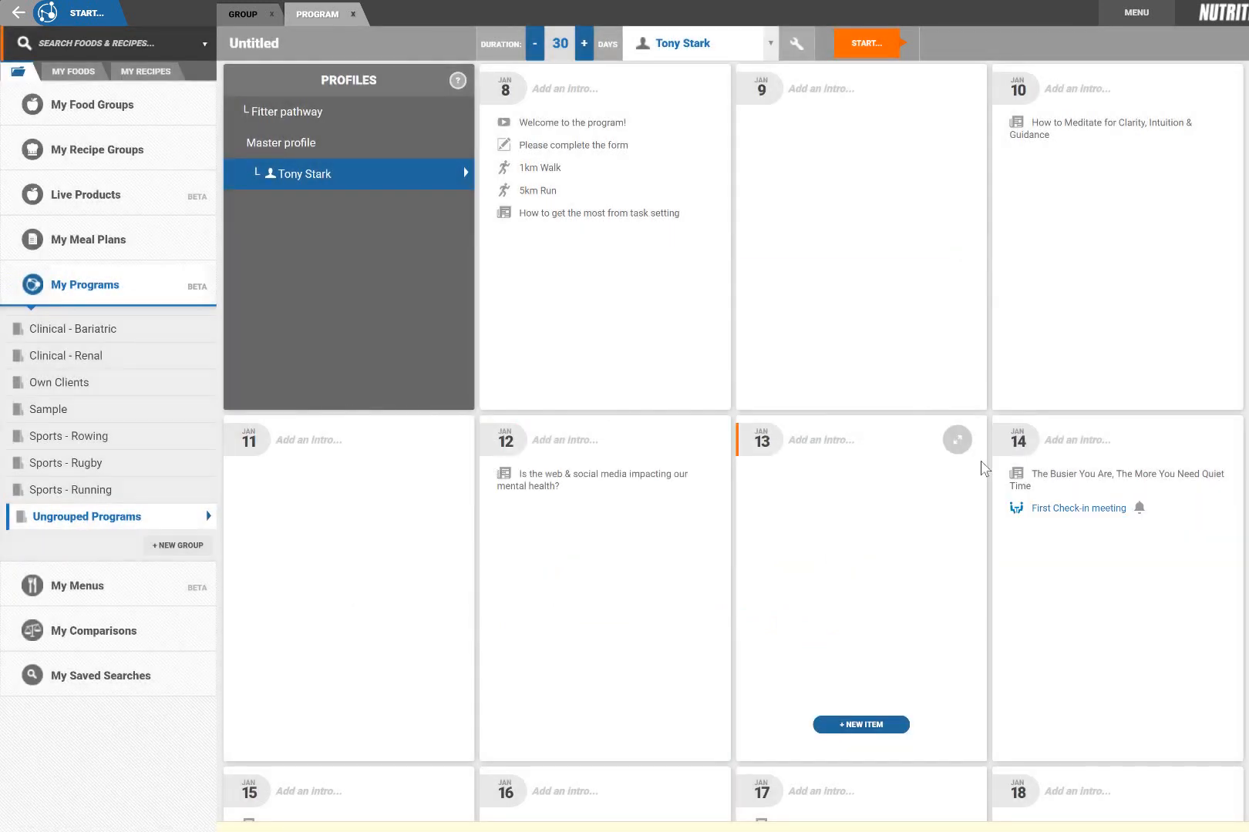
mouse_move(998, 420)
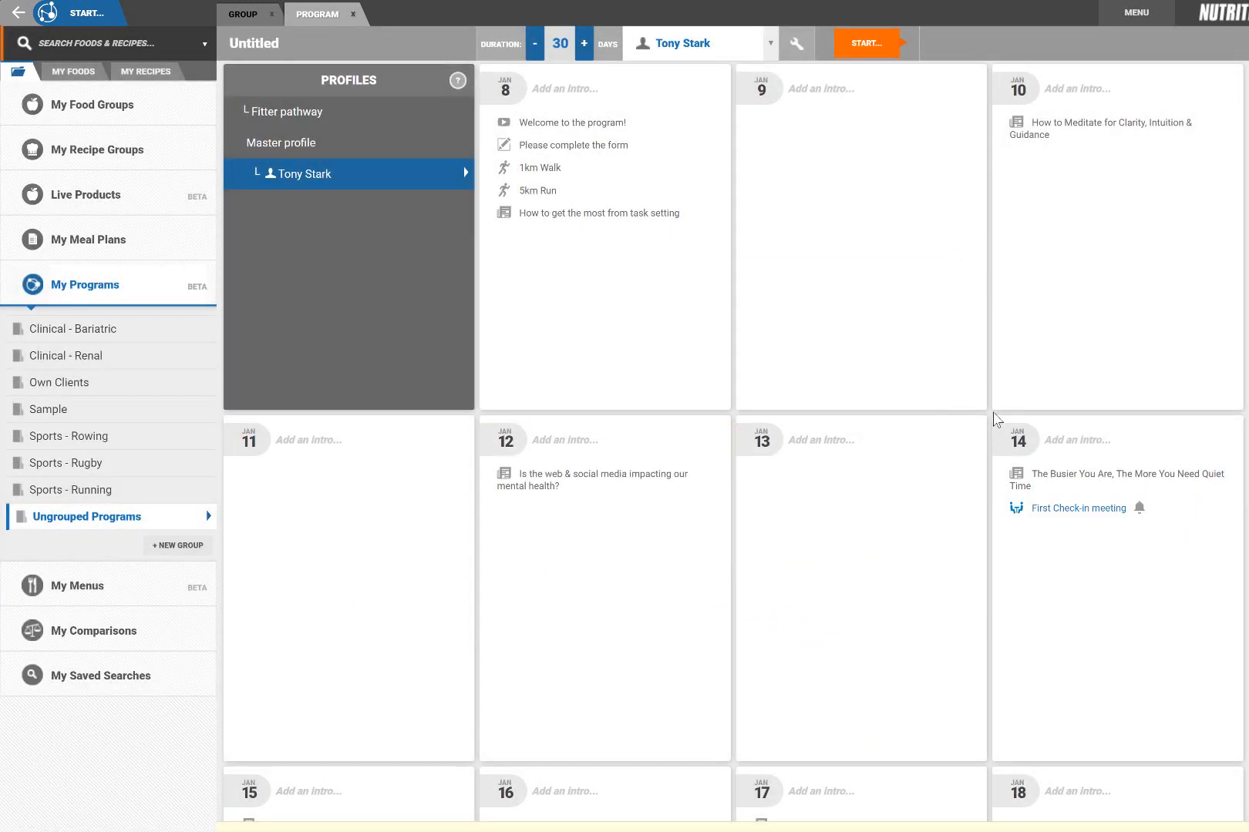